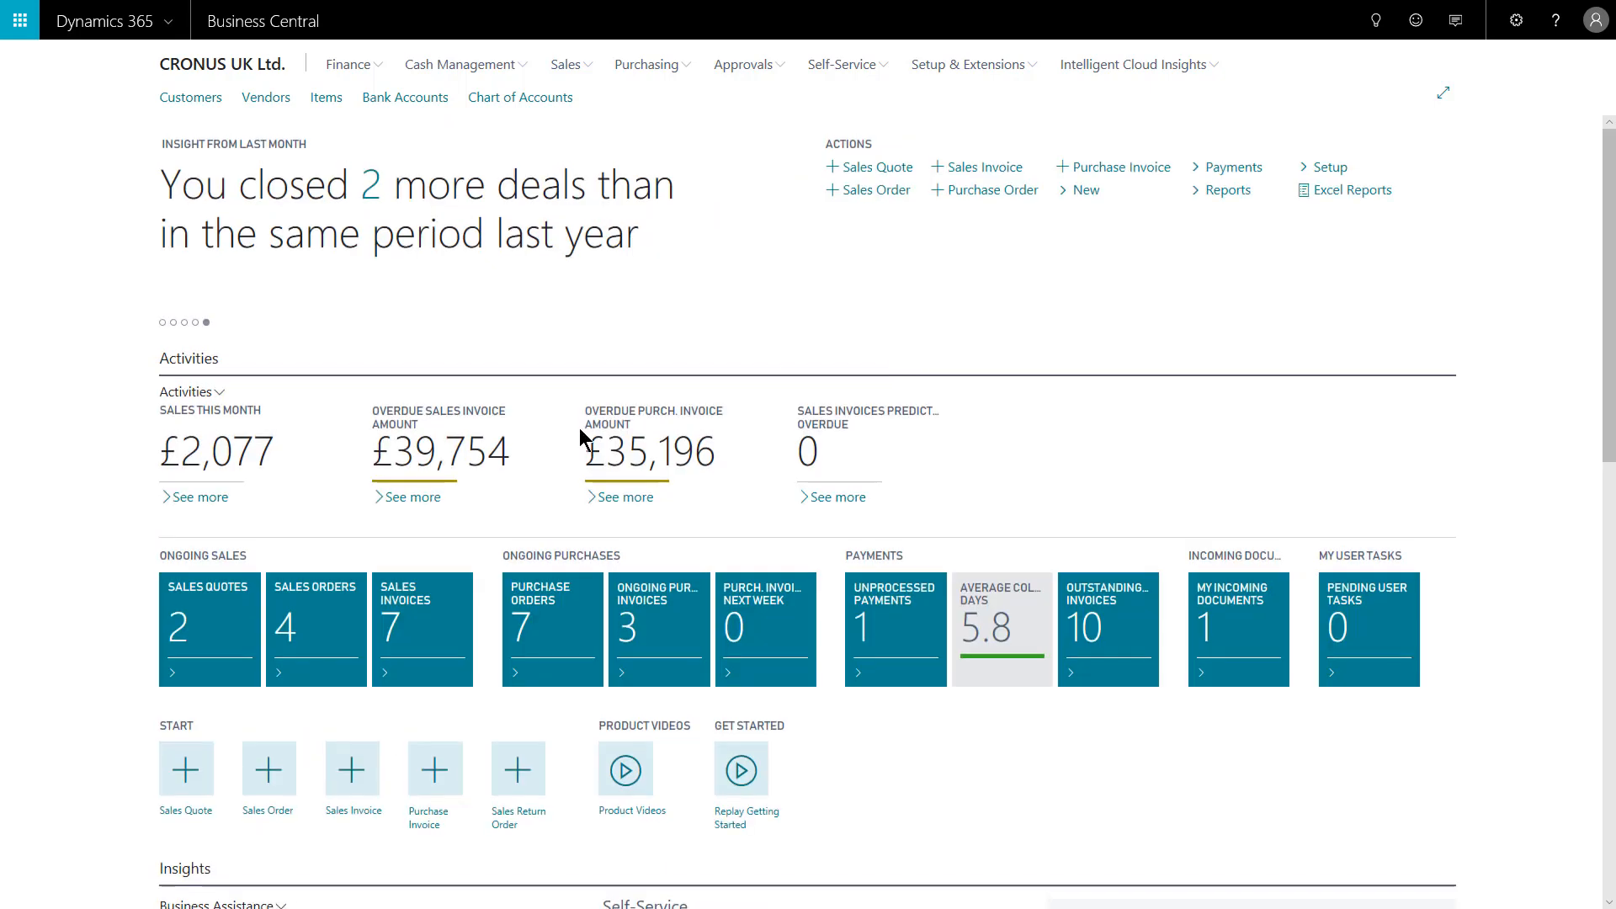
mouse_move(535, 444)
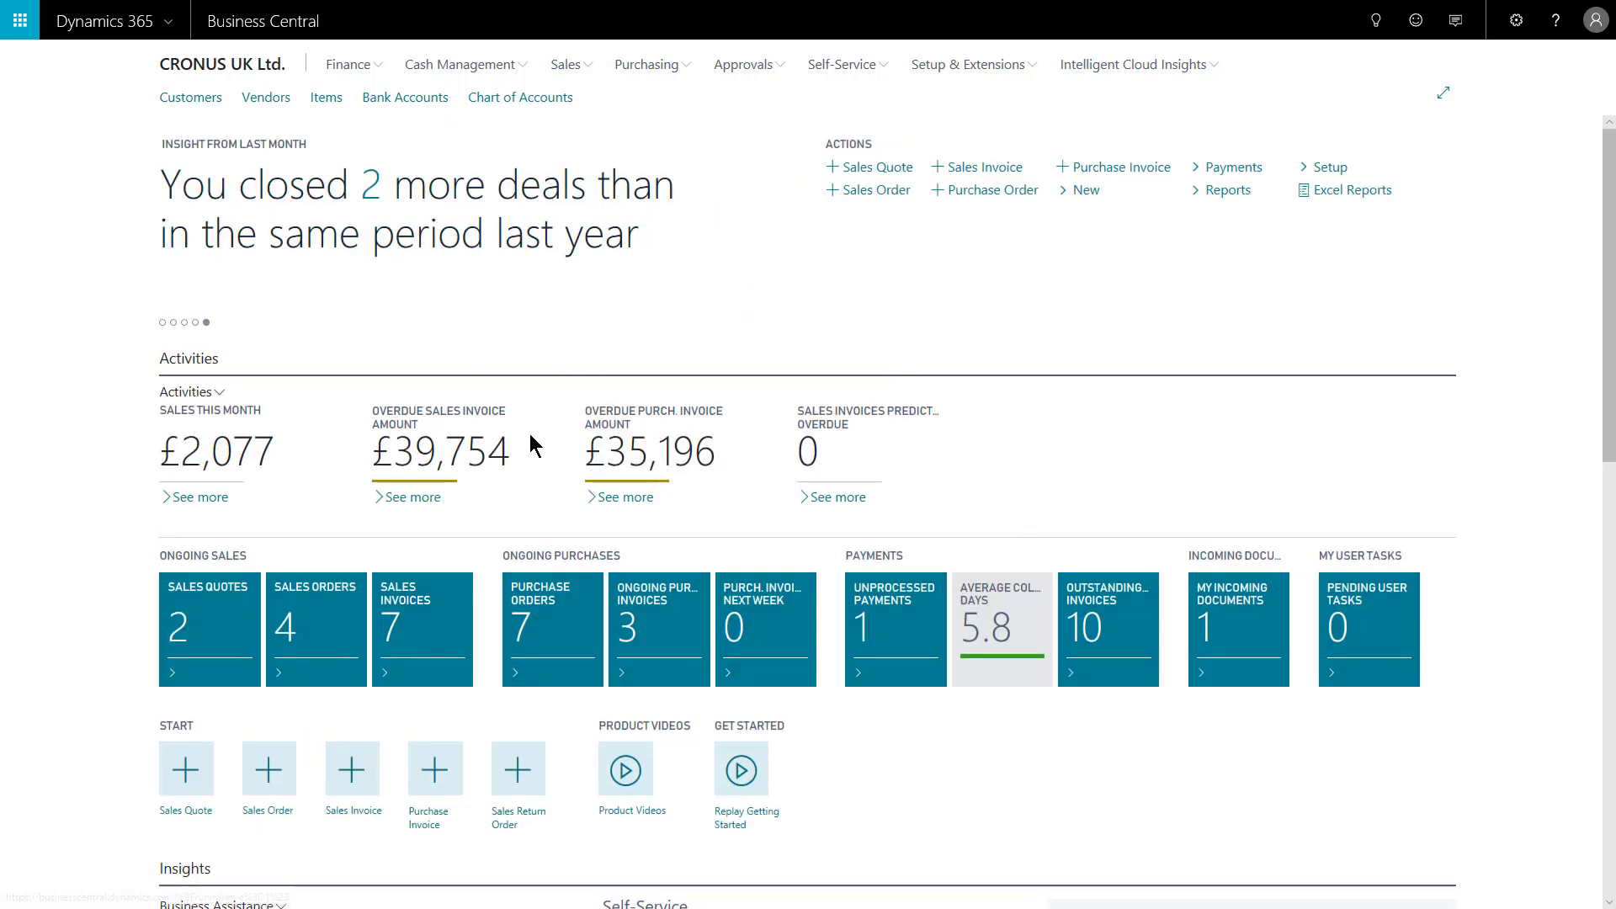
mouse_move(594, 348)
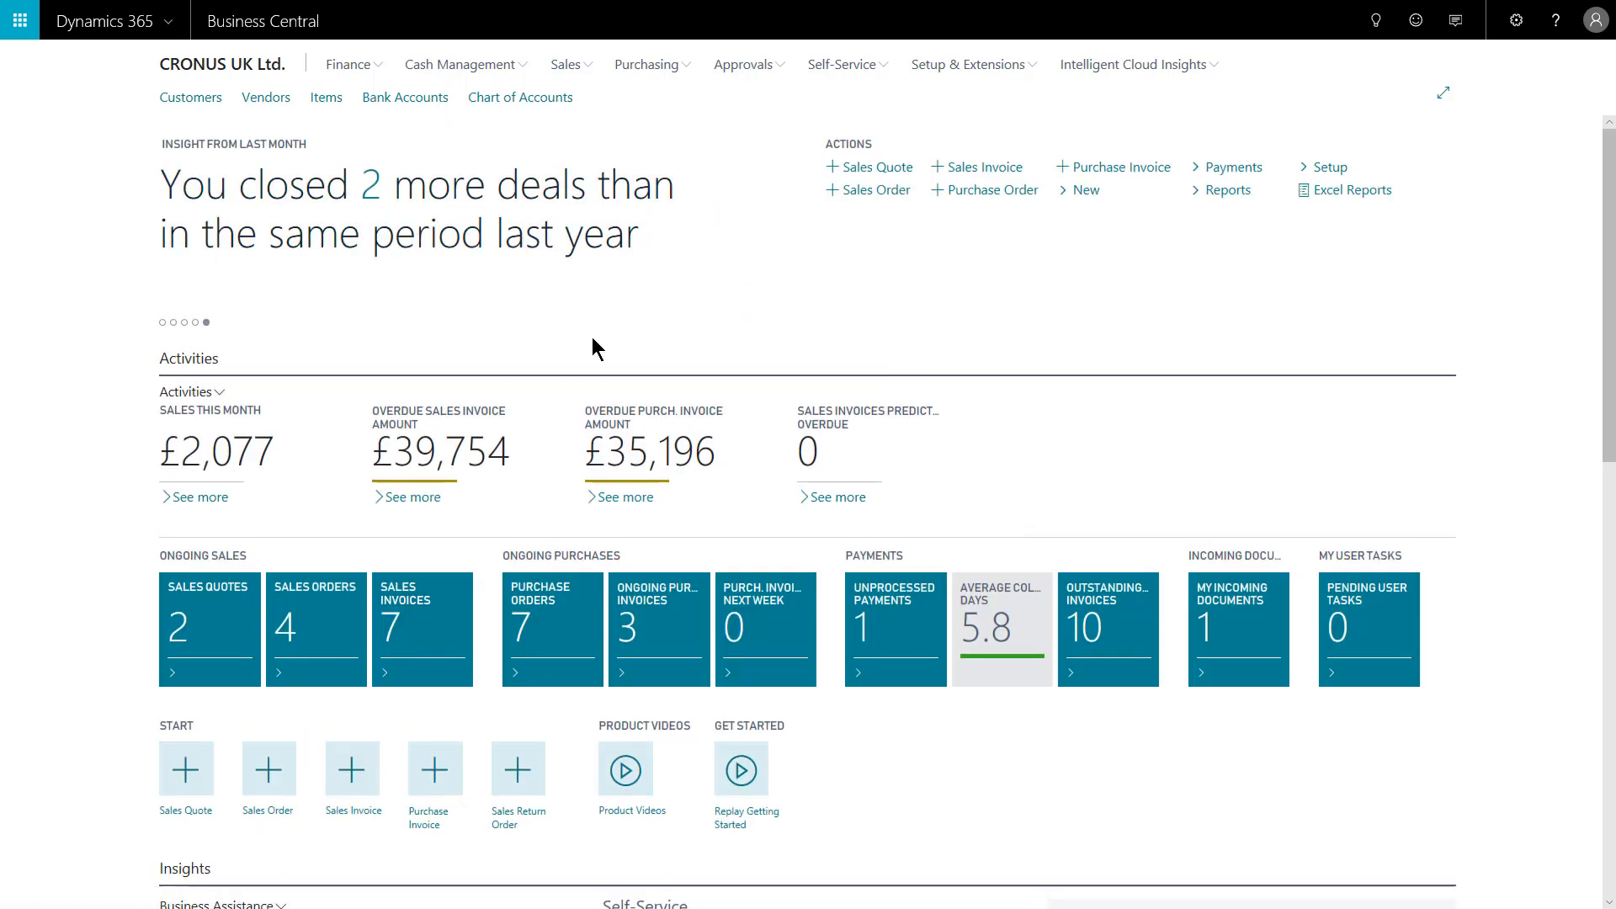
mouse_move(563, 335)
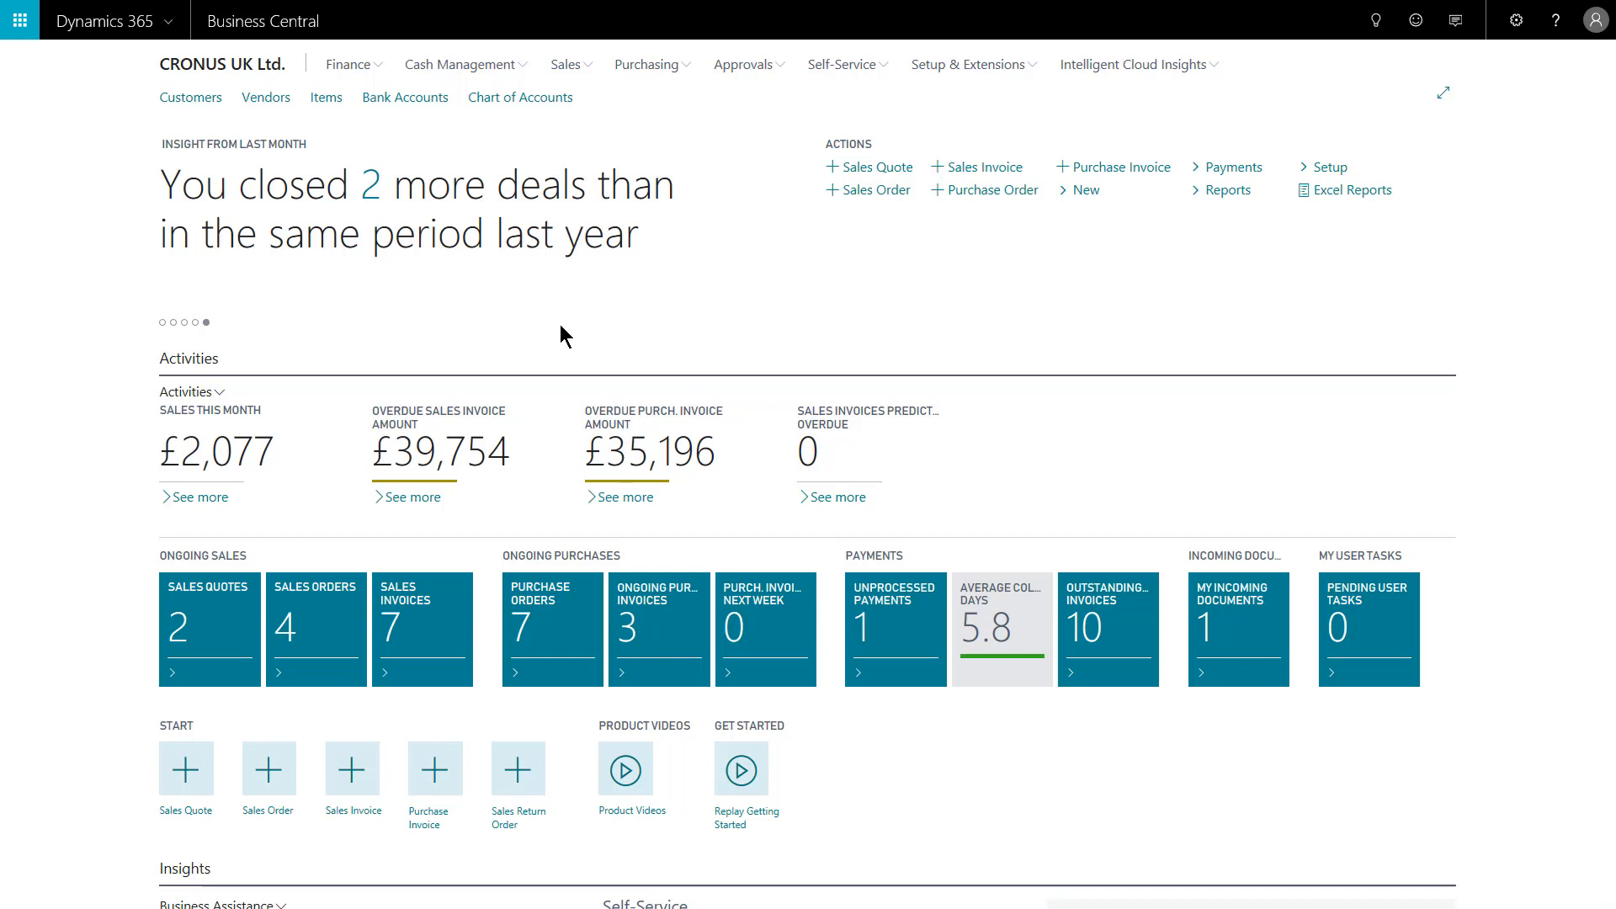
mouse_move(606, 310)
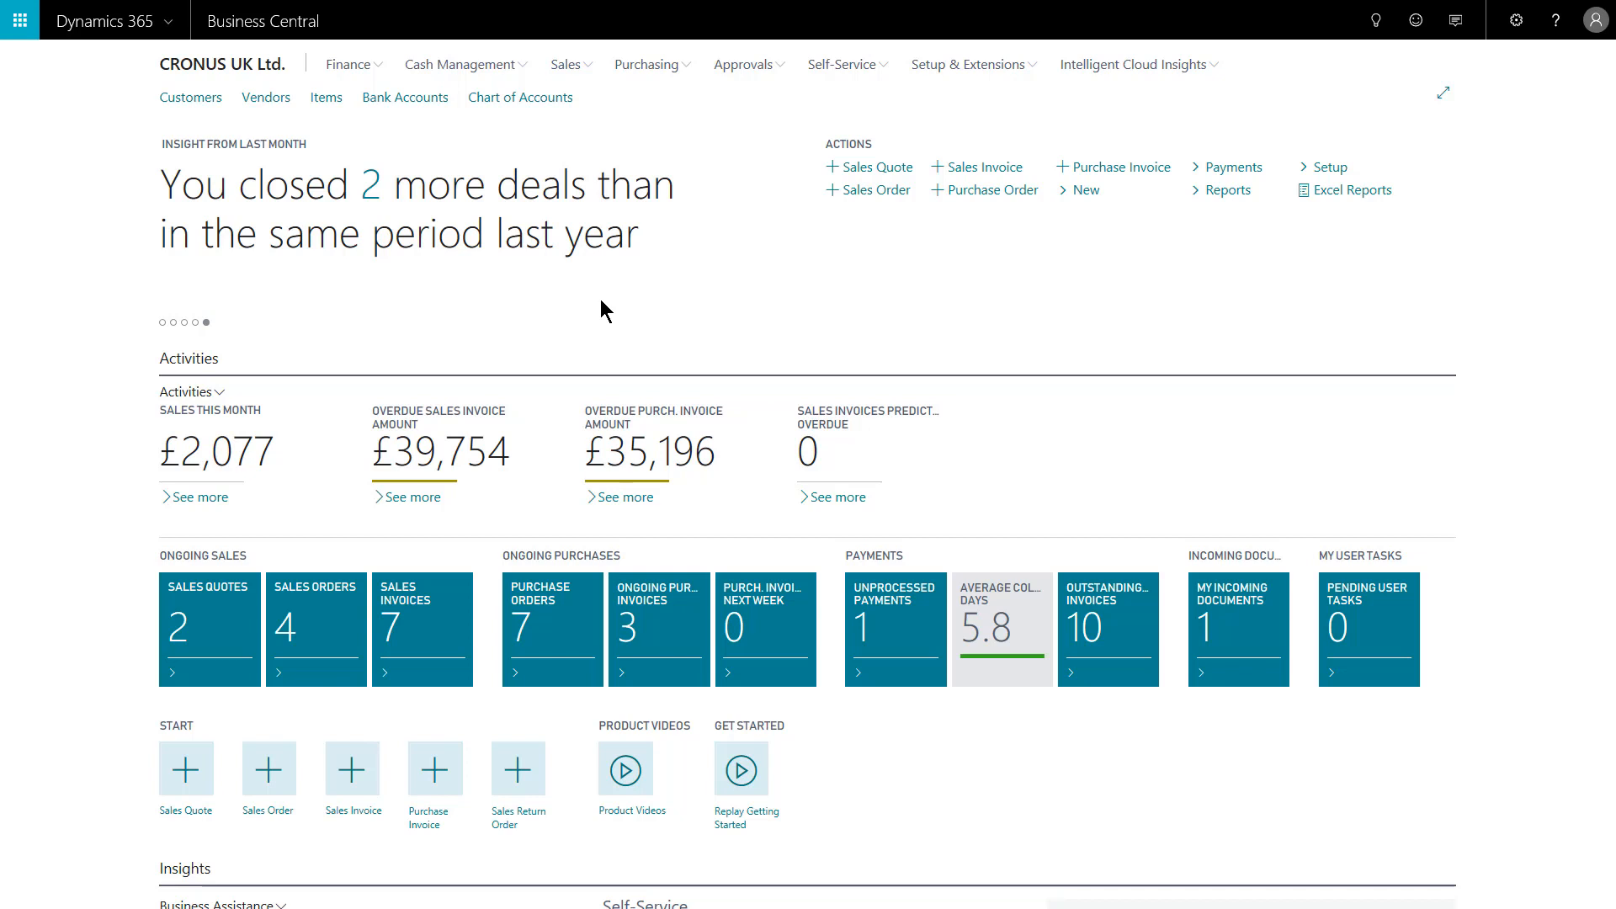
mouse_move(1492, 49)
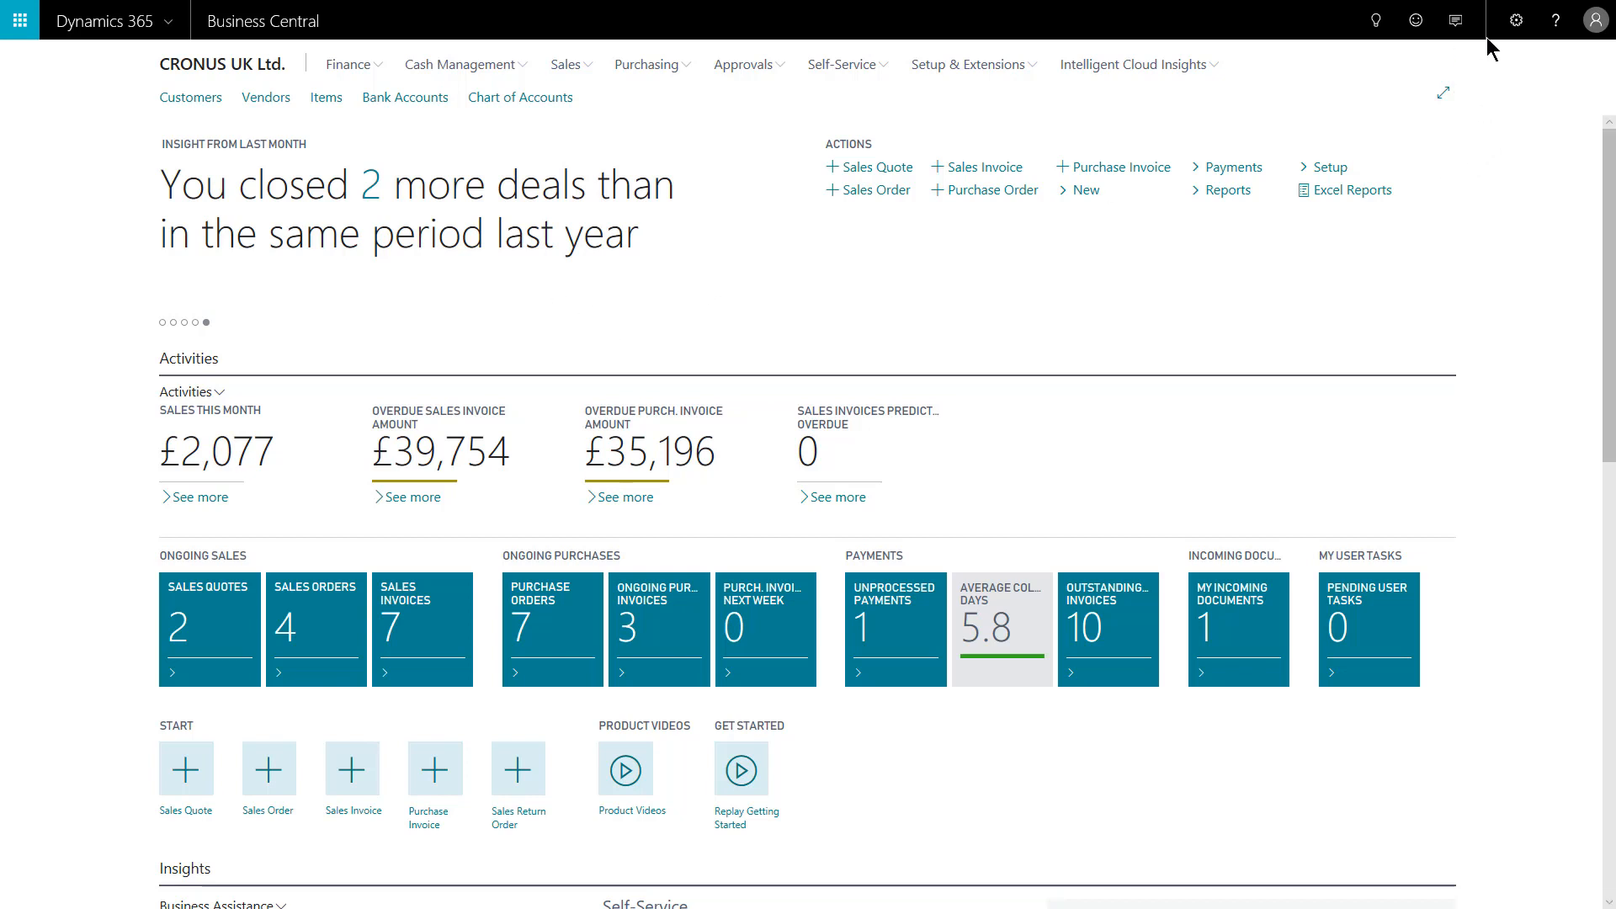
Step: Enter personalisation mode for the Business Manager Role Centre from the Settings menu
left_click(1515, 20)
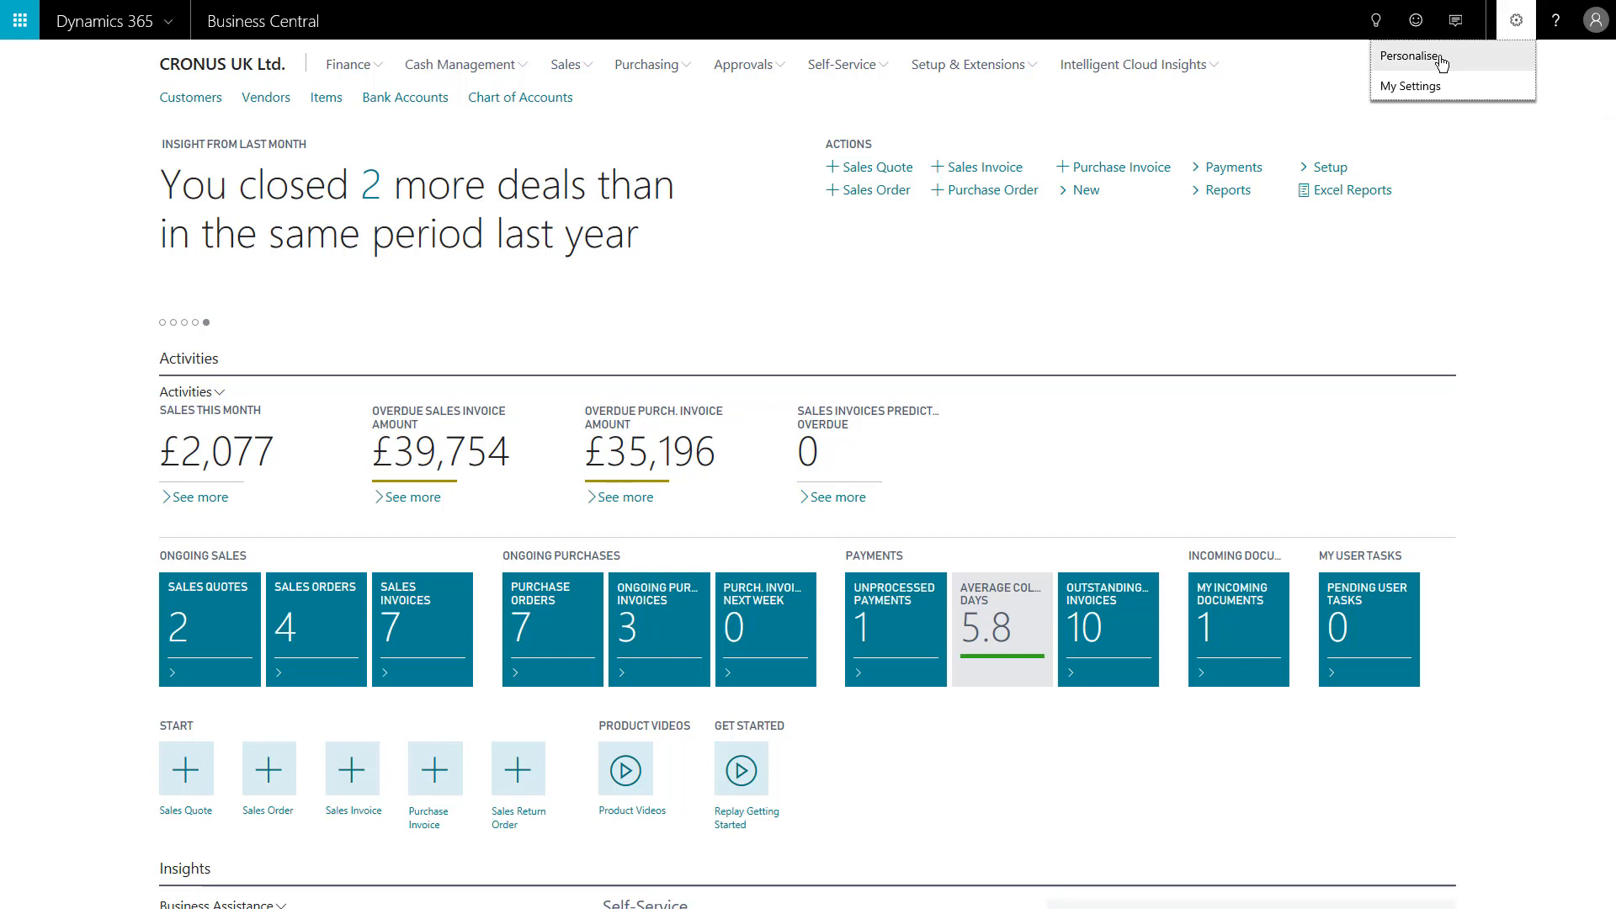
left_click(1411, 56)
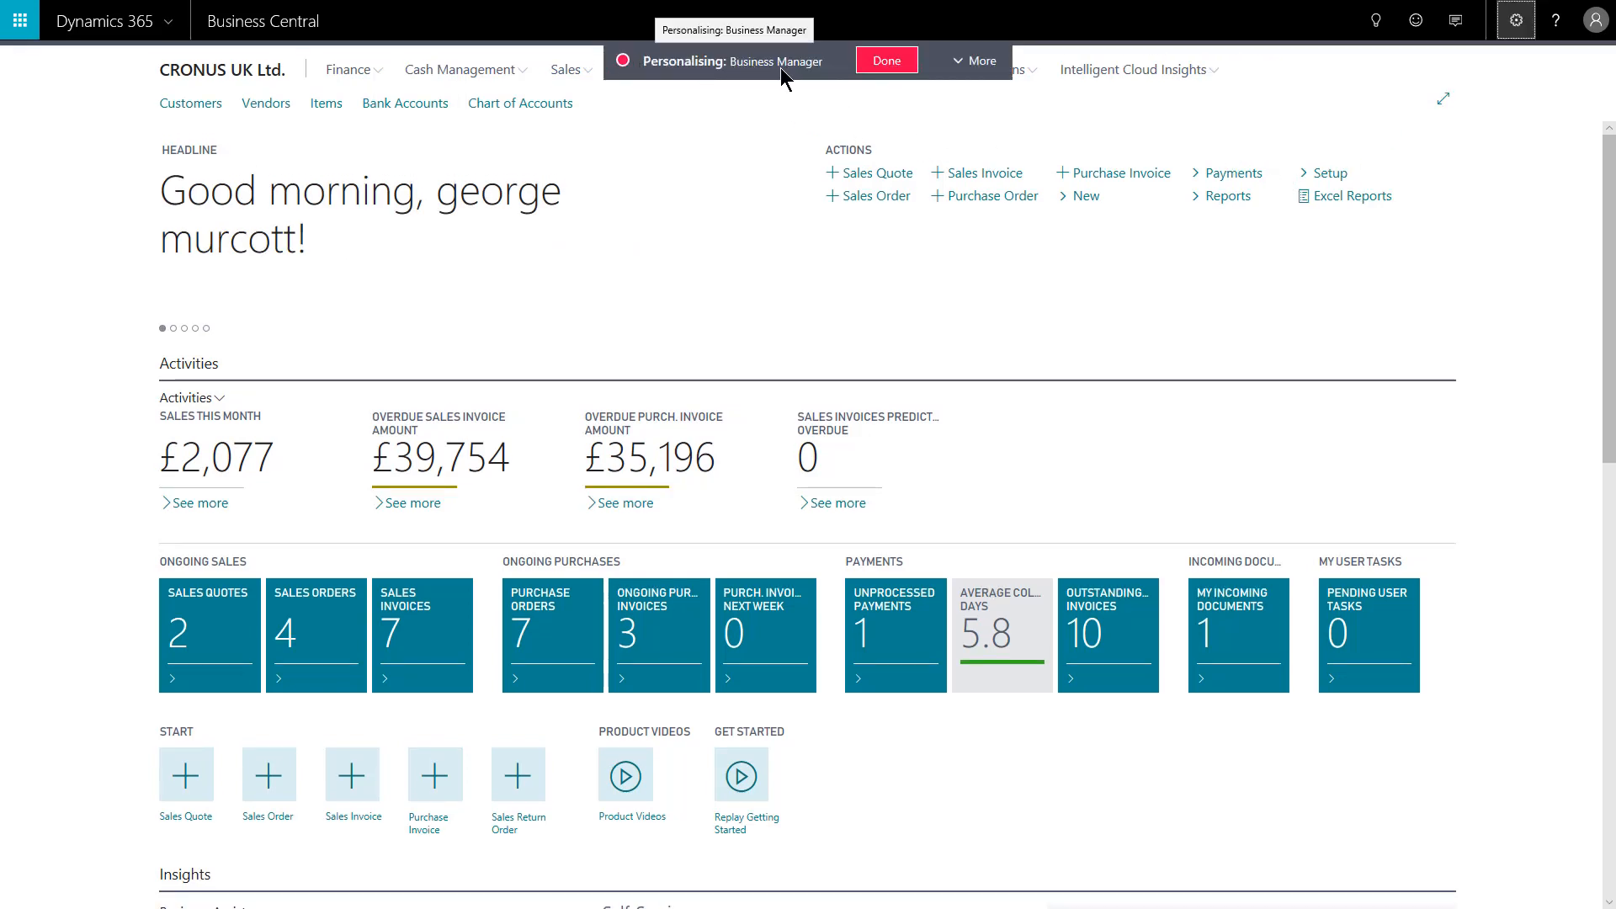
mouse_move(751, 129)
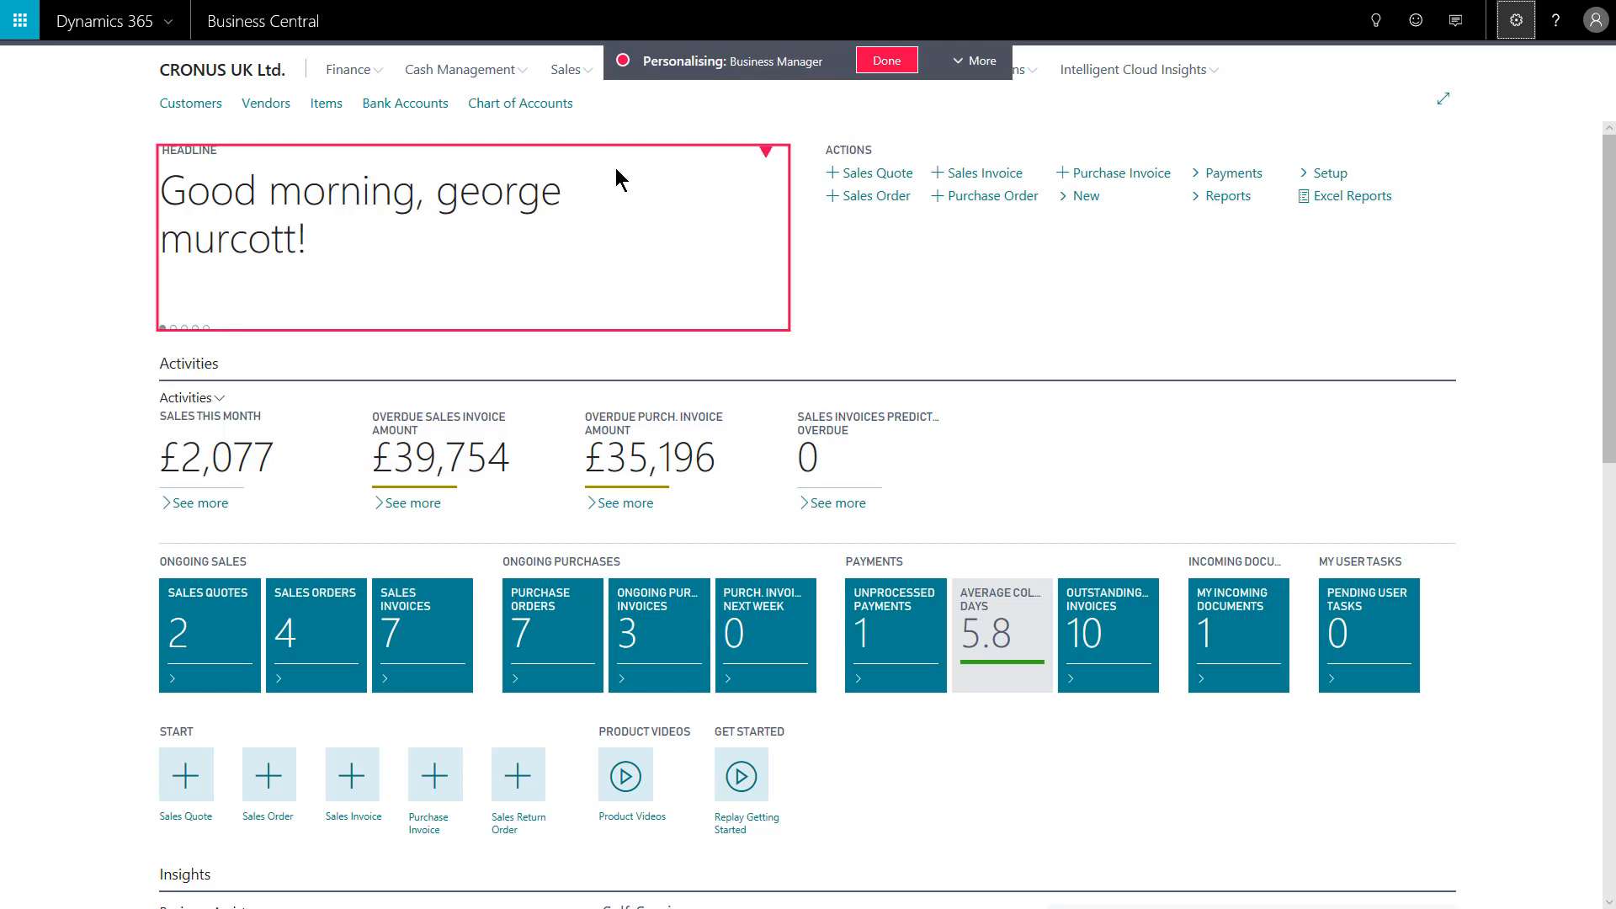
mouse_move(645, 224)
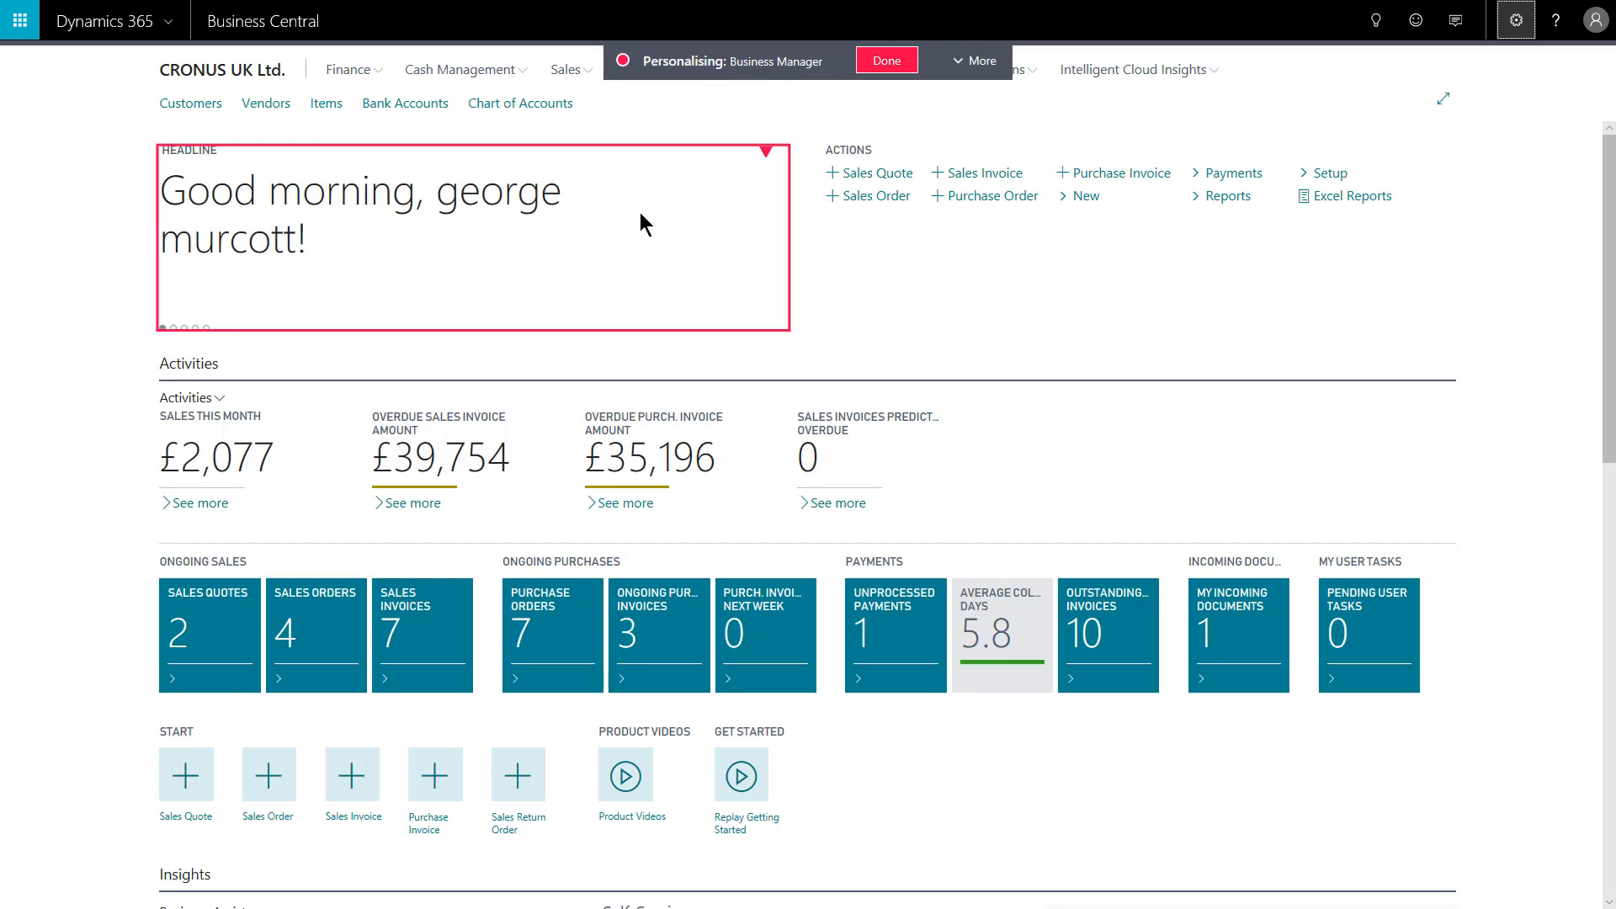
mouse_move(490, 259)
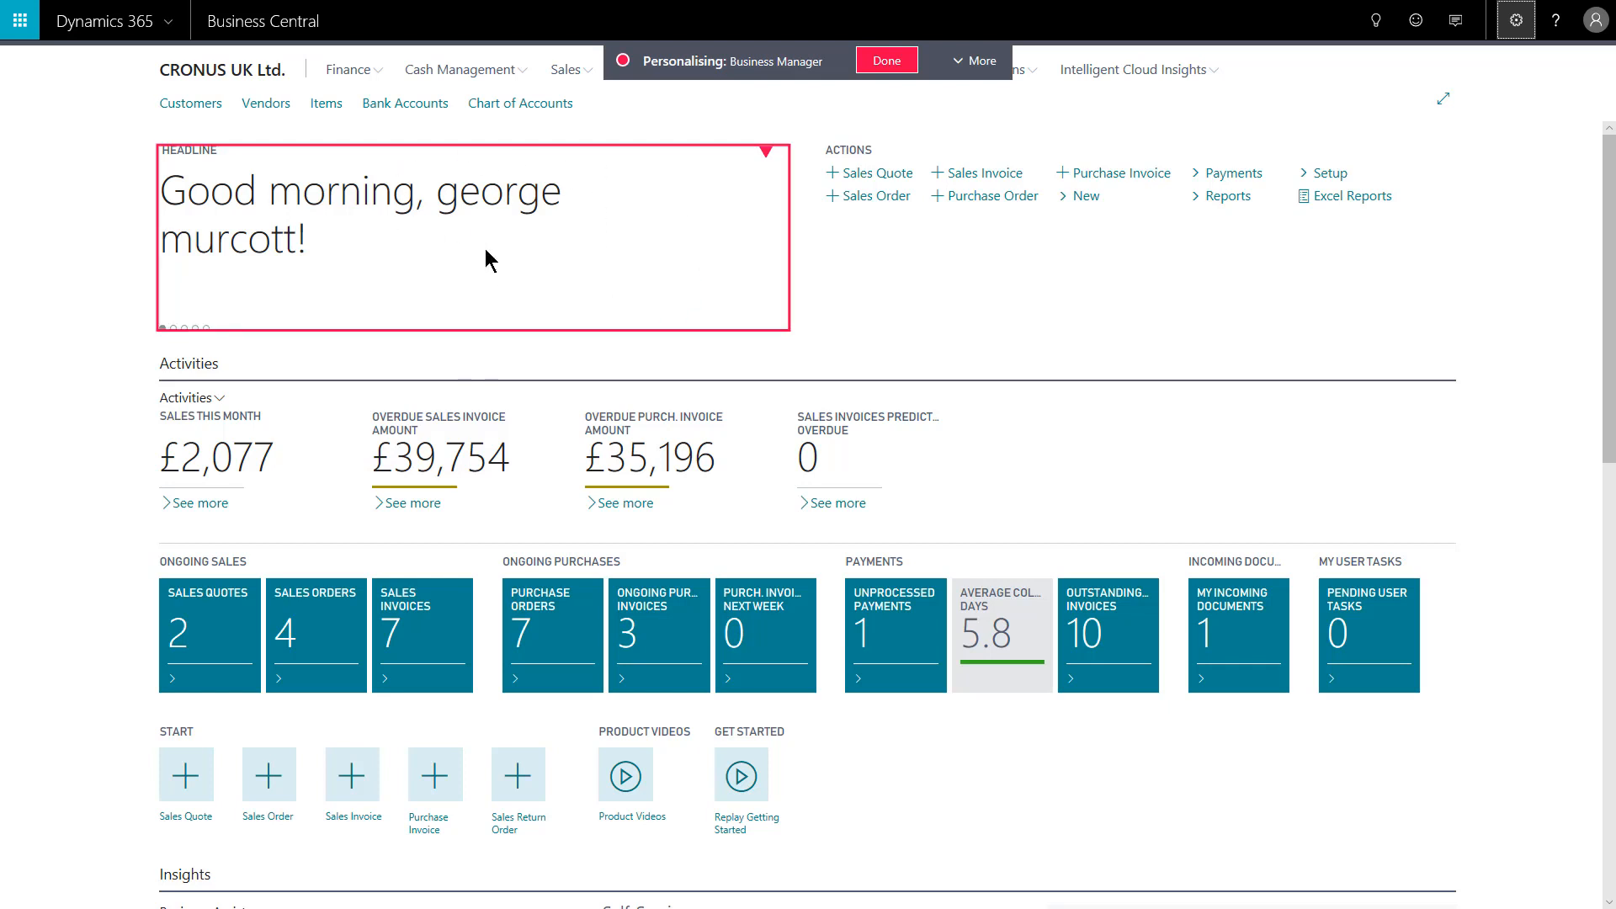
mouse_move(768, 165)
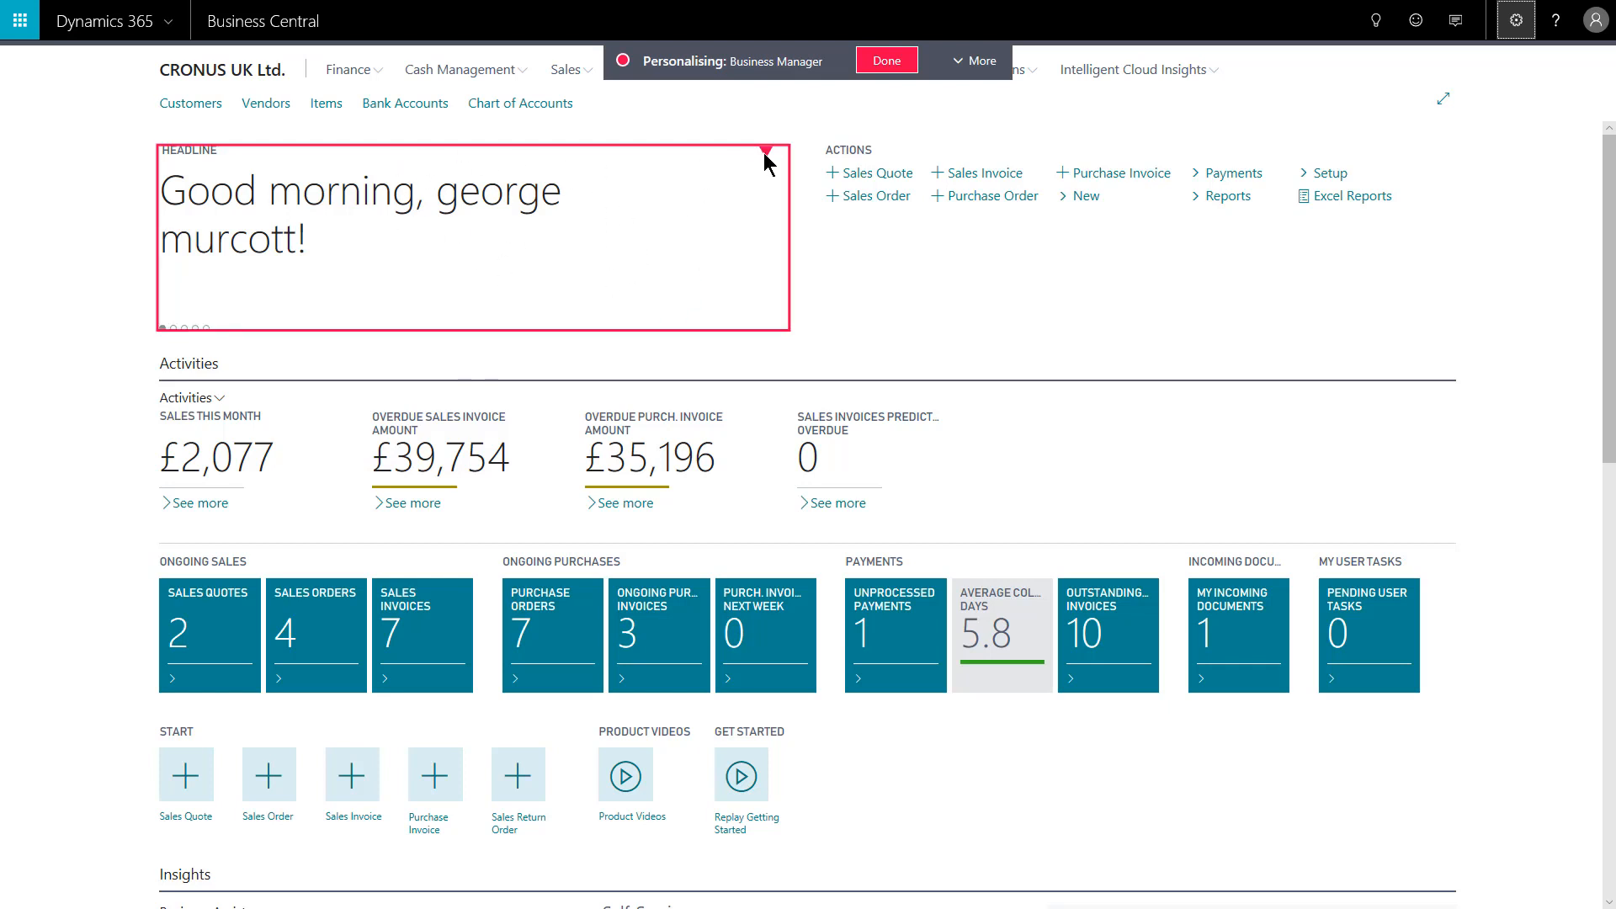
Step: Hide the Headline greeting part so Activities heads the page
left_click(764, 155)
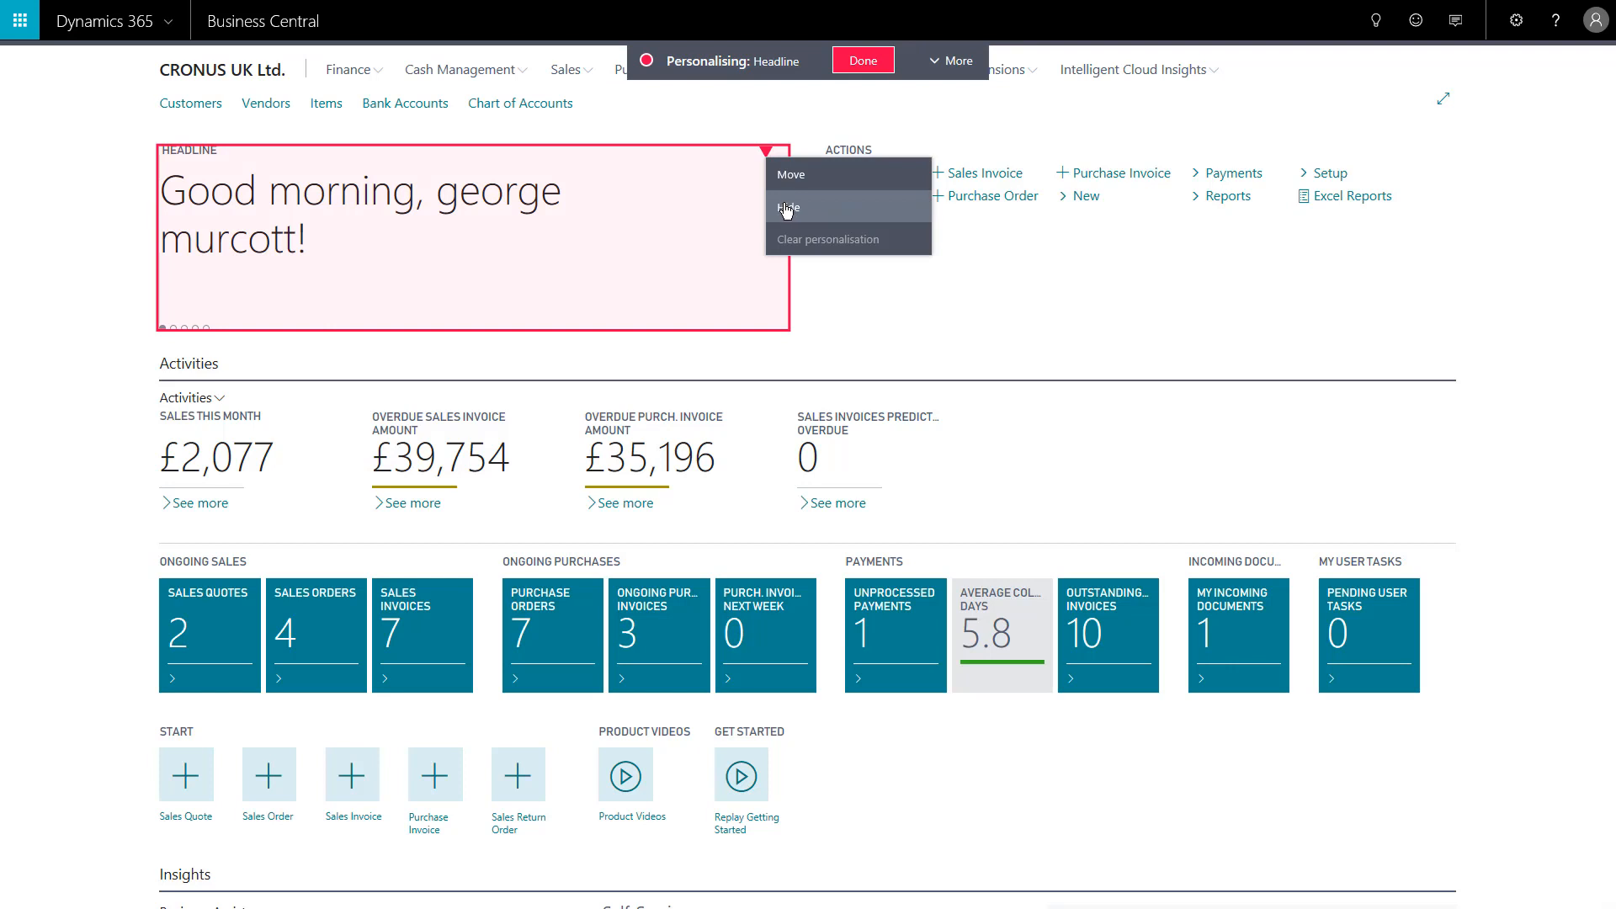
mouse_move(564, 258)
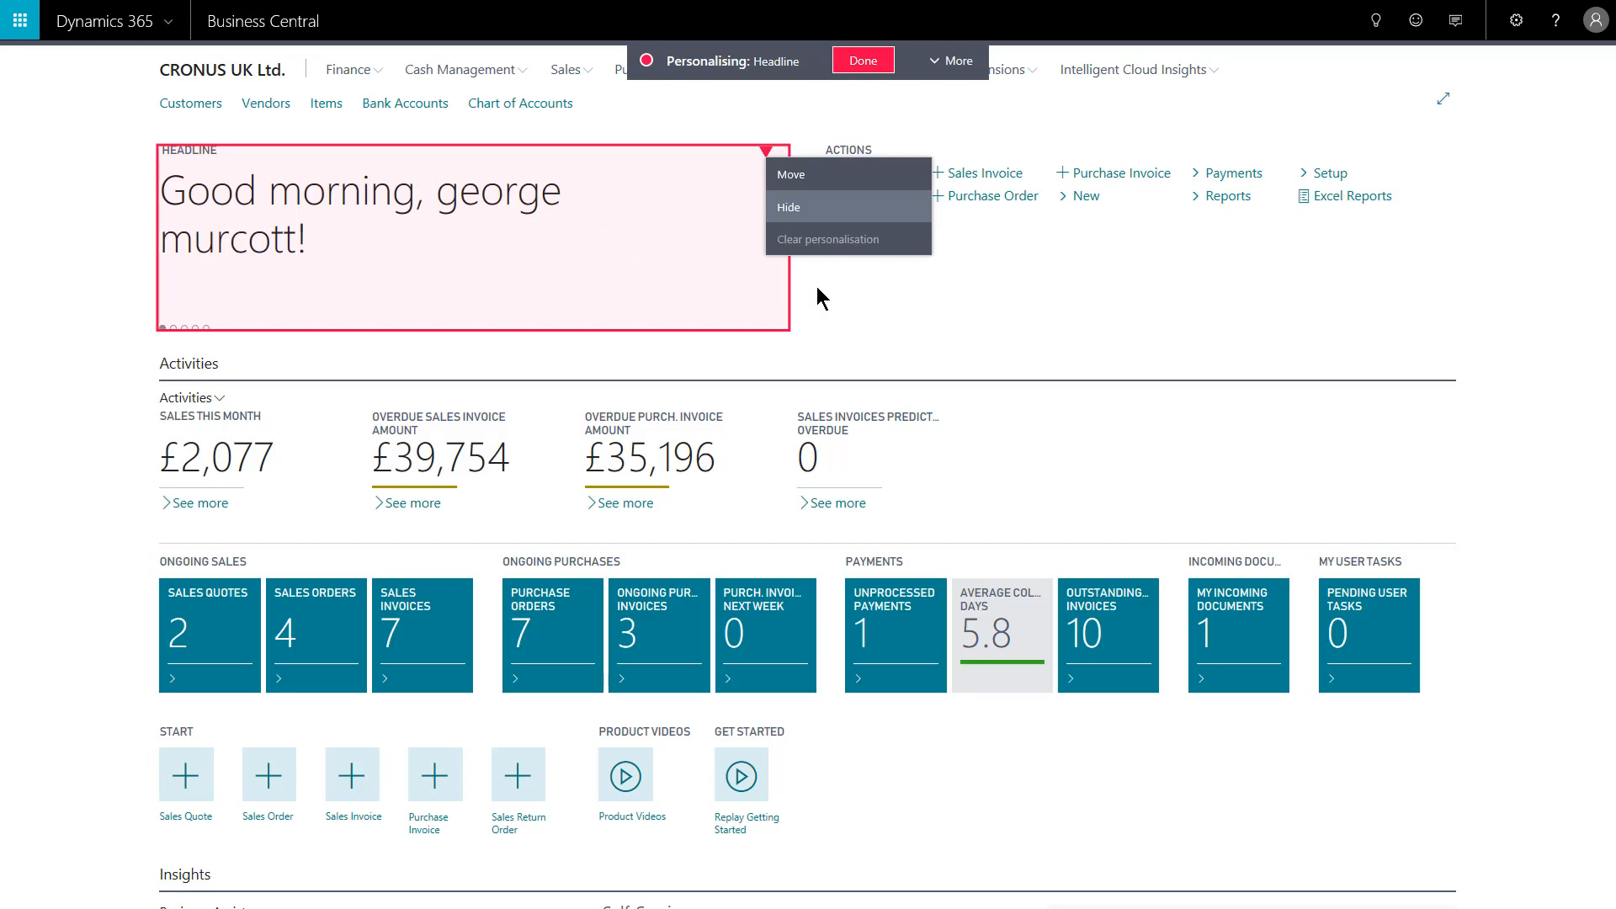
left_click(790, 207)
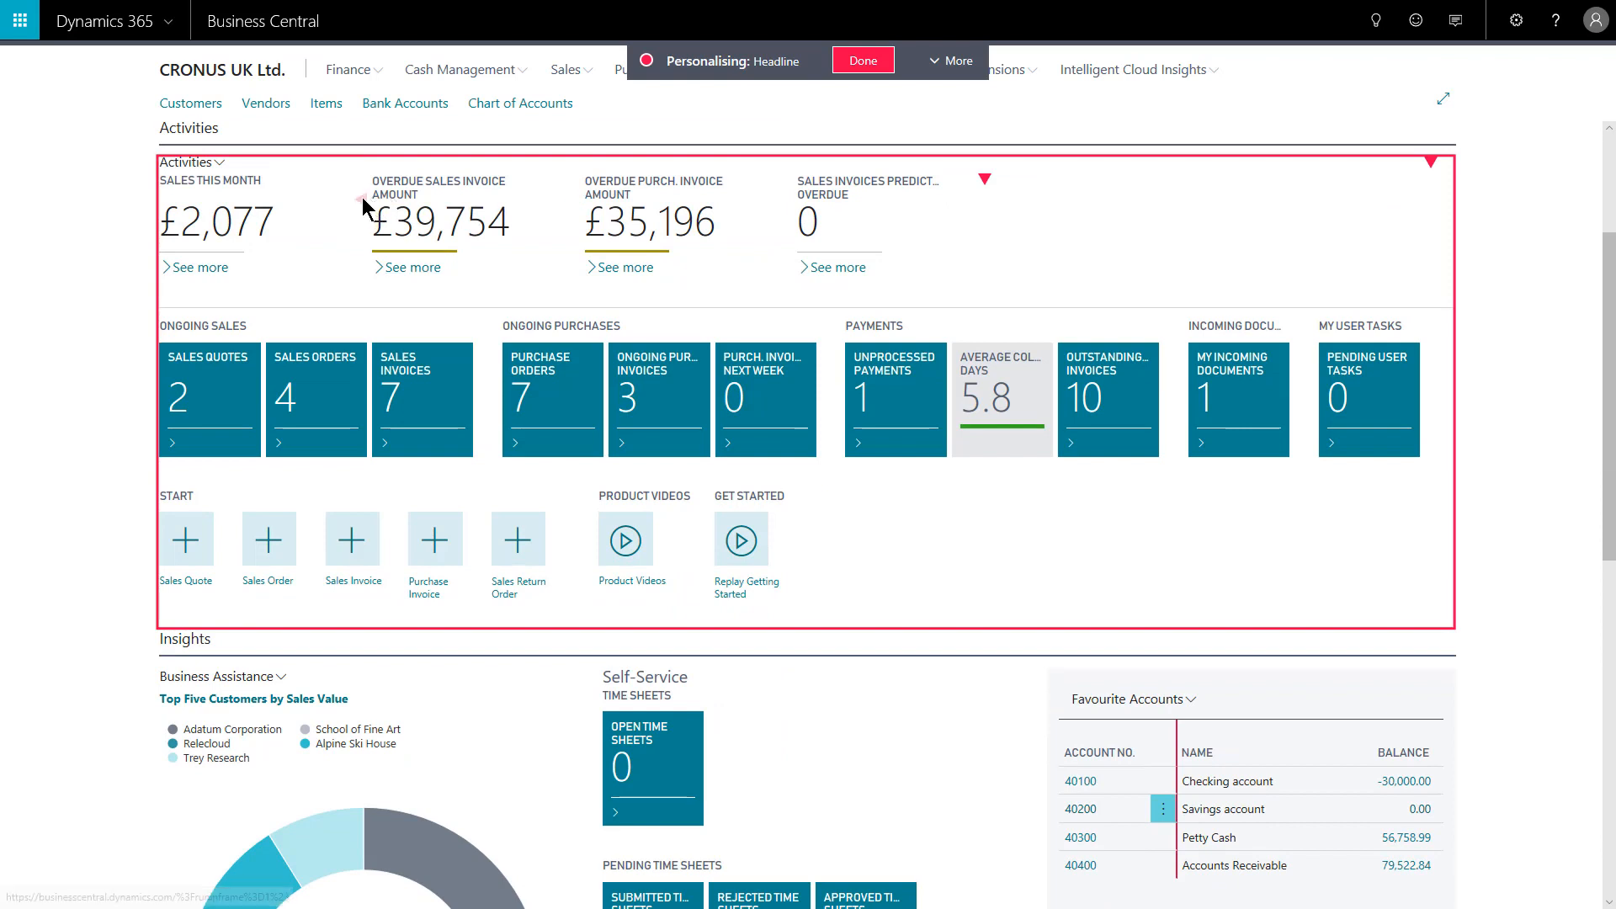
Step: Hide the Sales Invoices Predicted Overdue cue from the Activities part
left_click(217, 222)
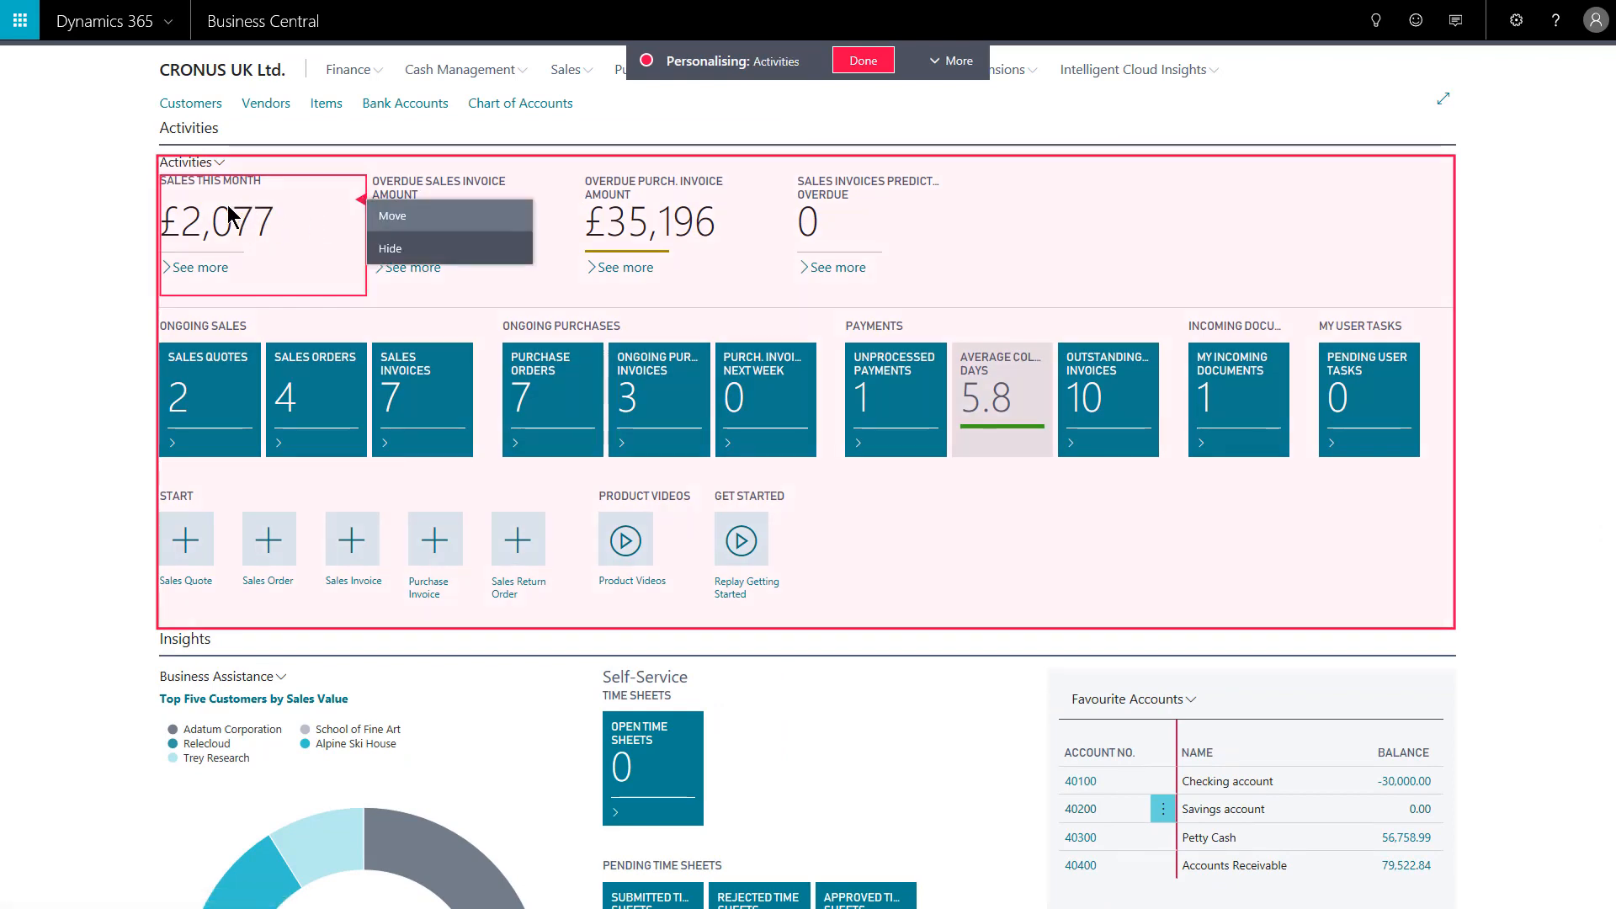
mouse_move(227, 255)
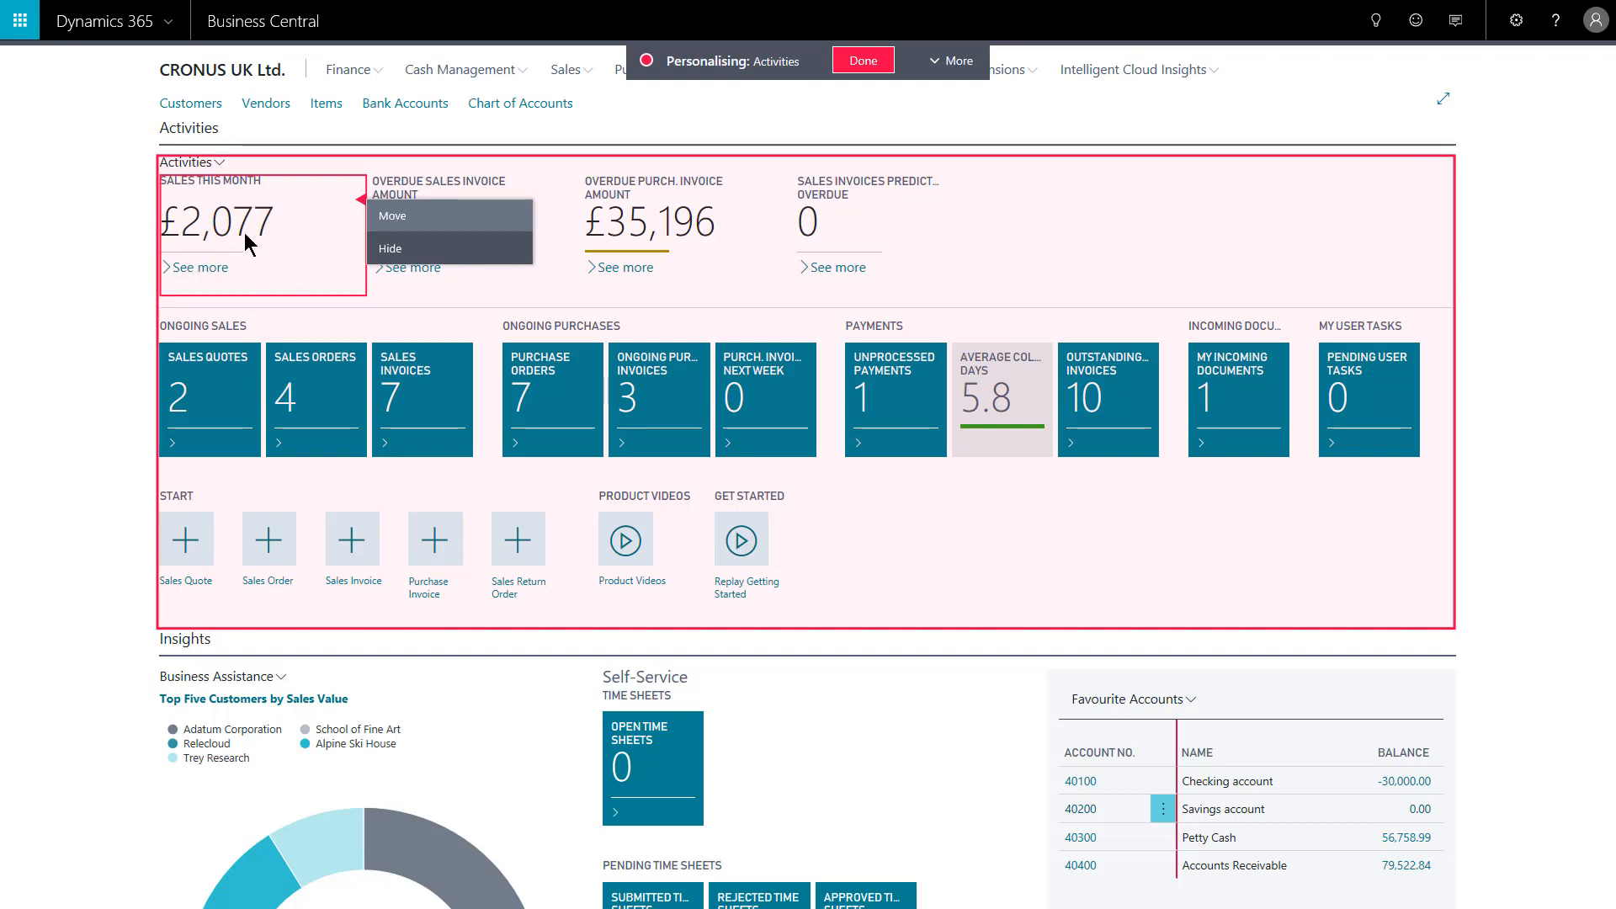
mouse_move(264, 229)
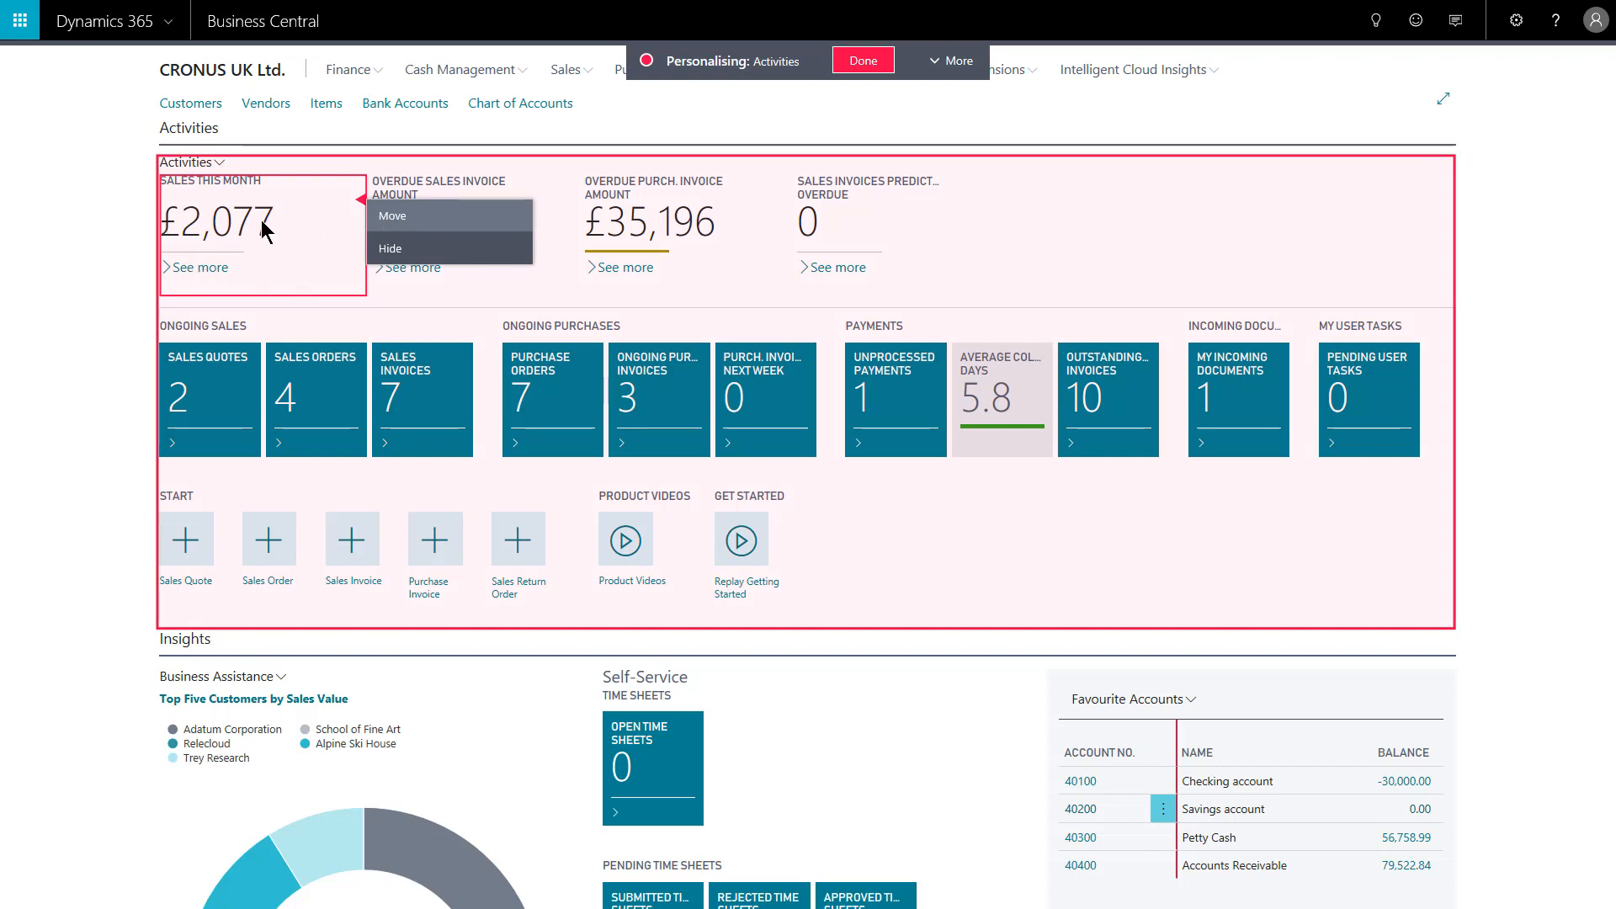
mouse_move(365, 237)
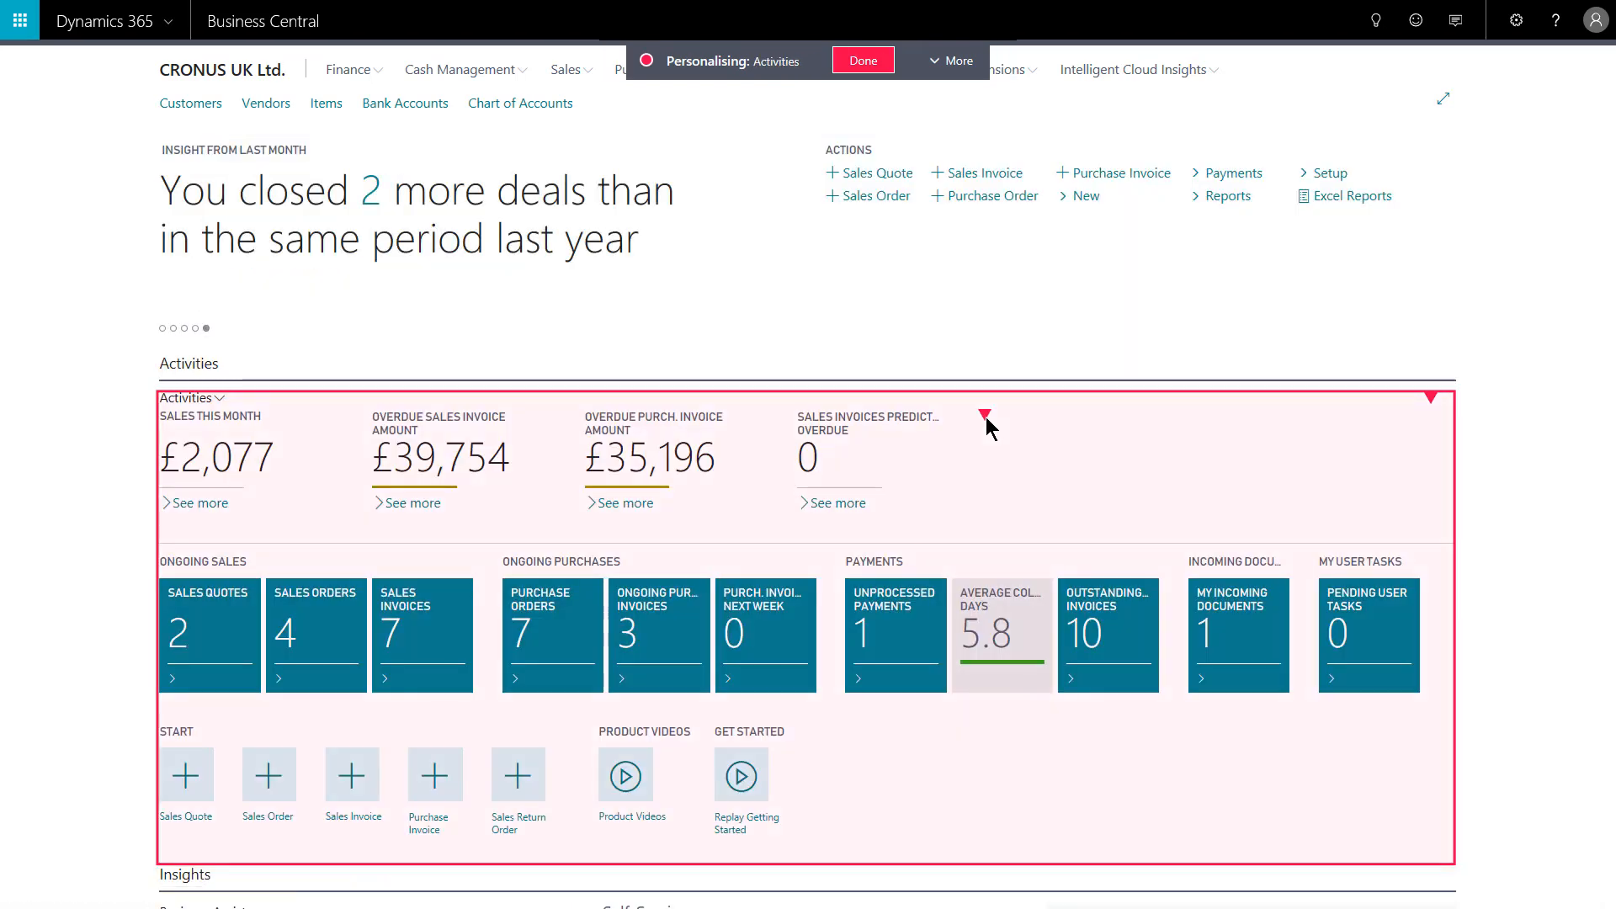
mouse_move(995, 433)
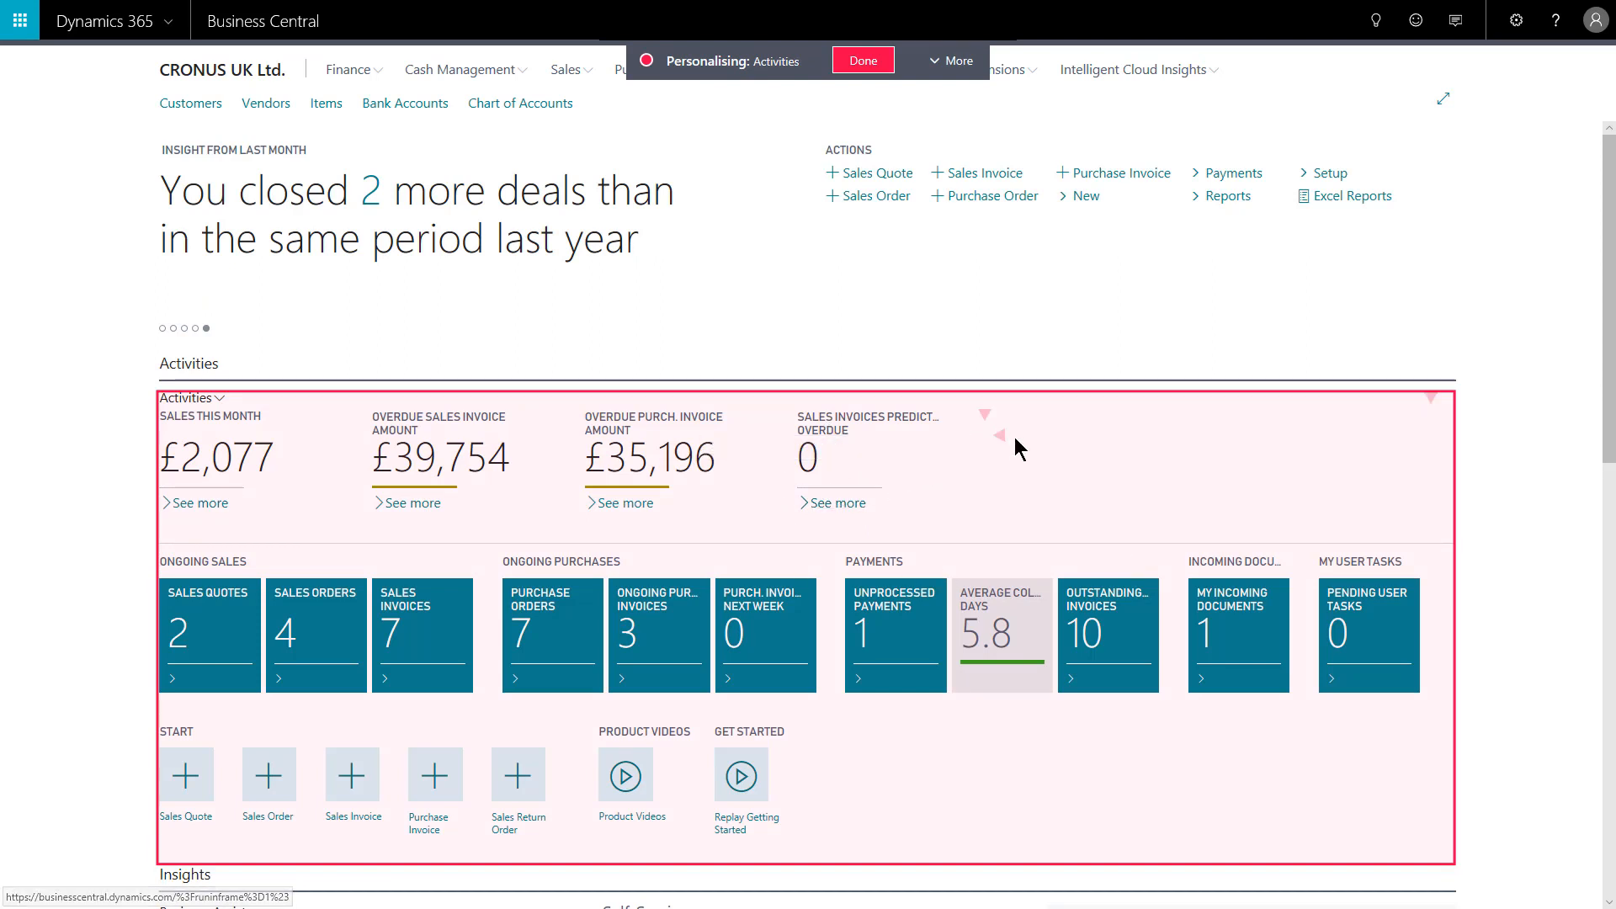
left_click(989, 416)
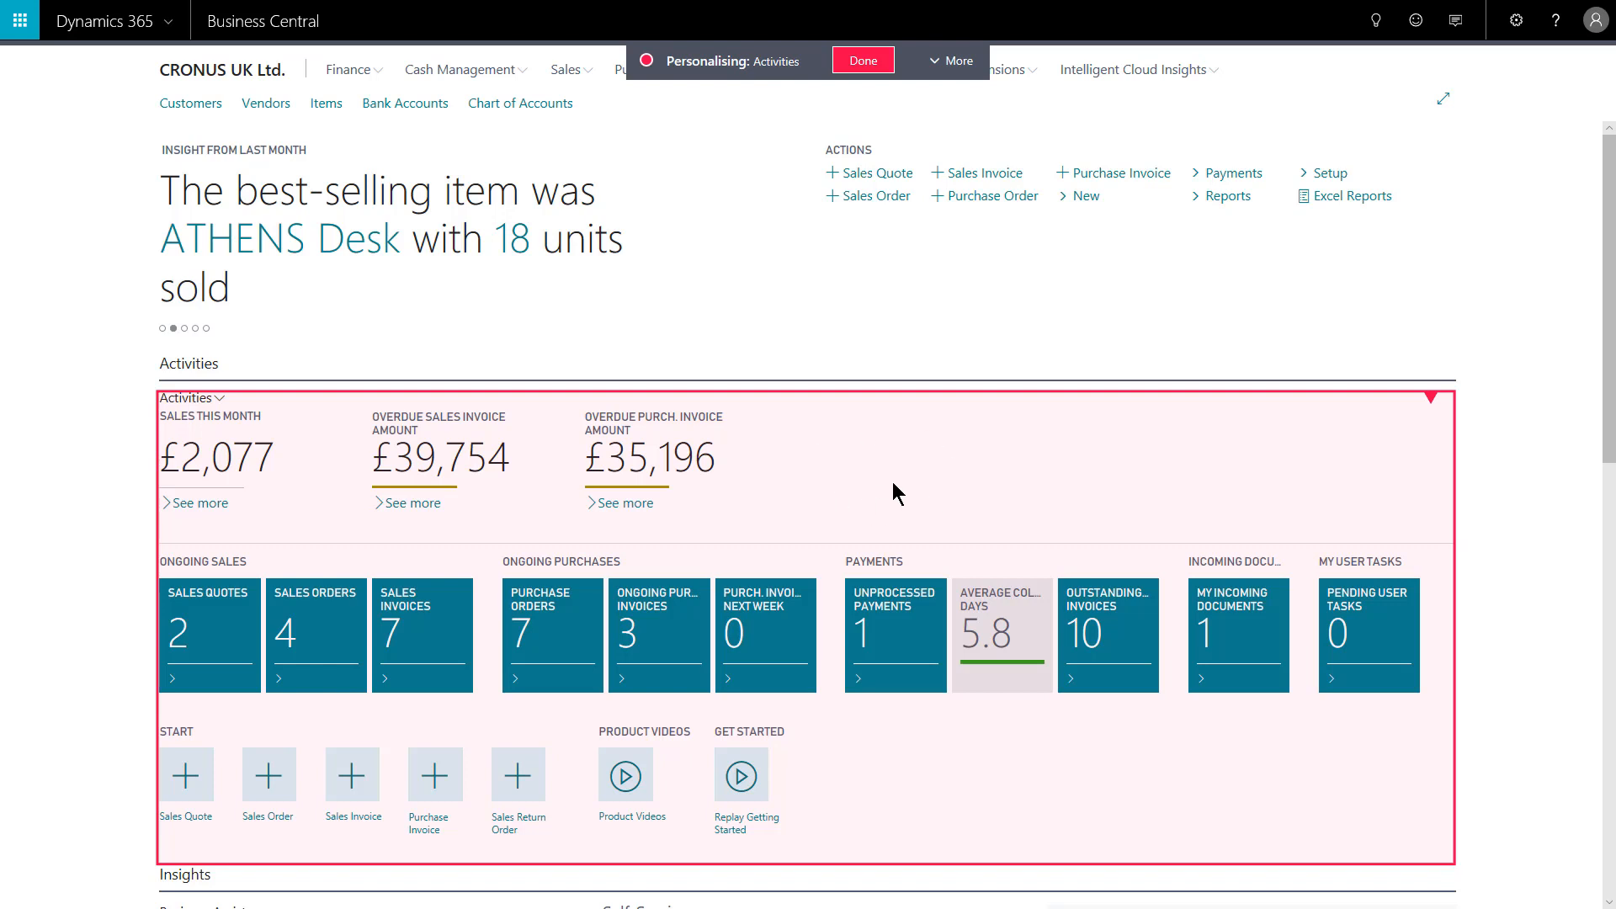
mouse_move(805, 462)
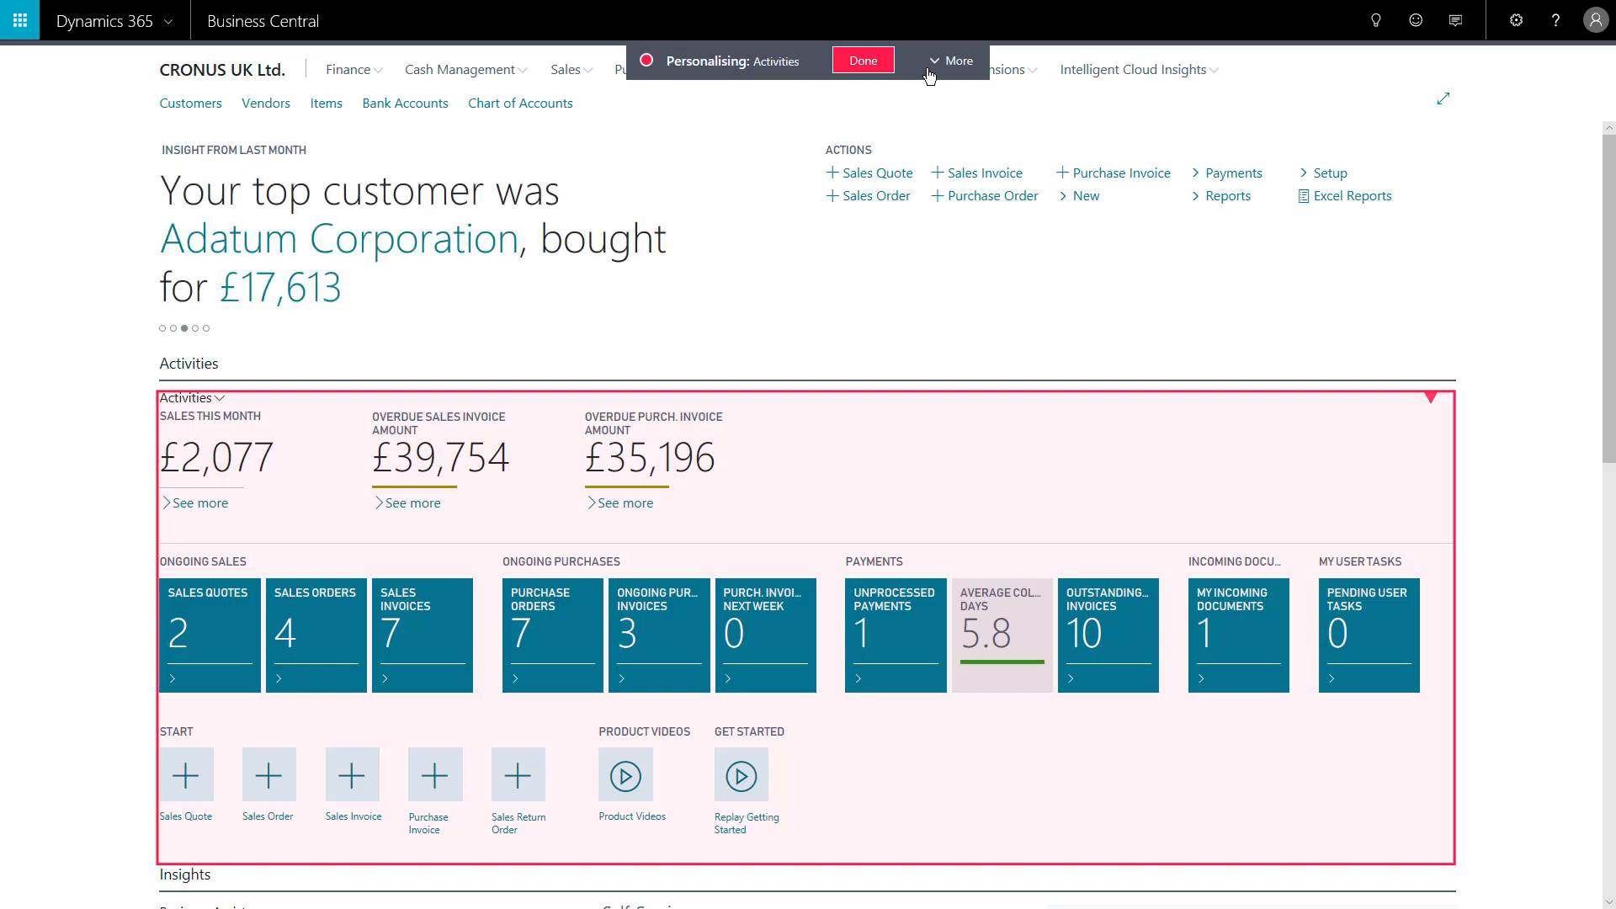
Step: Show the Add Field to Page list offering the hidden Sales Invoices Predicted Overdue field
left_click(949, 61)
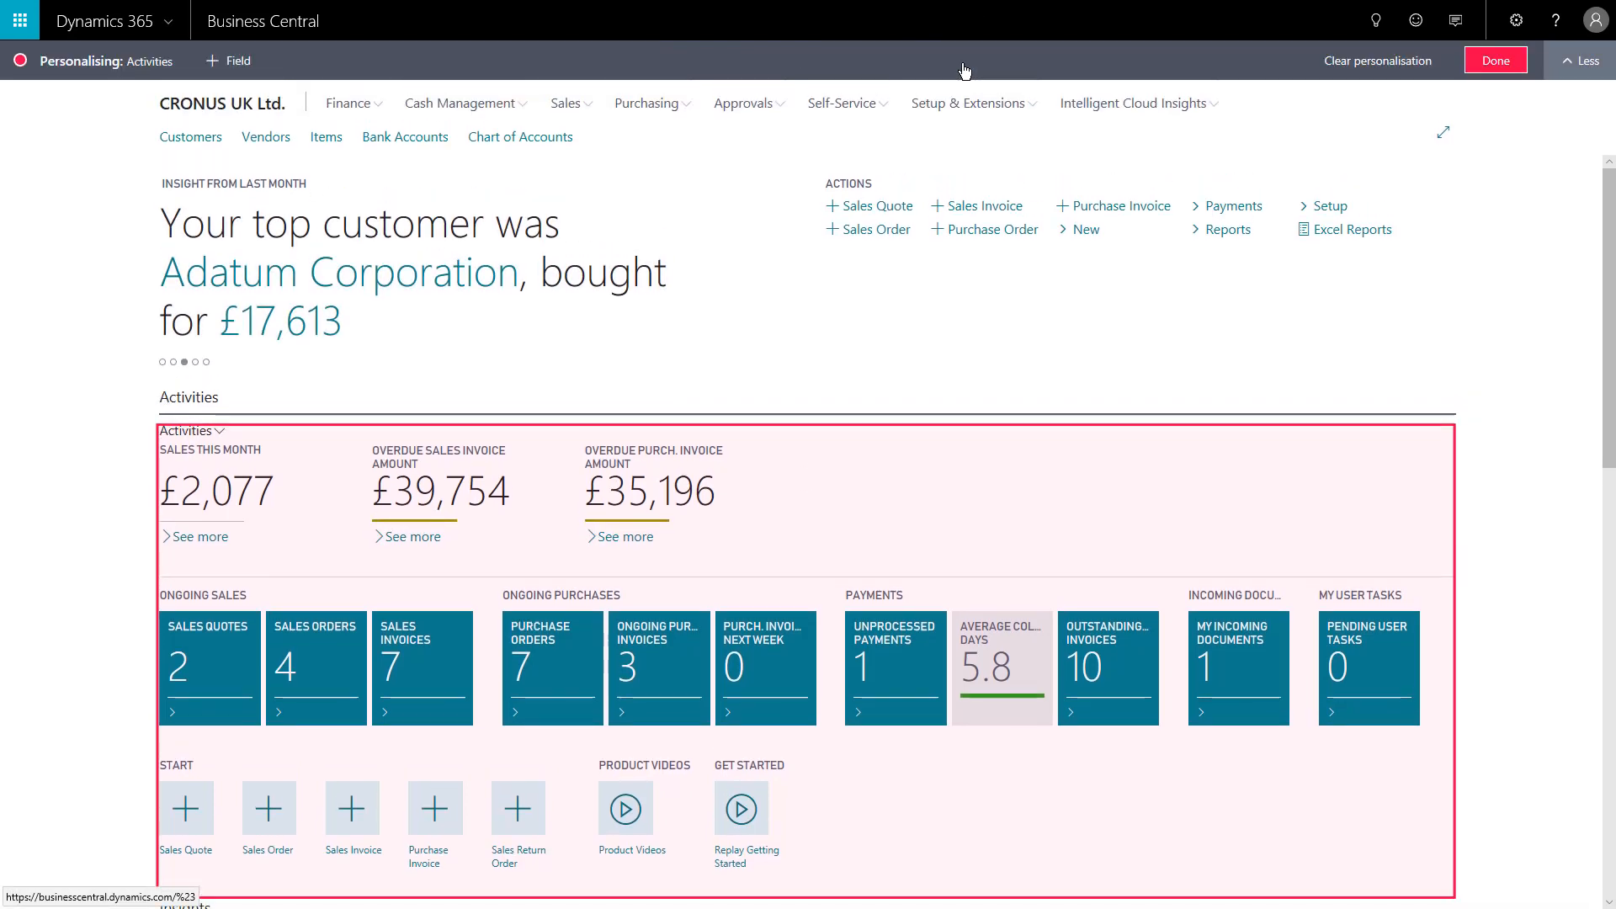
mouse_move(229, 61)
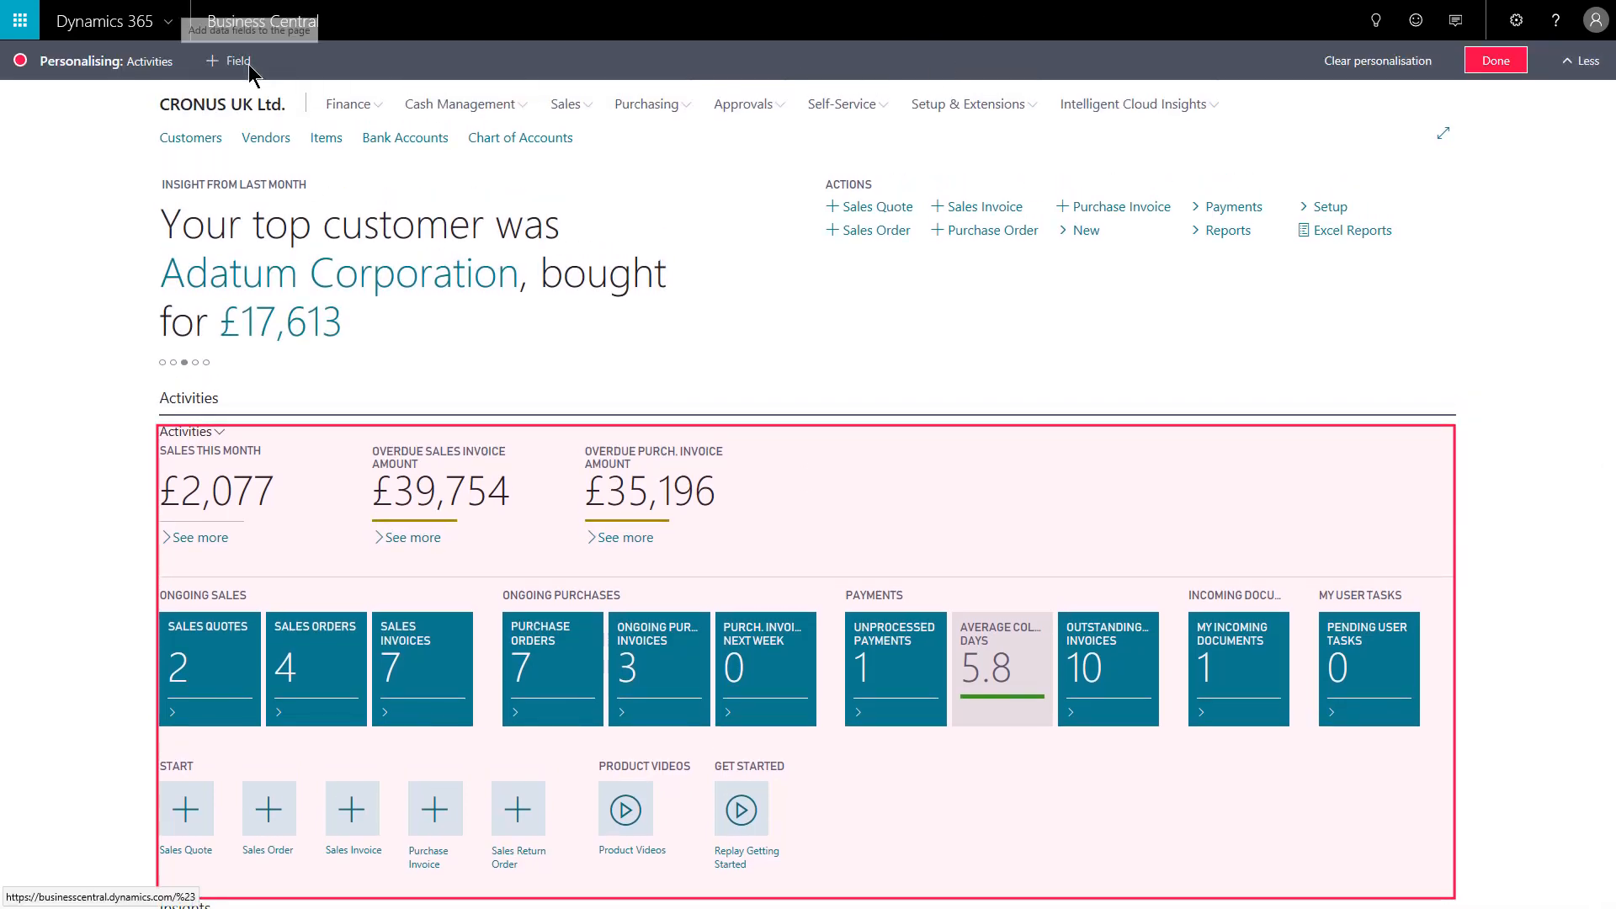
left_click(230, 61)
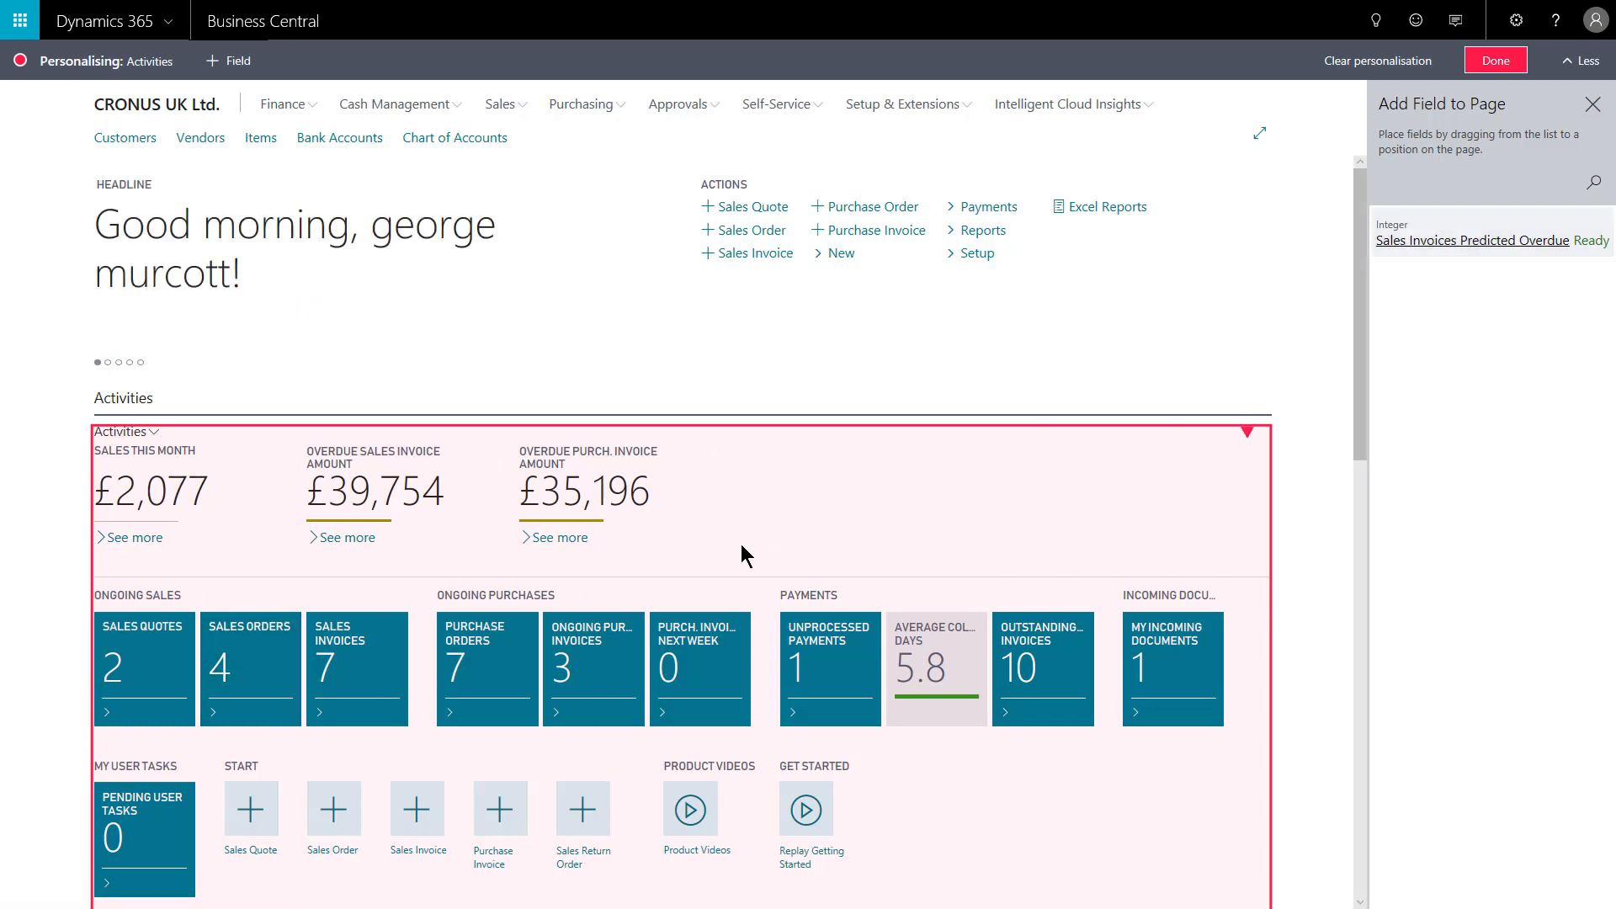
left_click(1251, 436)
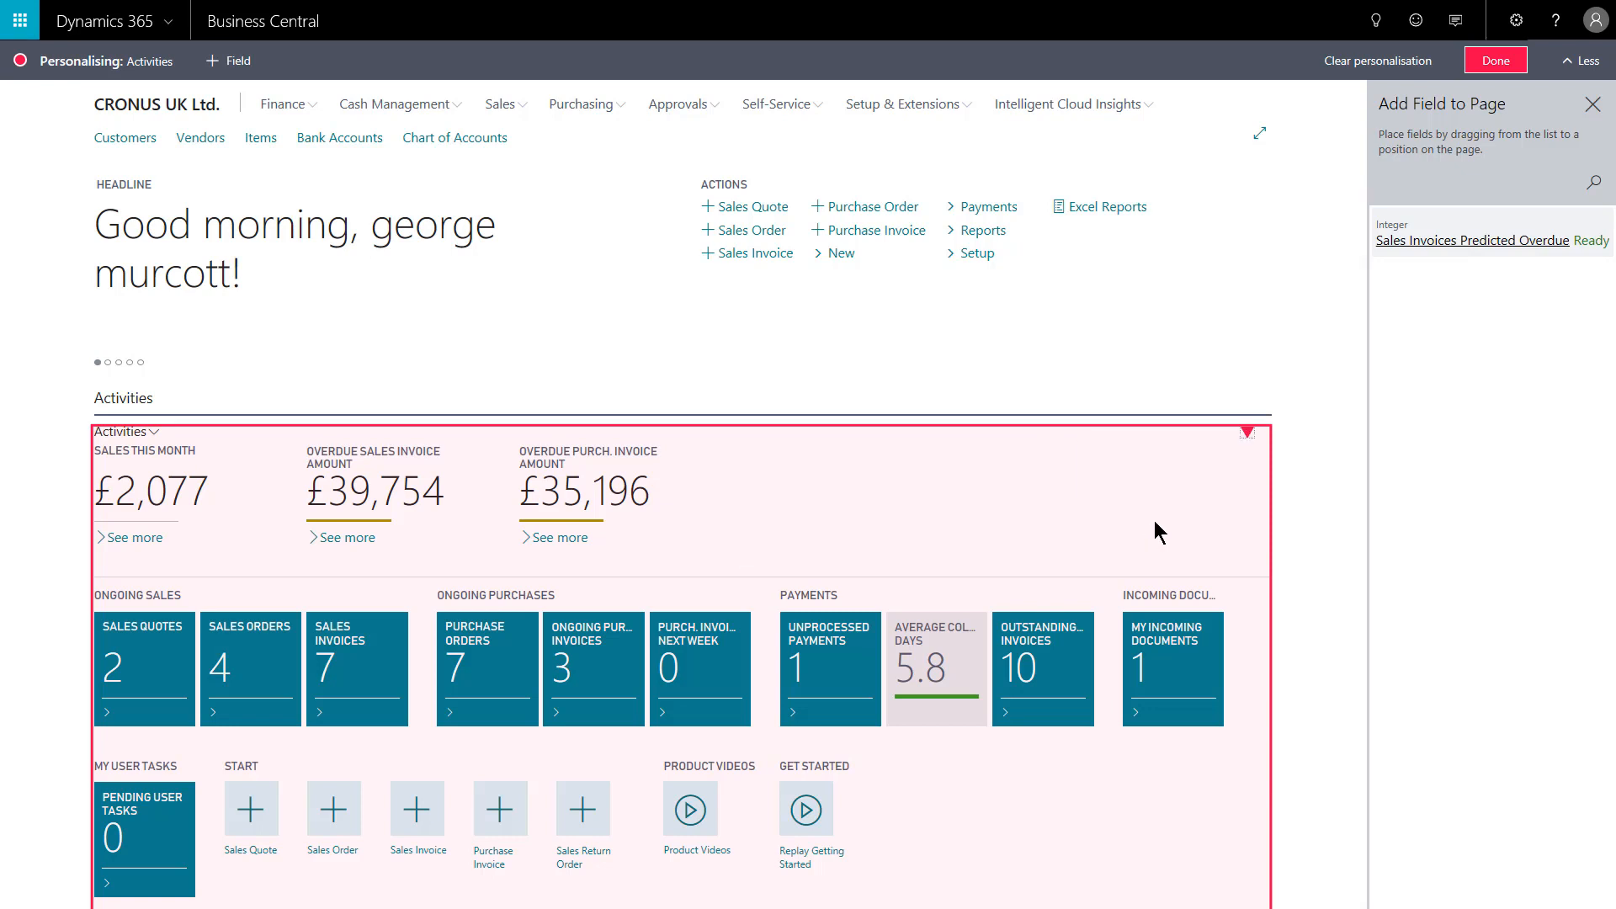
Step: Clear the Activities part's personalisation and confirm with Yes
left_click(1246, 432)
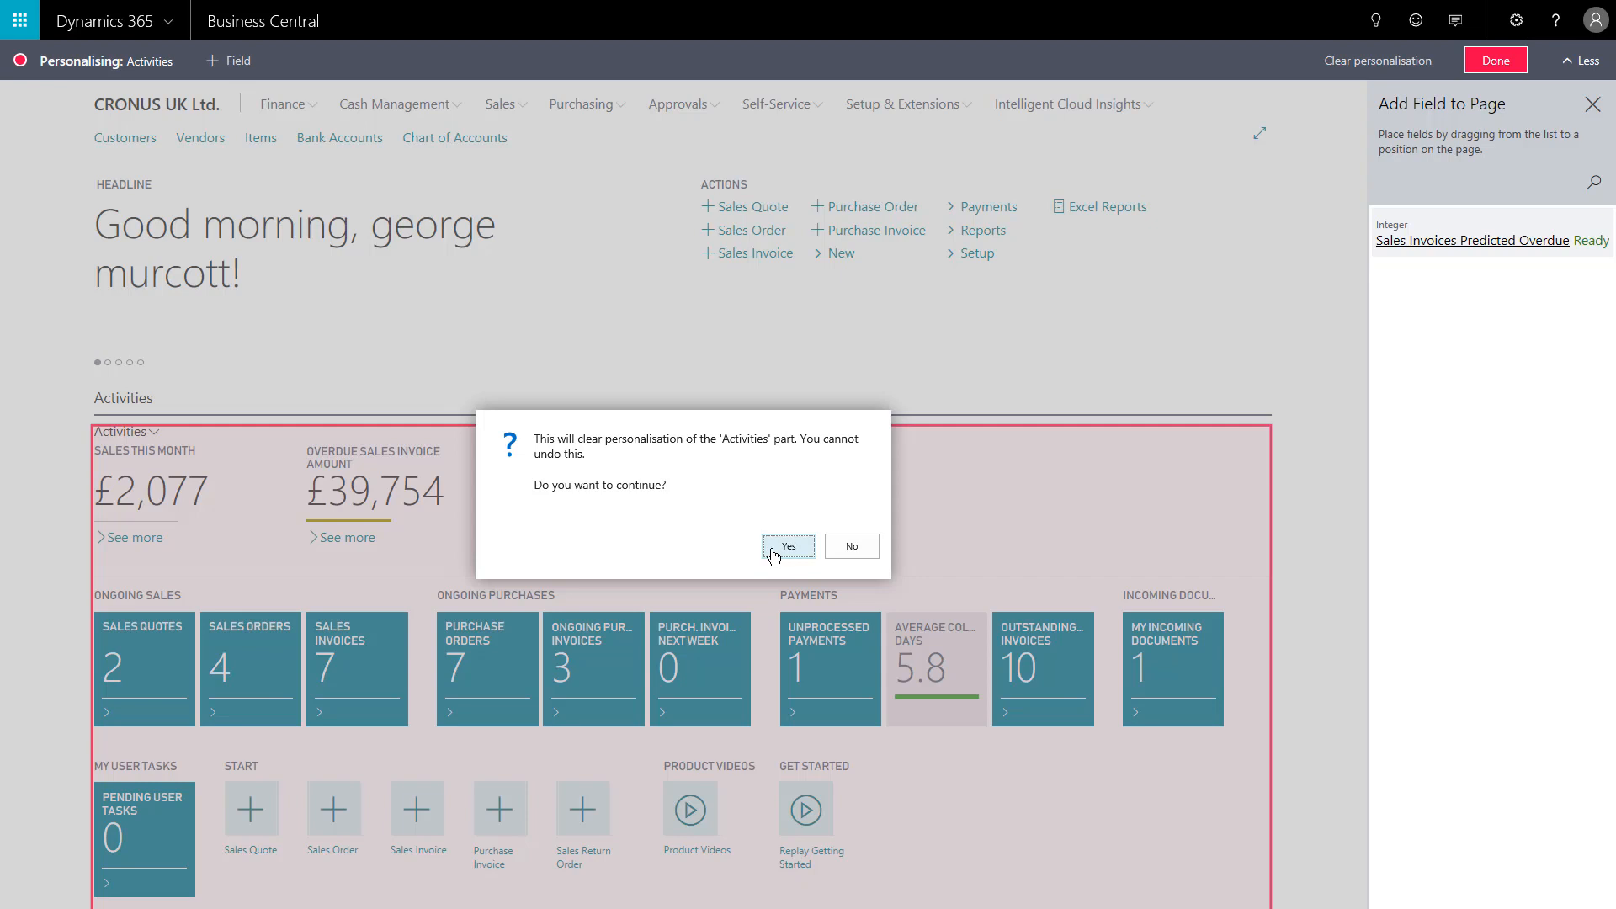
left_click(788, 546)
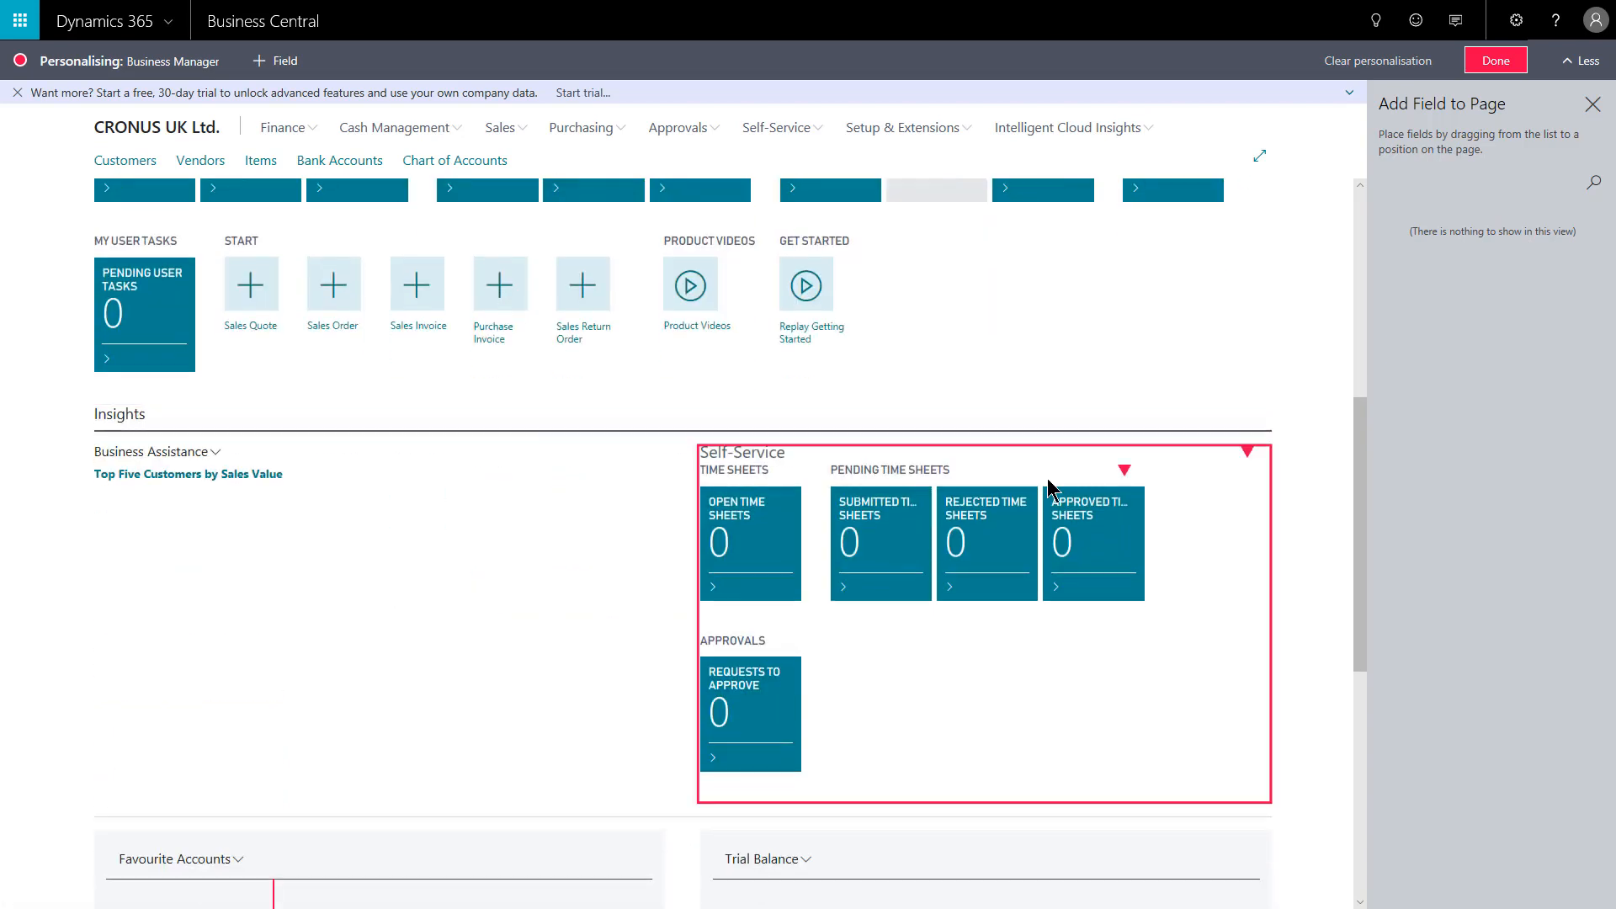
Step: Select the Self-Service part and hide its Approvals tiles
scroll("down", 3)
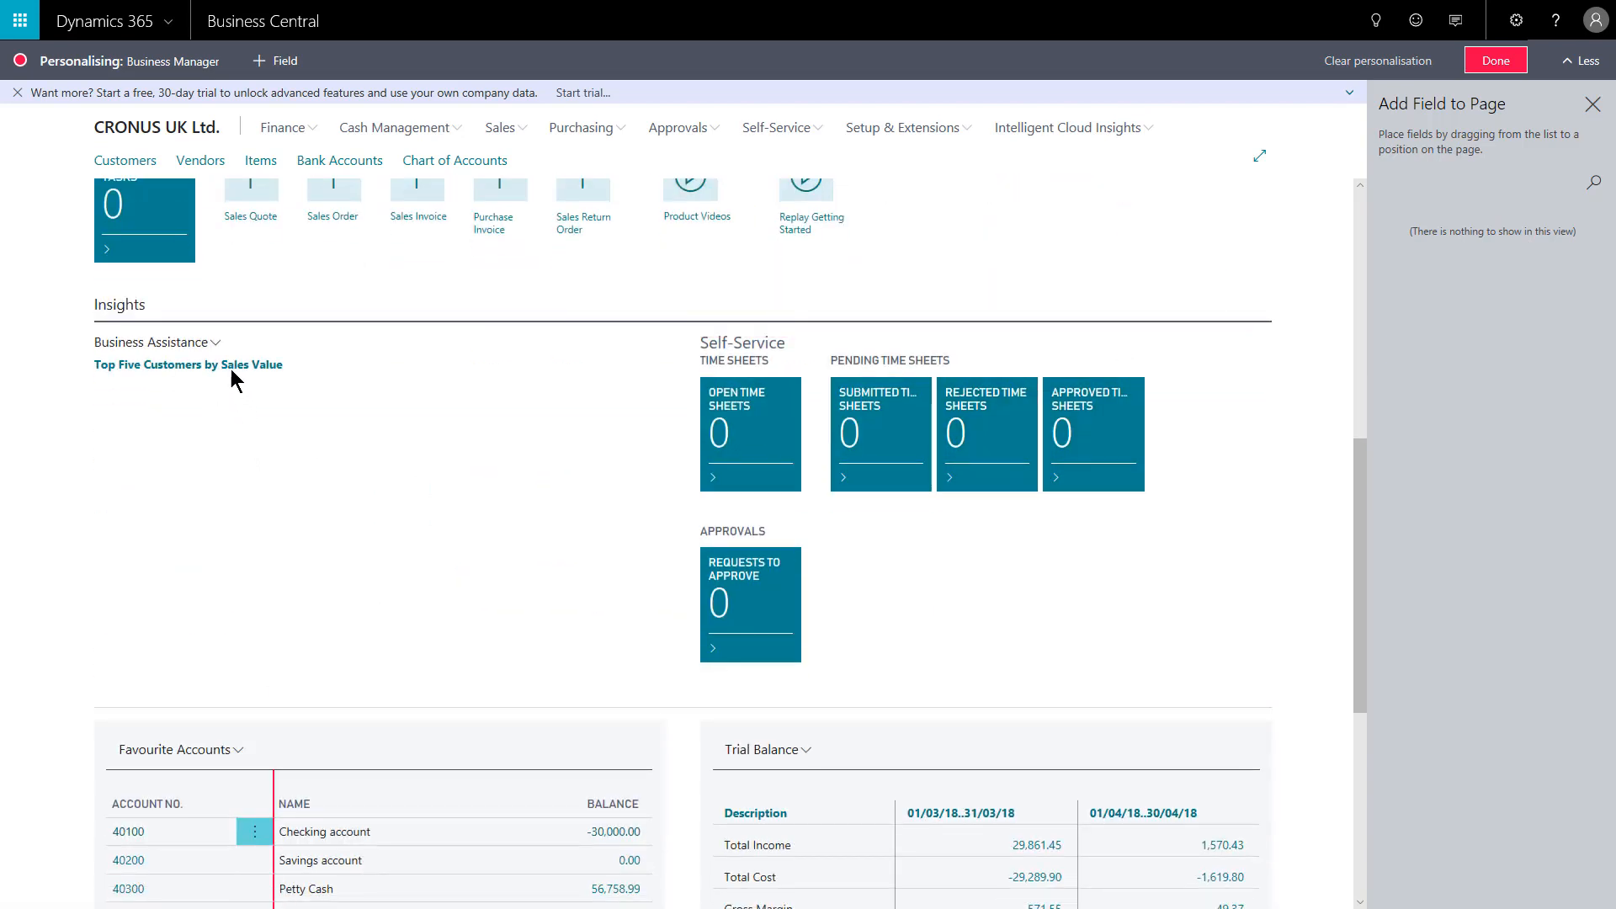
left_click(189, 364)
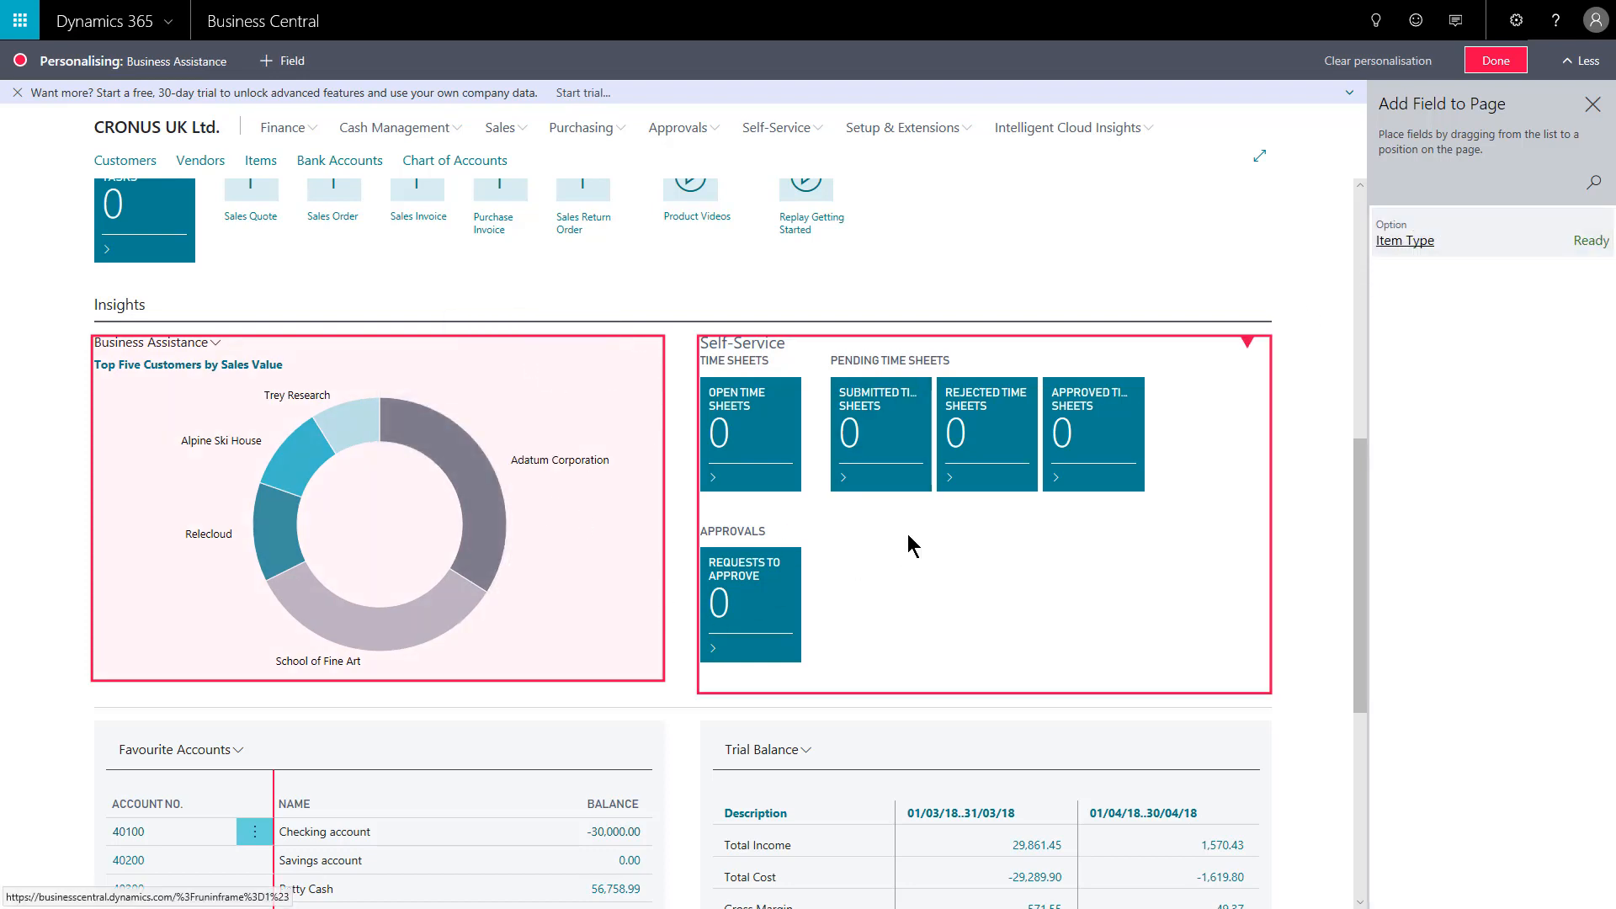
left_click(918, 628)
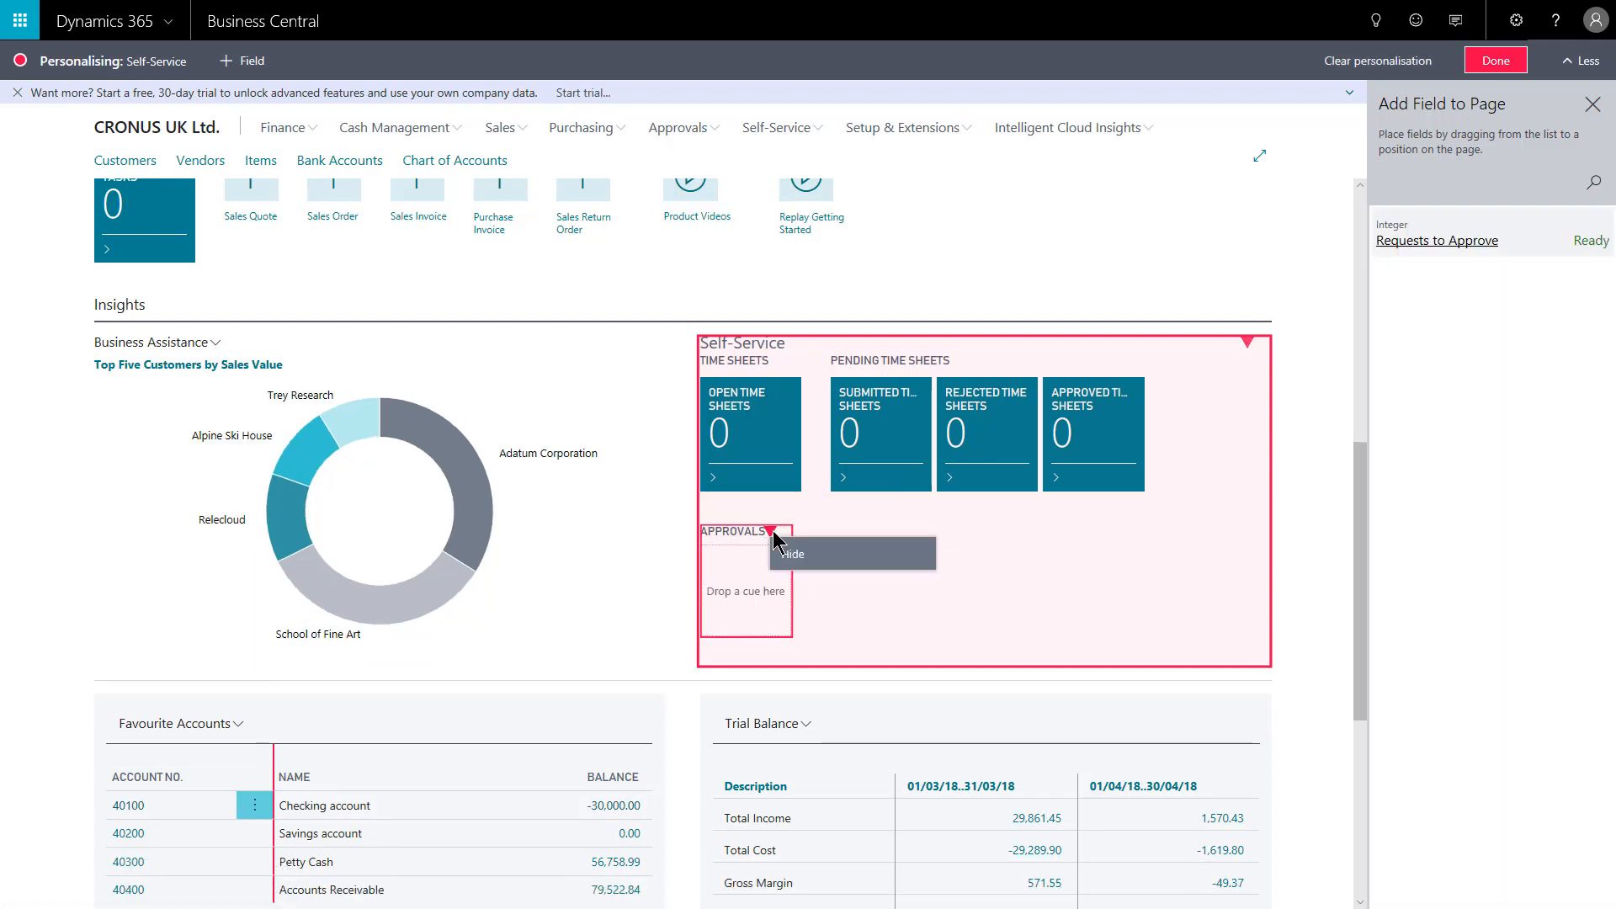
left_click(793, 554)
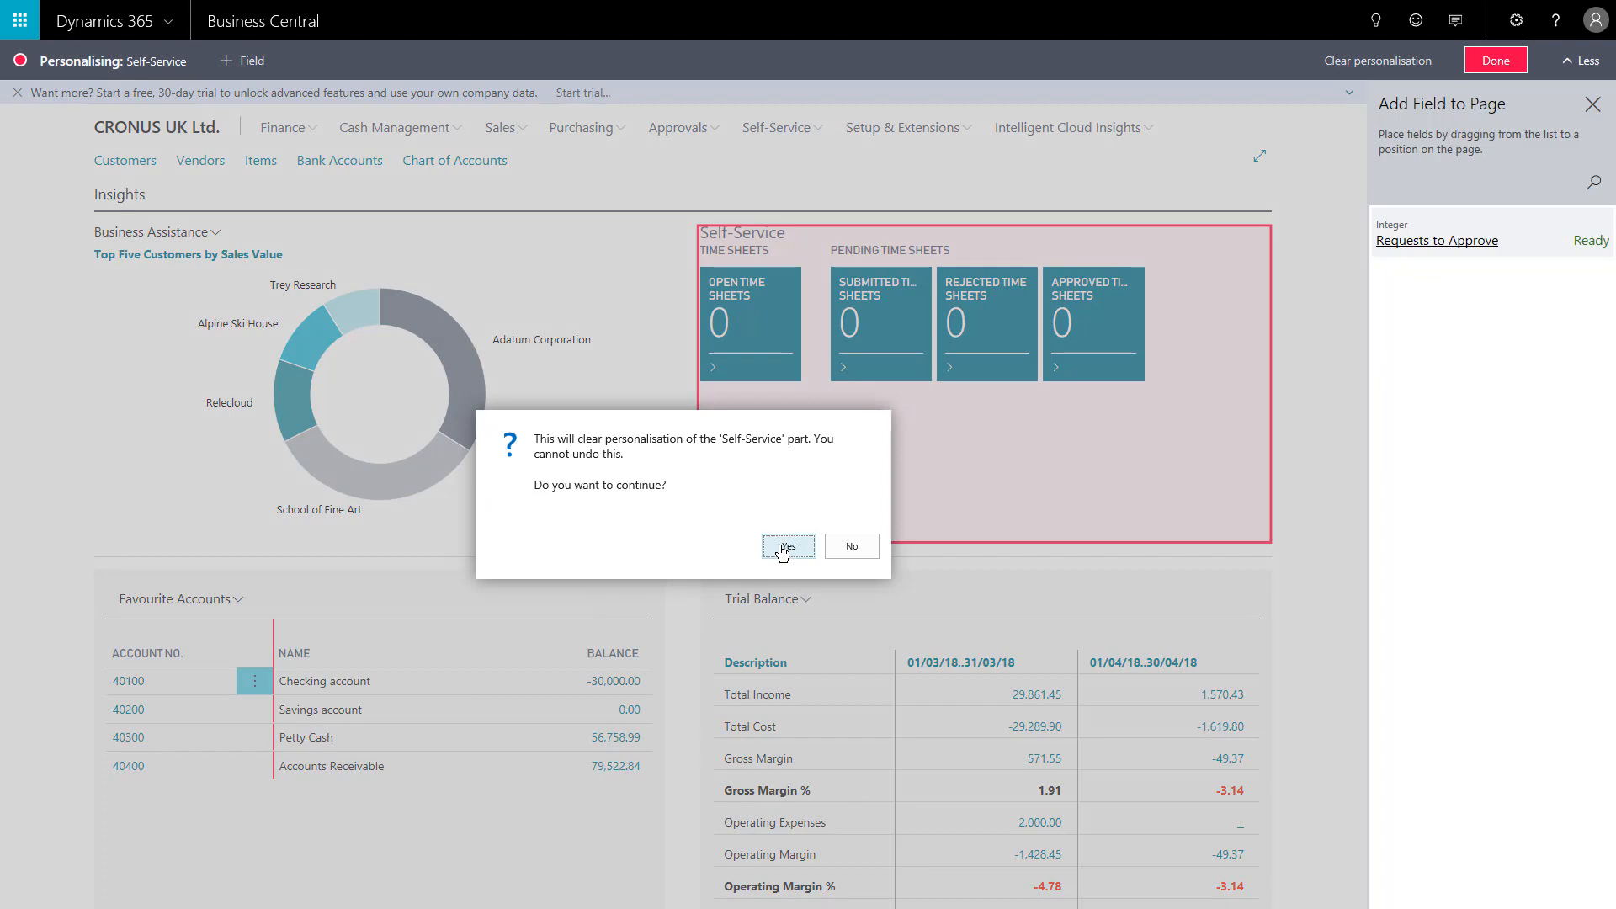
Step: Clear the Self-Service part's personalisation, confirming with Yes
left_click(788, 546)
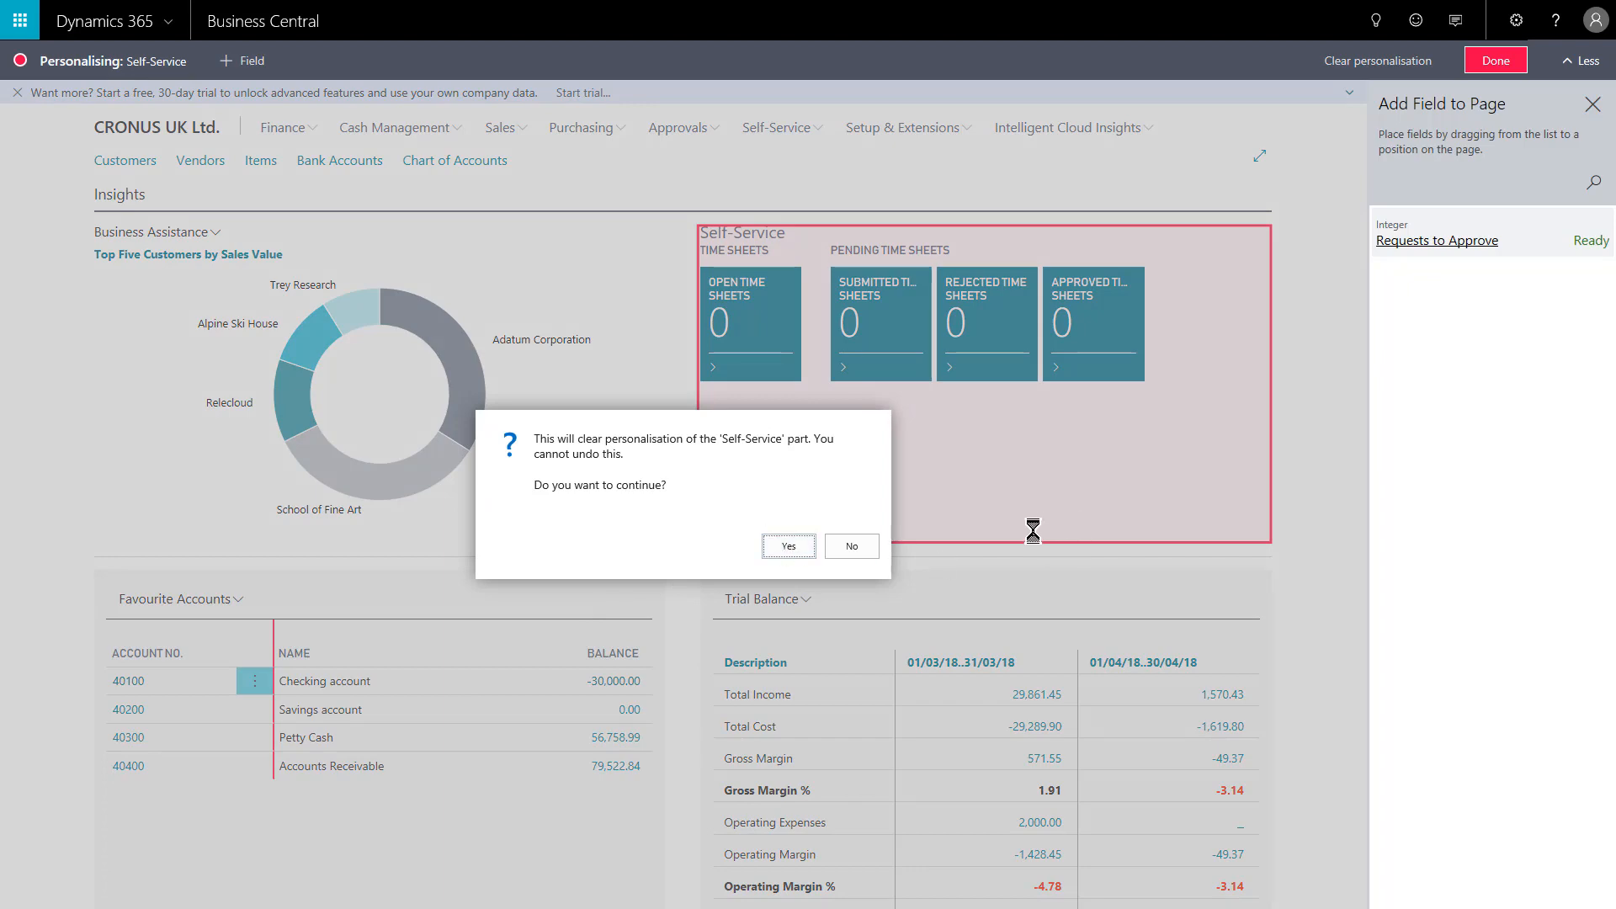
left_click(787, 546)
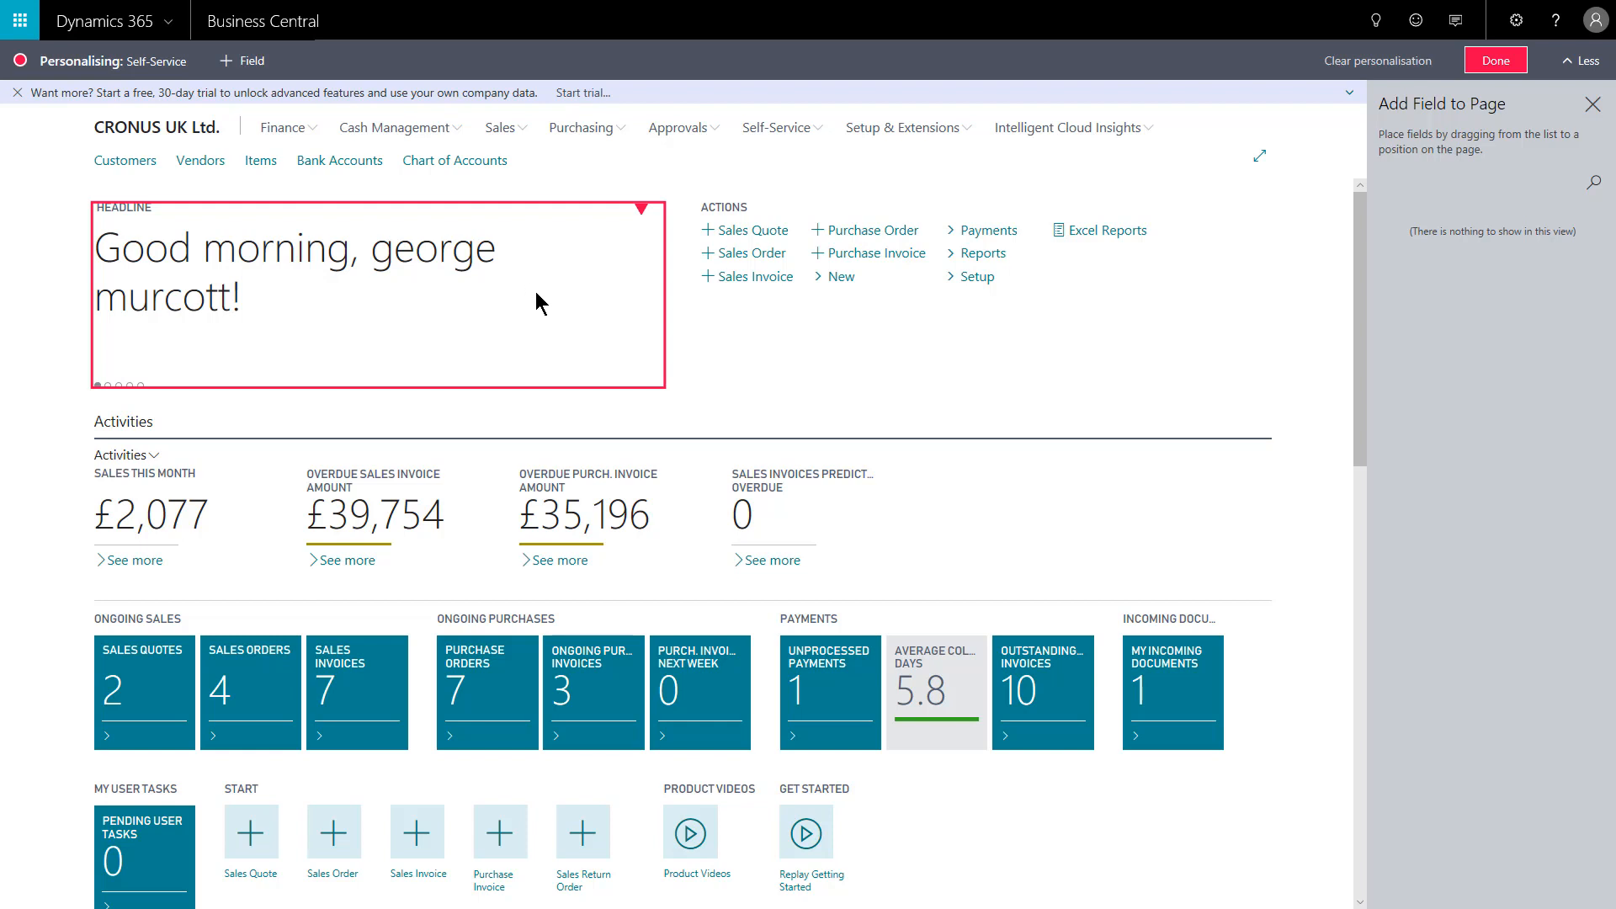
mouse_move(587, 261)
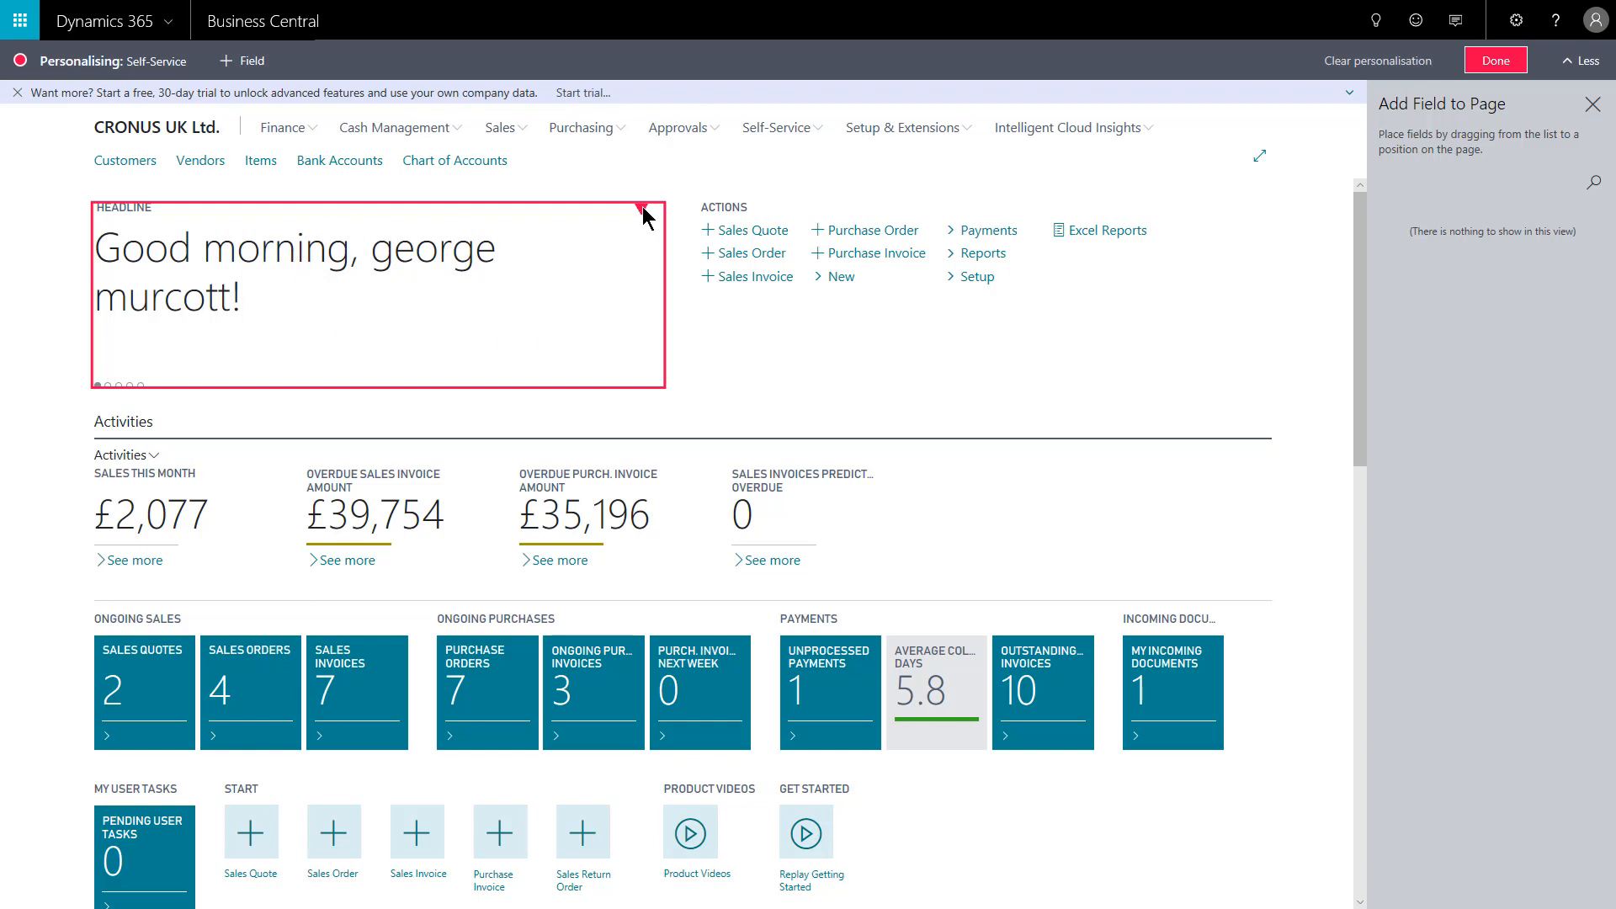
Step: Check the restored Self-Service part with Requests to Approve back in place
left_click(648, 209)
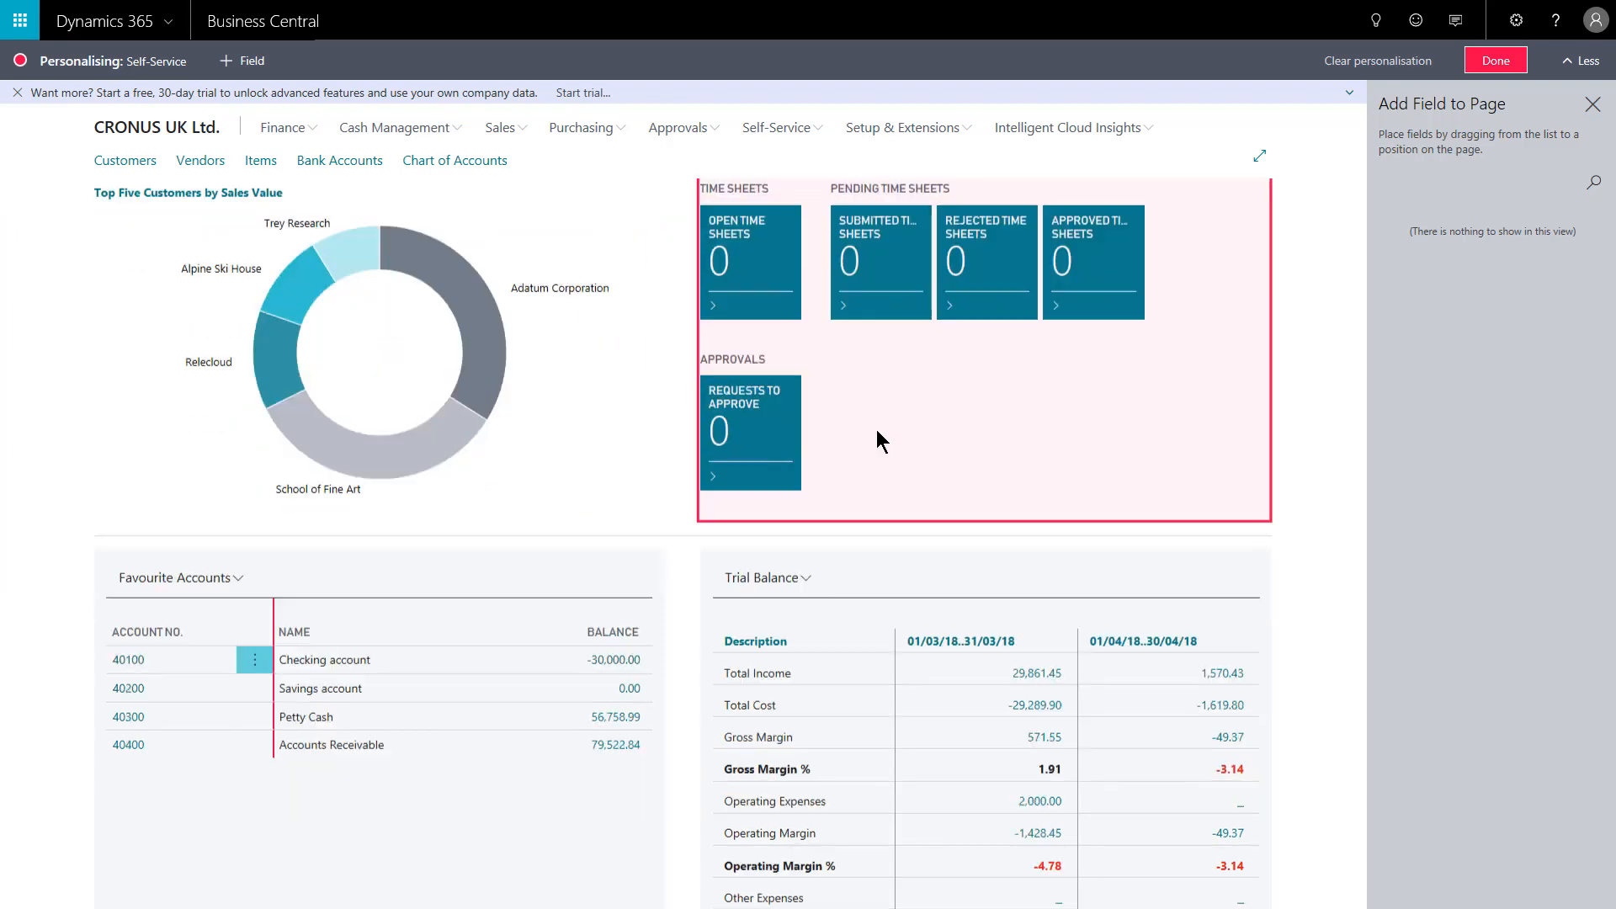
Step: Scroll to the lower grid where Favourite Accounts now sits beside Trial Balance
scroll("down", 3)
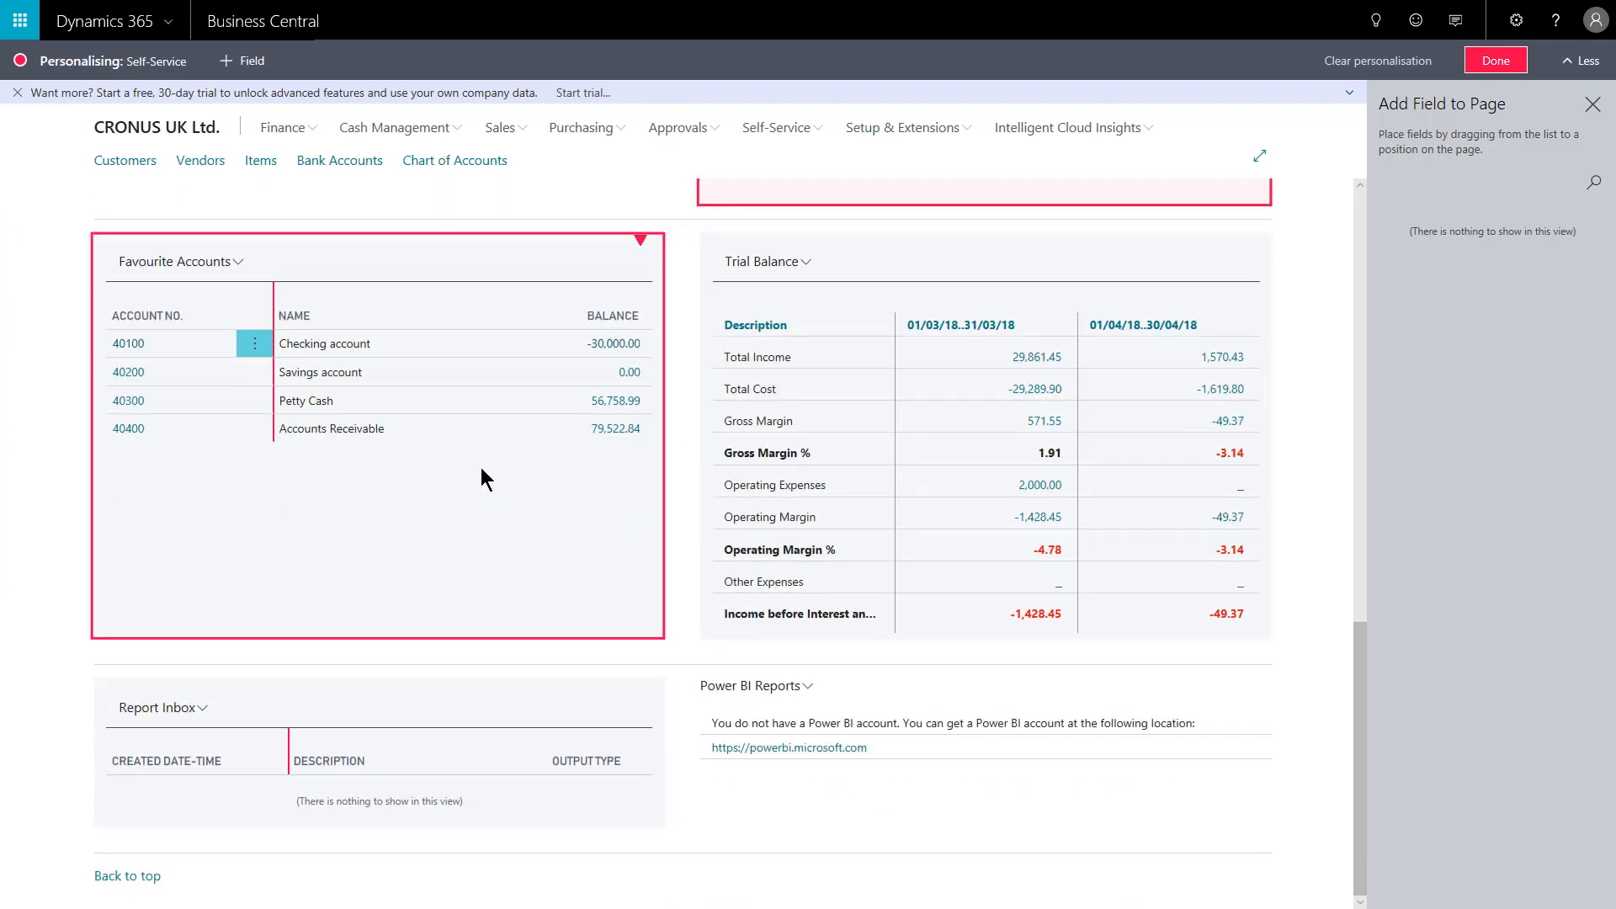
mouse_move(419, 507)
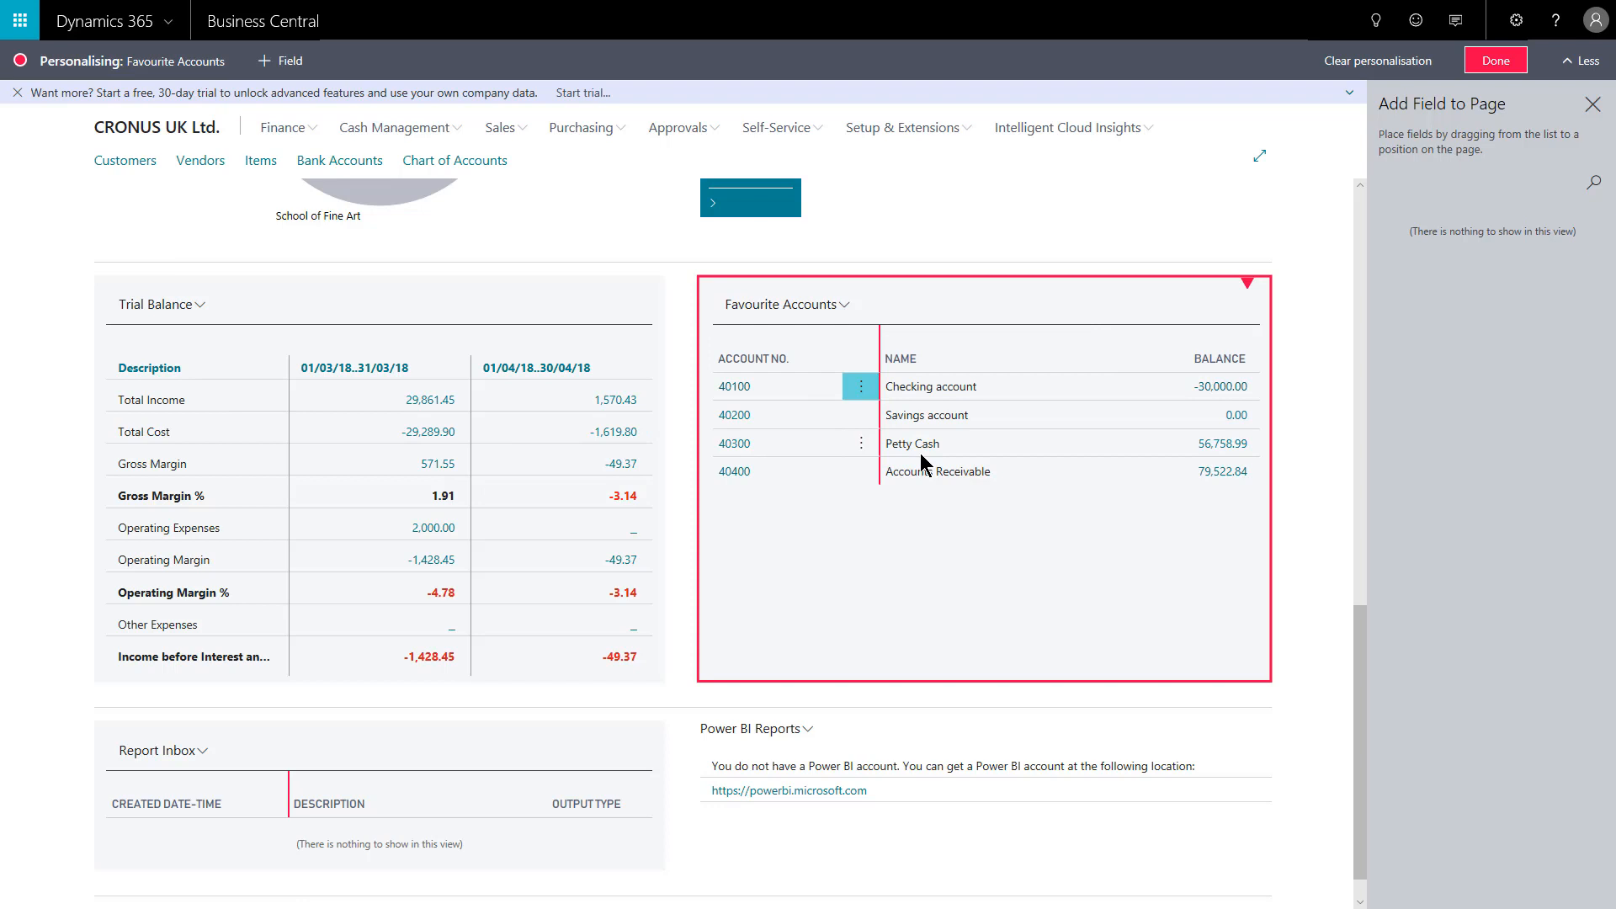
scroll("down", 3)
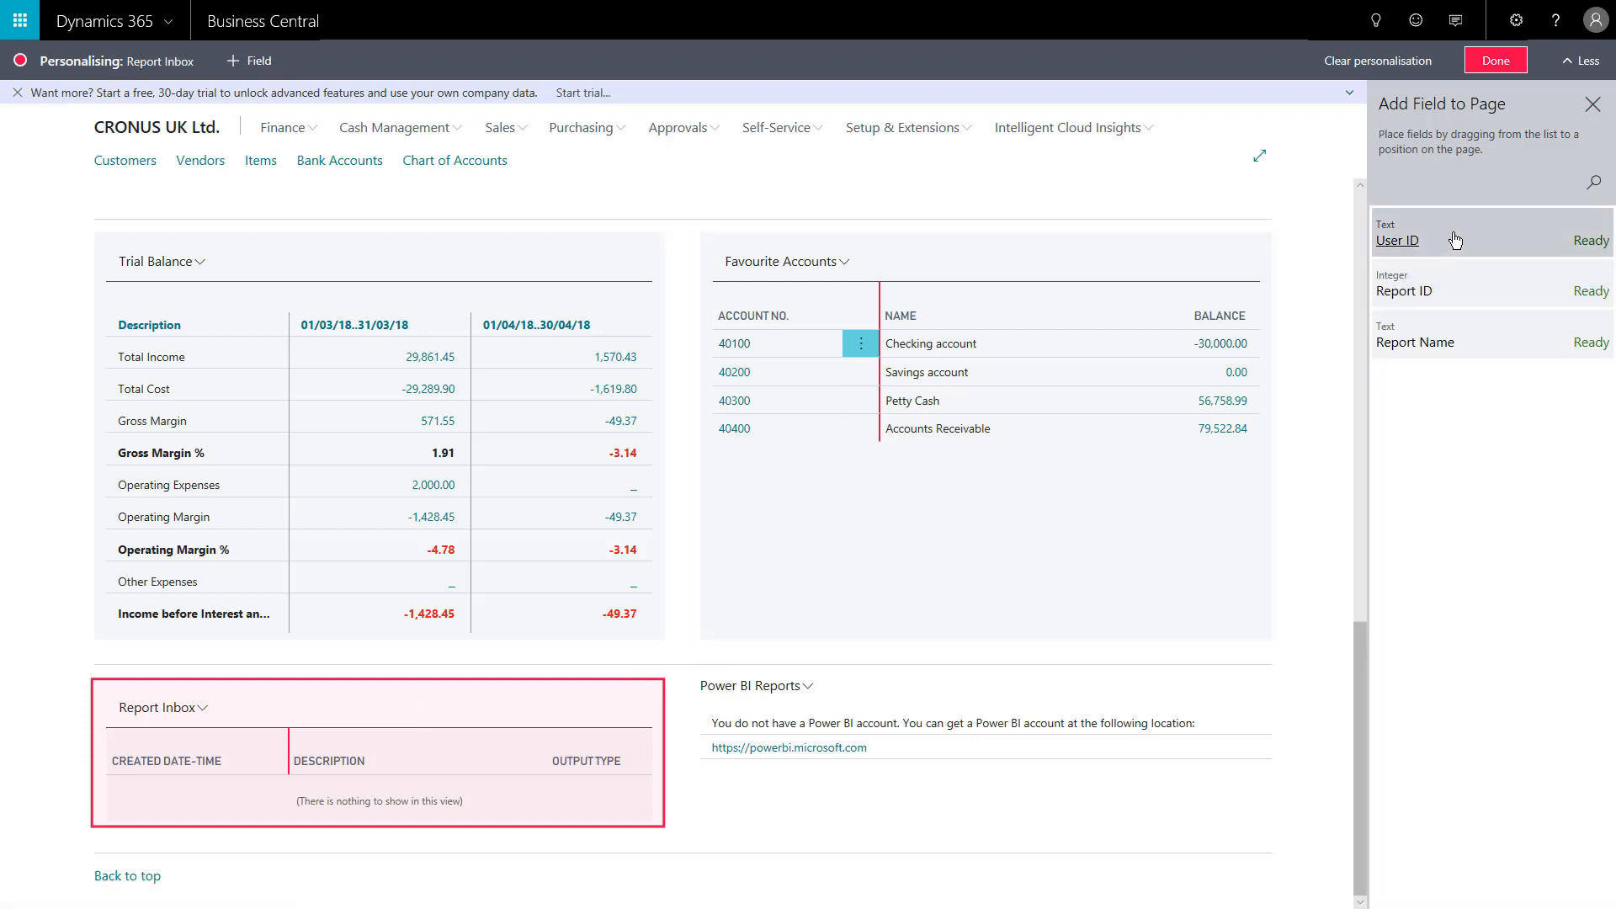
Step: Add User ID and Report ID columns to the Report Inbox part
left_click_drag(1397, 241, 382, 692)
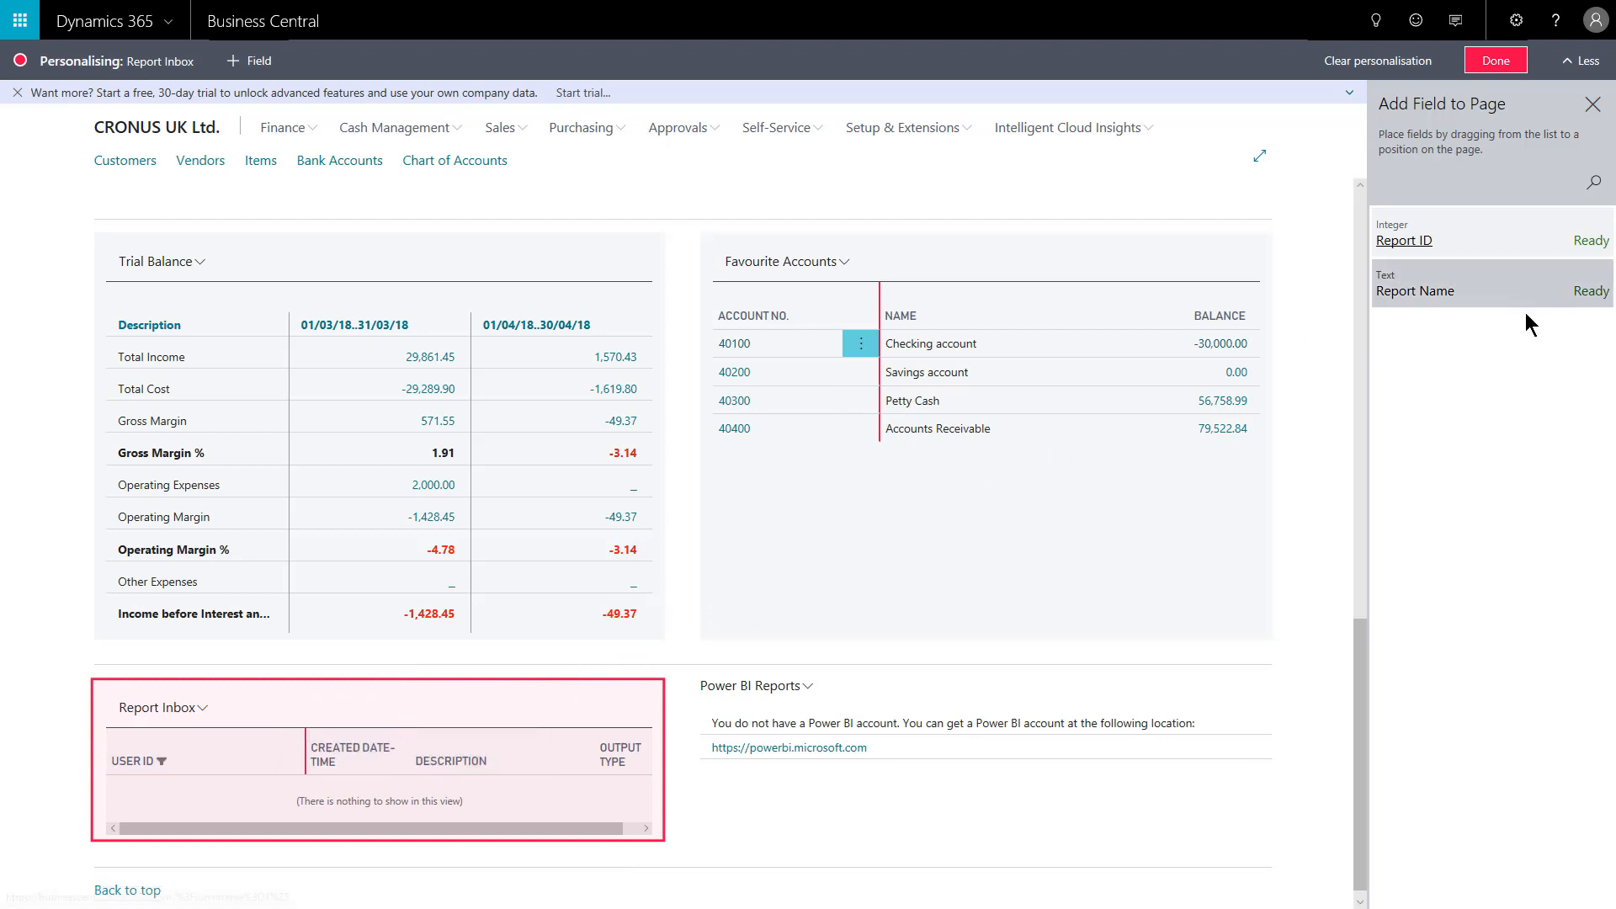
left_click_drag(1405, 241, 490, 761)
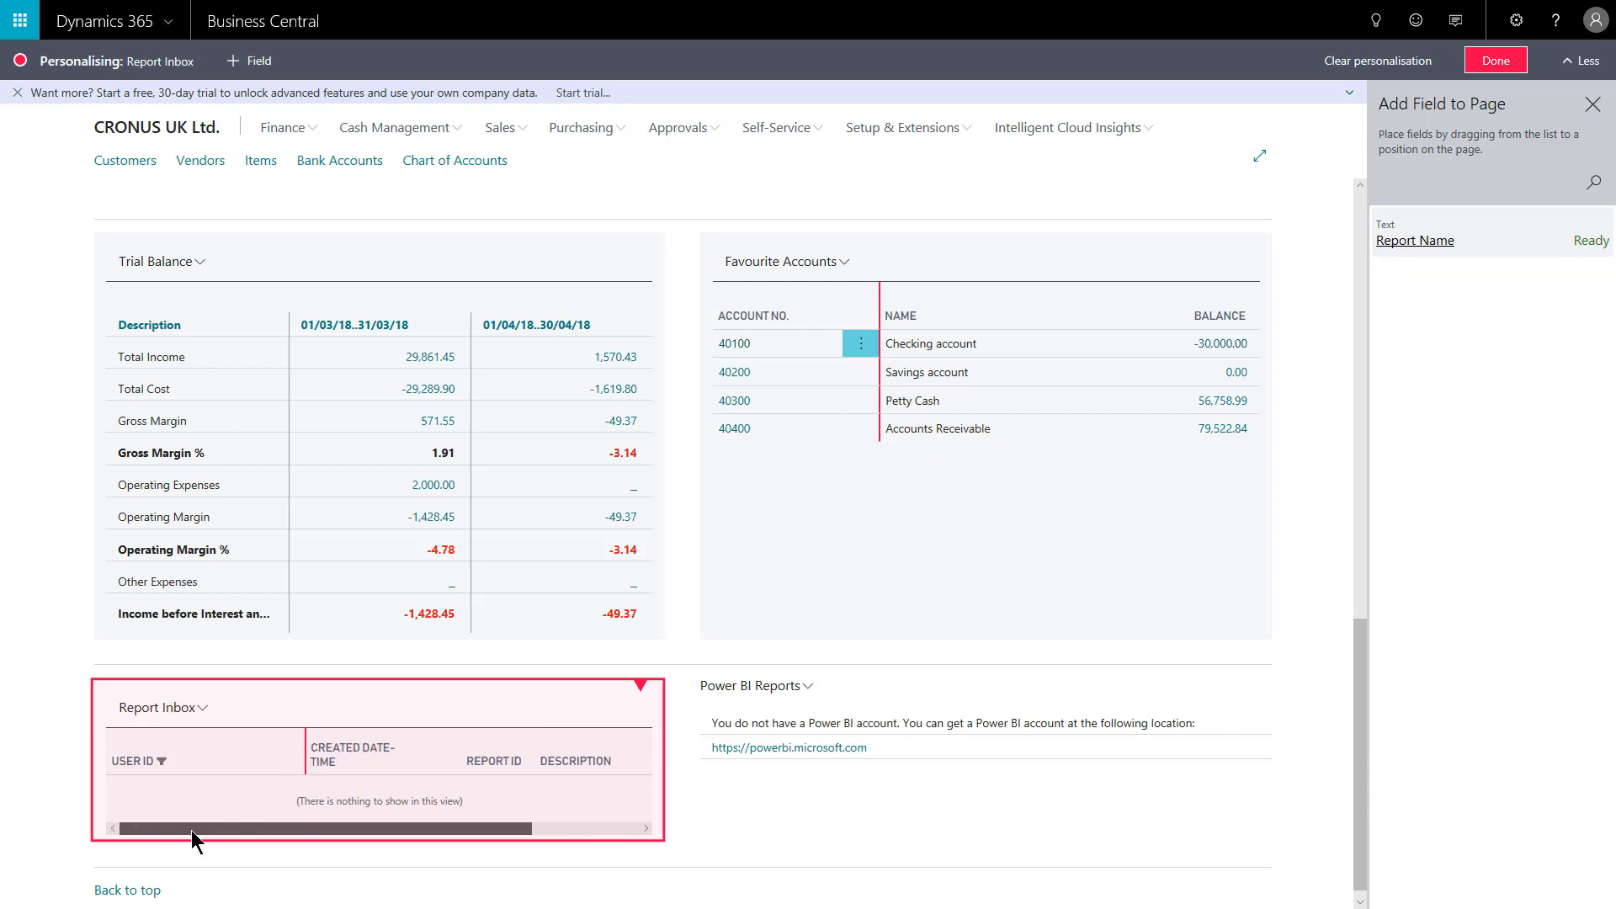
mouse_move(355, 752)
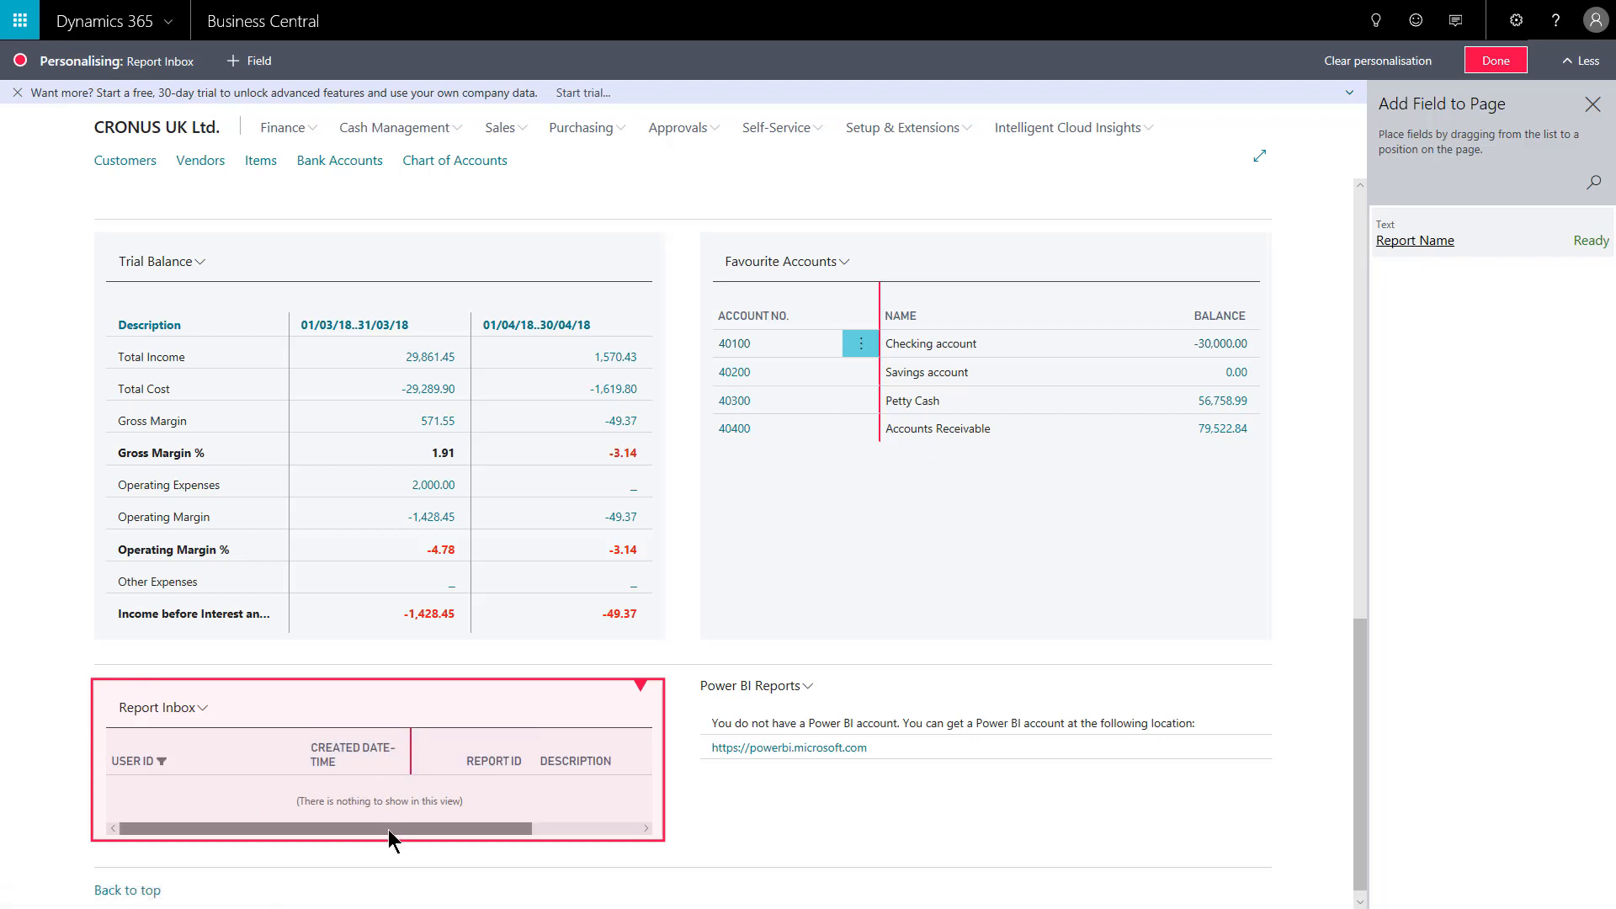
left_click_drag(389, 829, 529, 829)
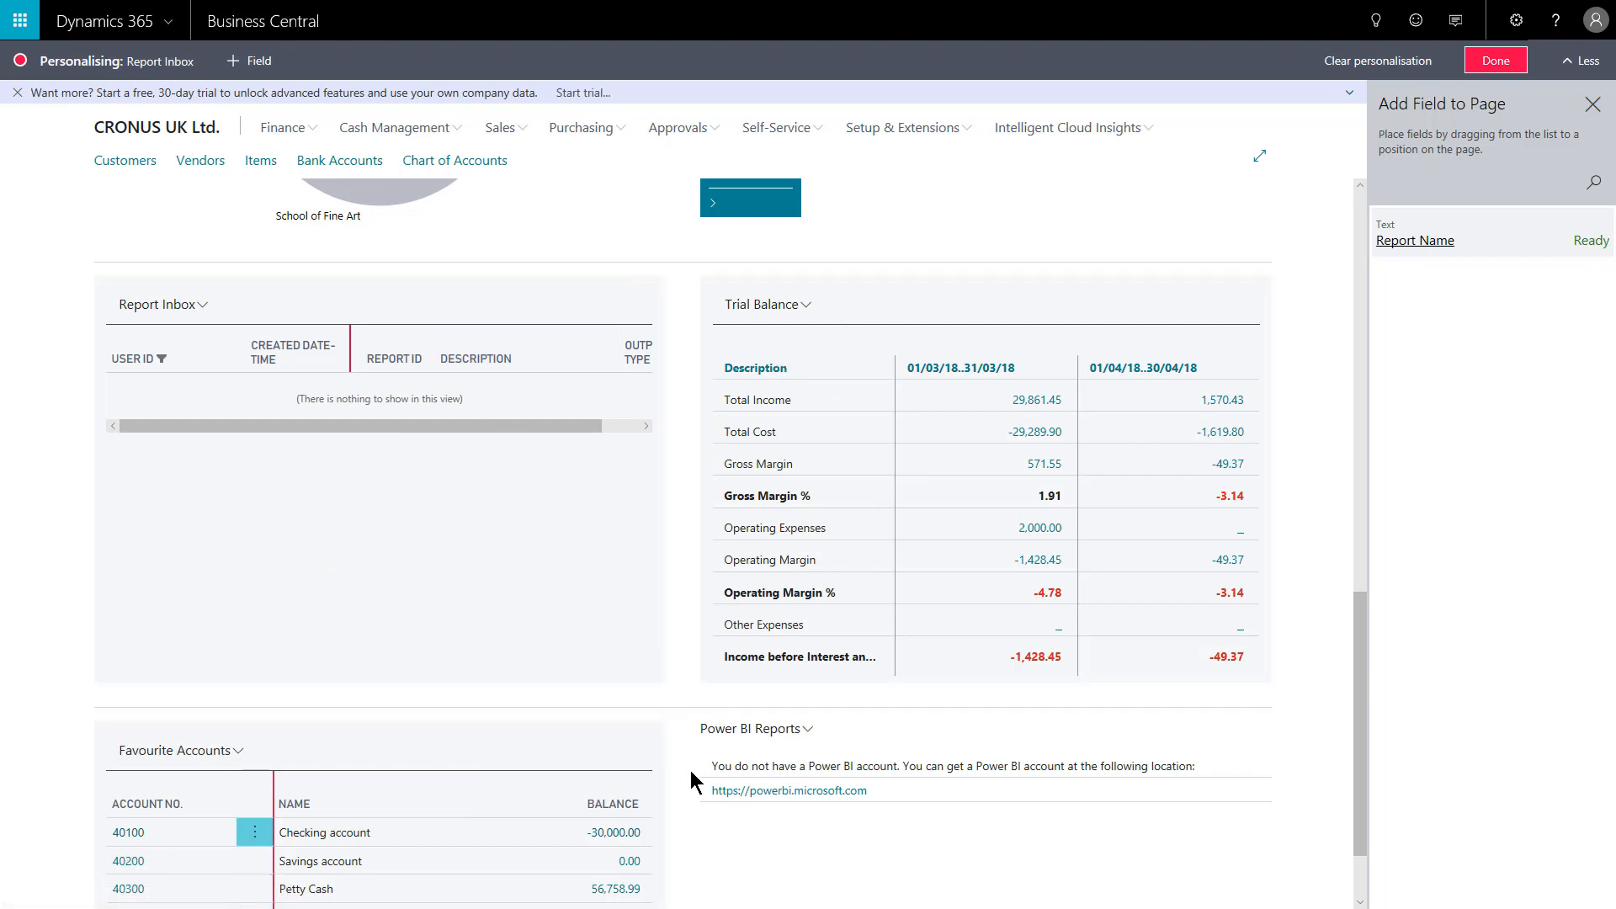
Step: Scroll to the repositioned Report Inbox beside Trial Balance as personalisation finishes
scroll("down", 3)
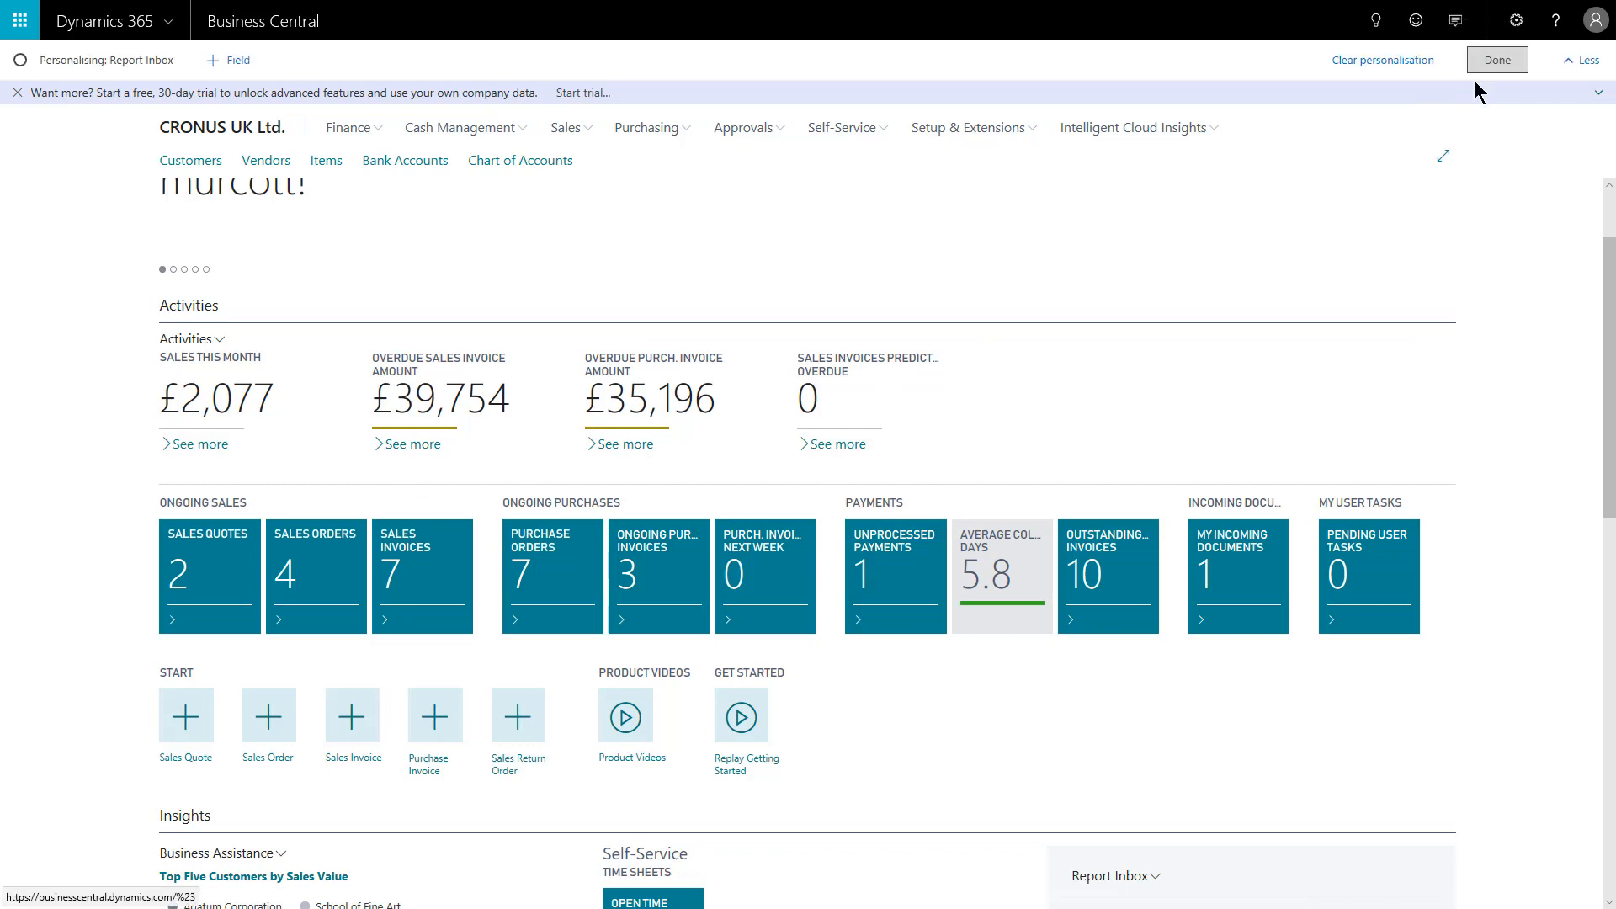
Step: Finish personalising with the layout kept, then bring up the settings menu again
left_click(1495, 59)
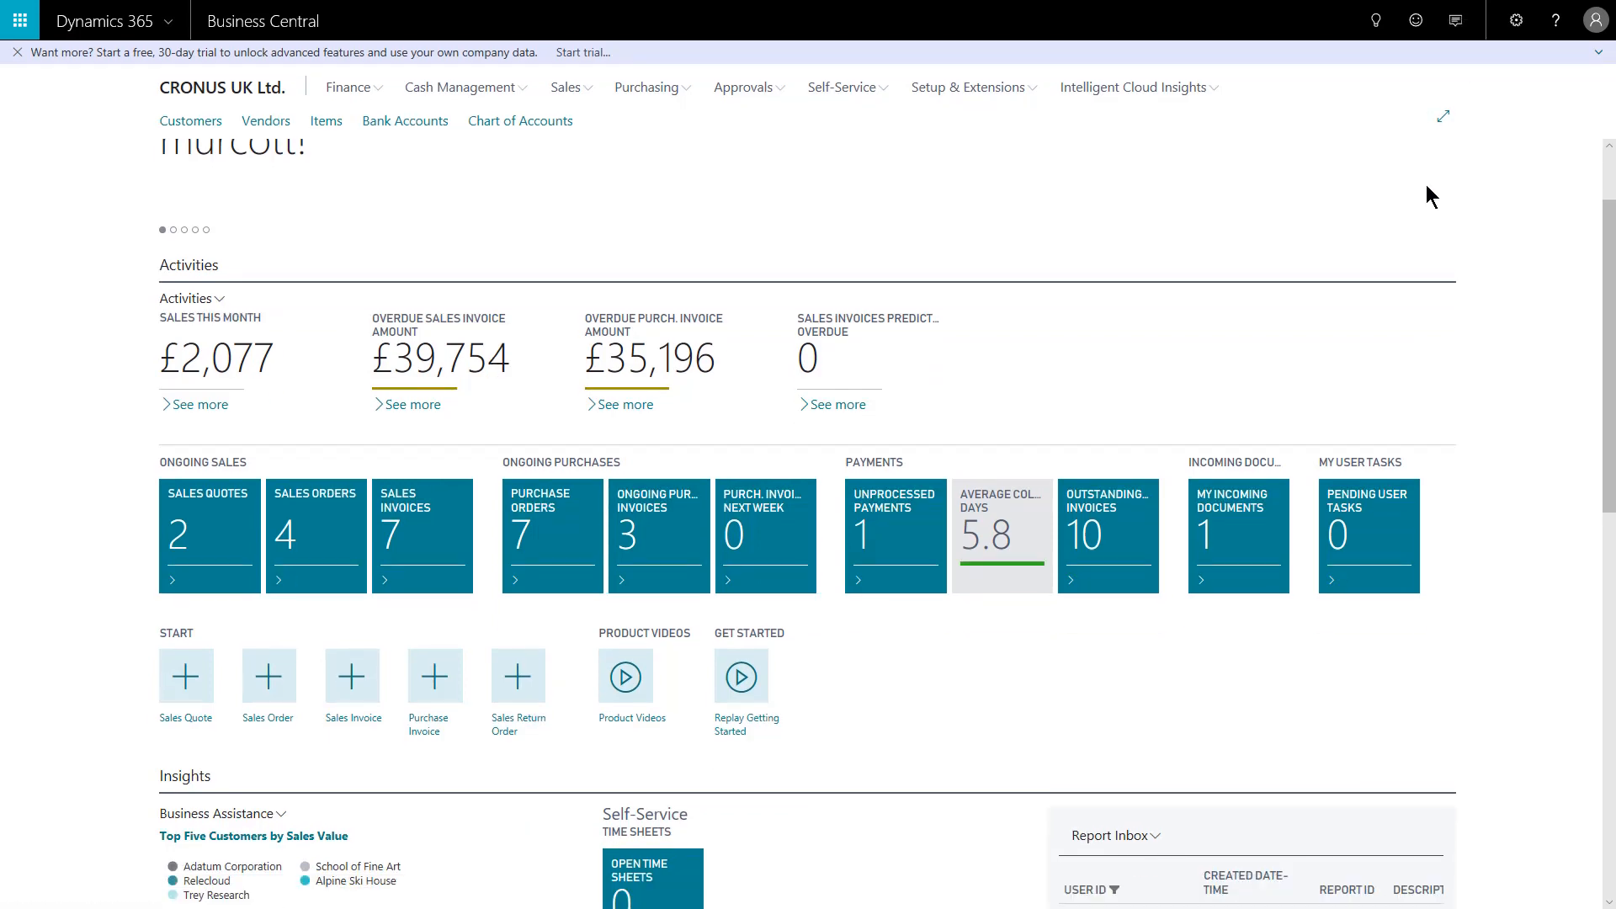
scroll("down", 3)
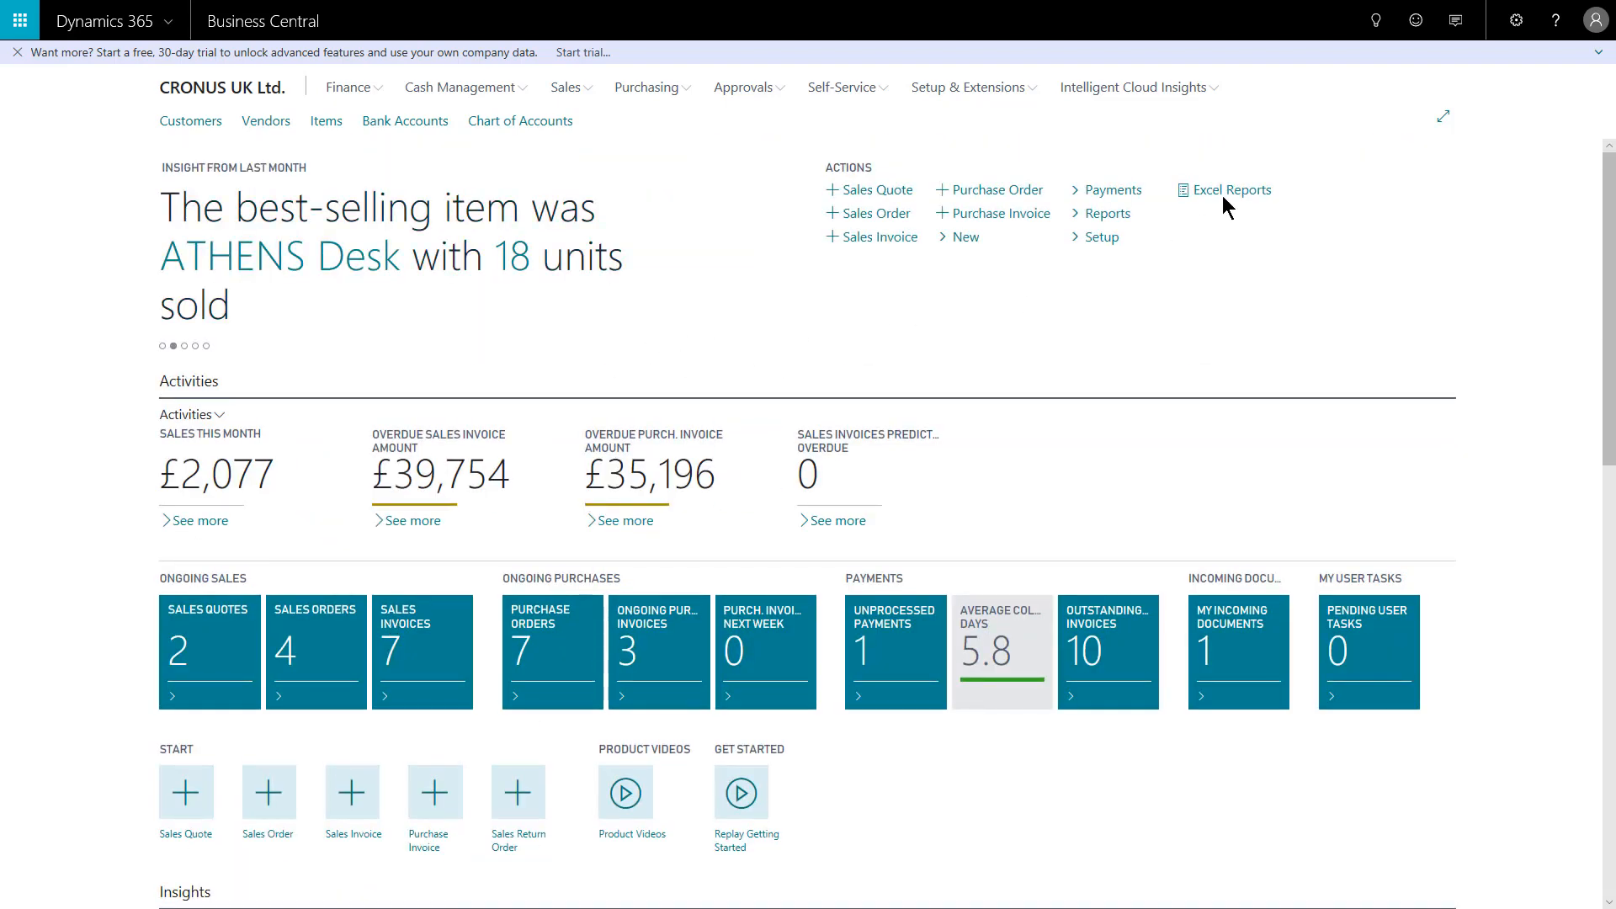
left_click(1515, 20)
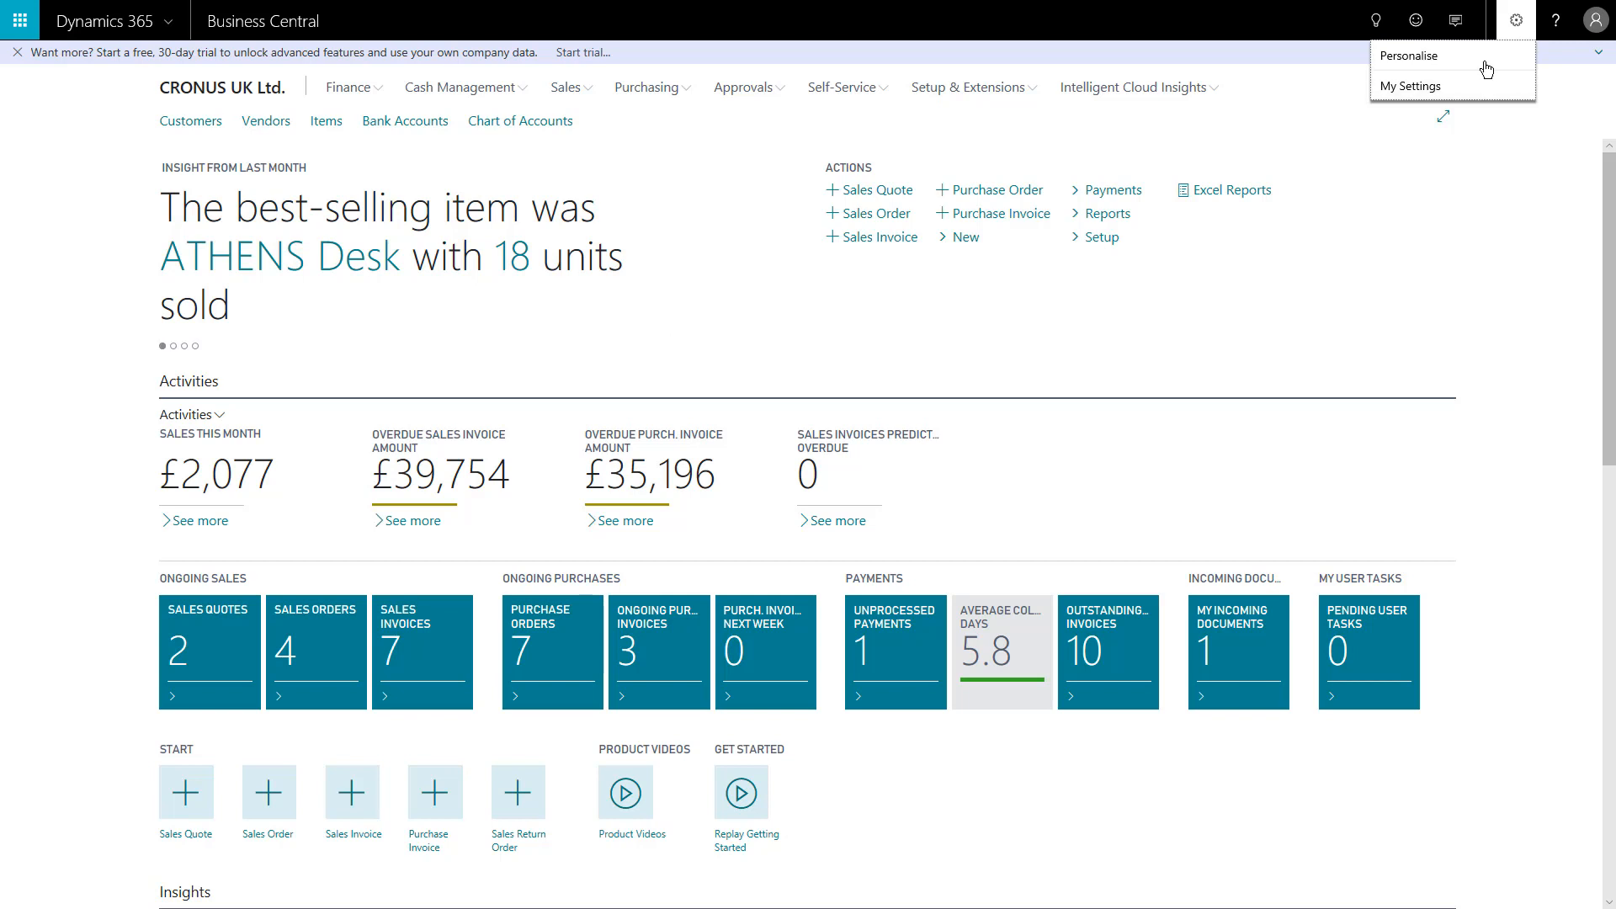
Step: Clear all personalisation from the Role Centre via More, restoring the original layout, and finish
left_click(1411, 55)
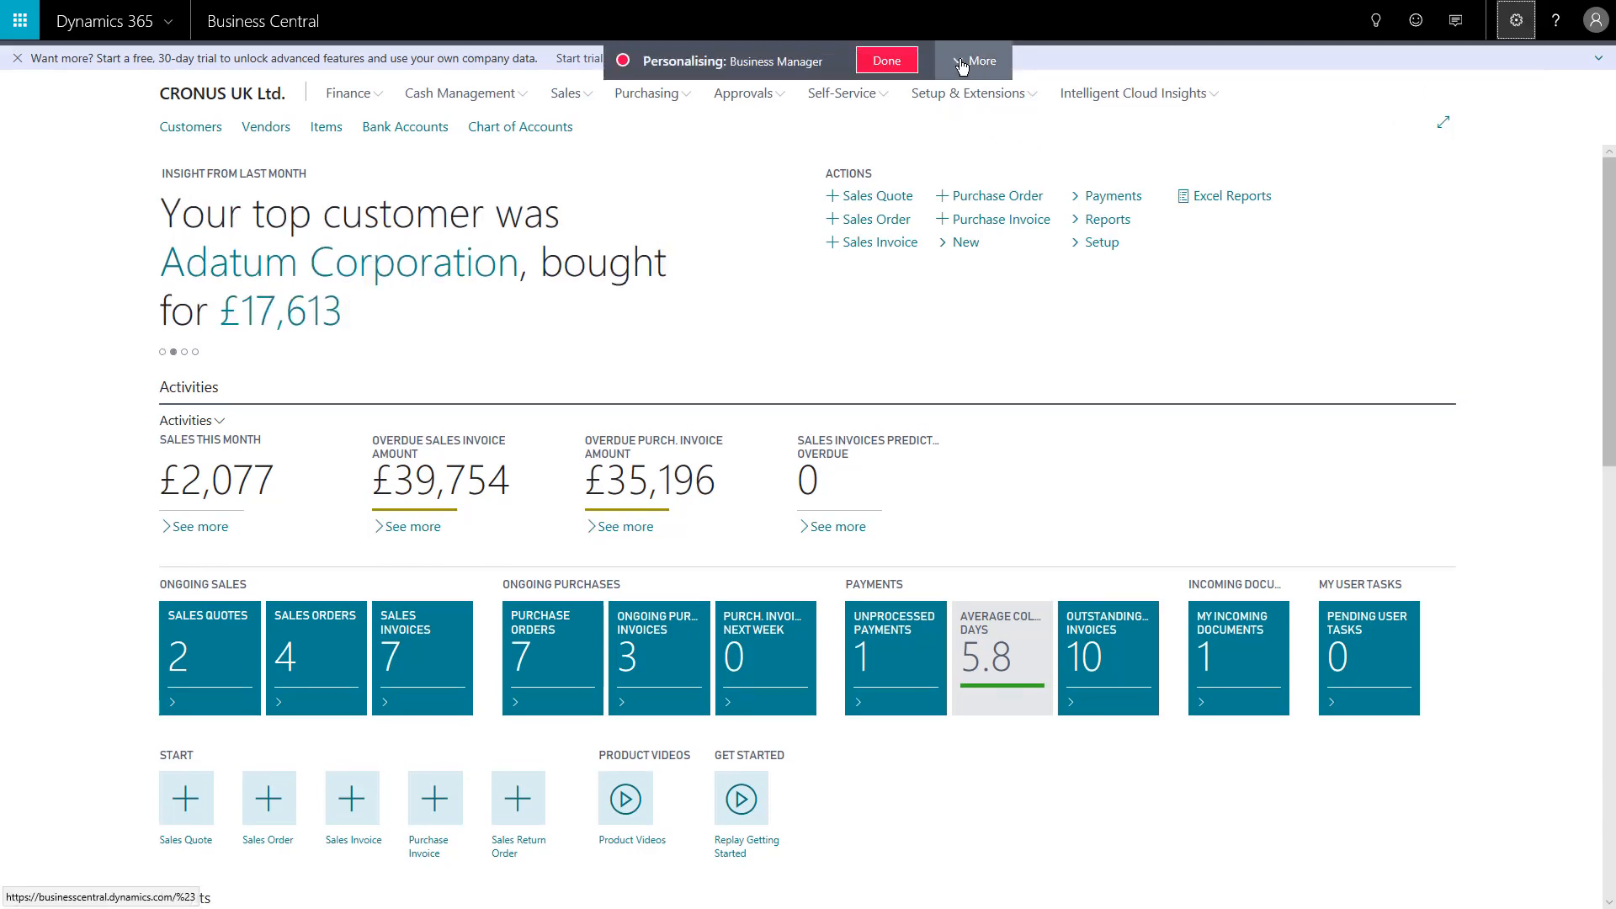
left_click(971, 61)
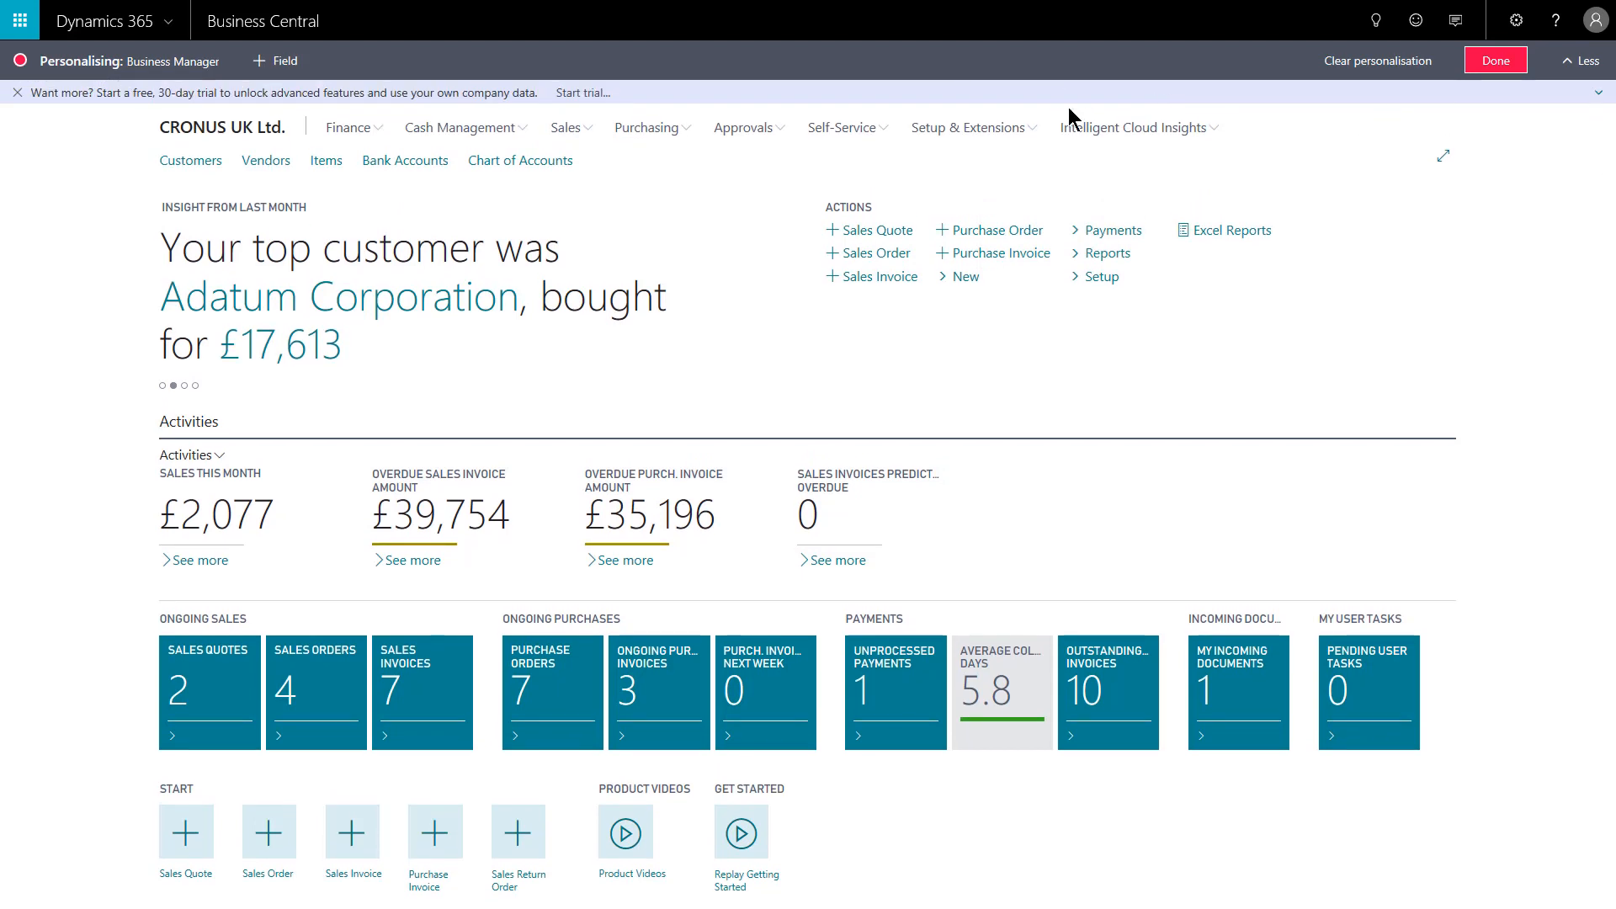
mouse_move(1377, 60)
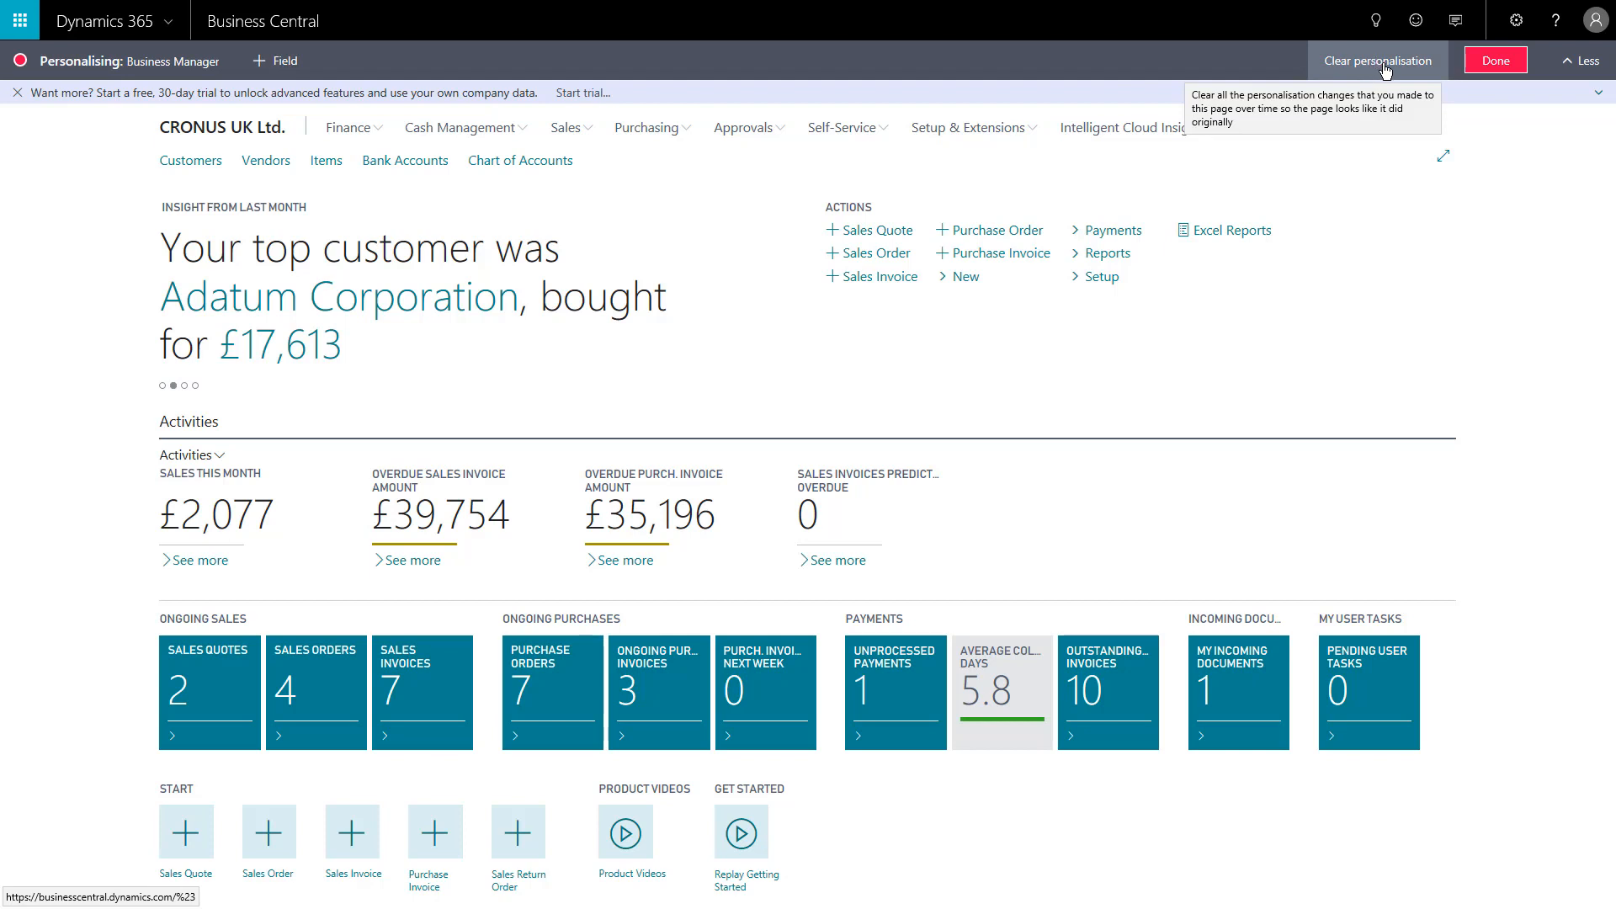
mouse_move(1384, 67)
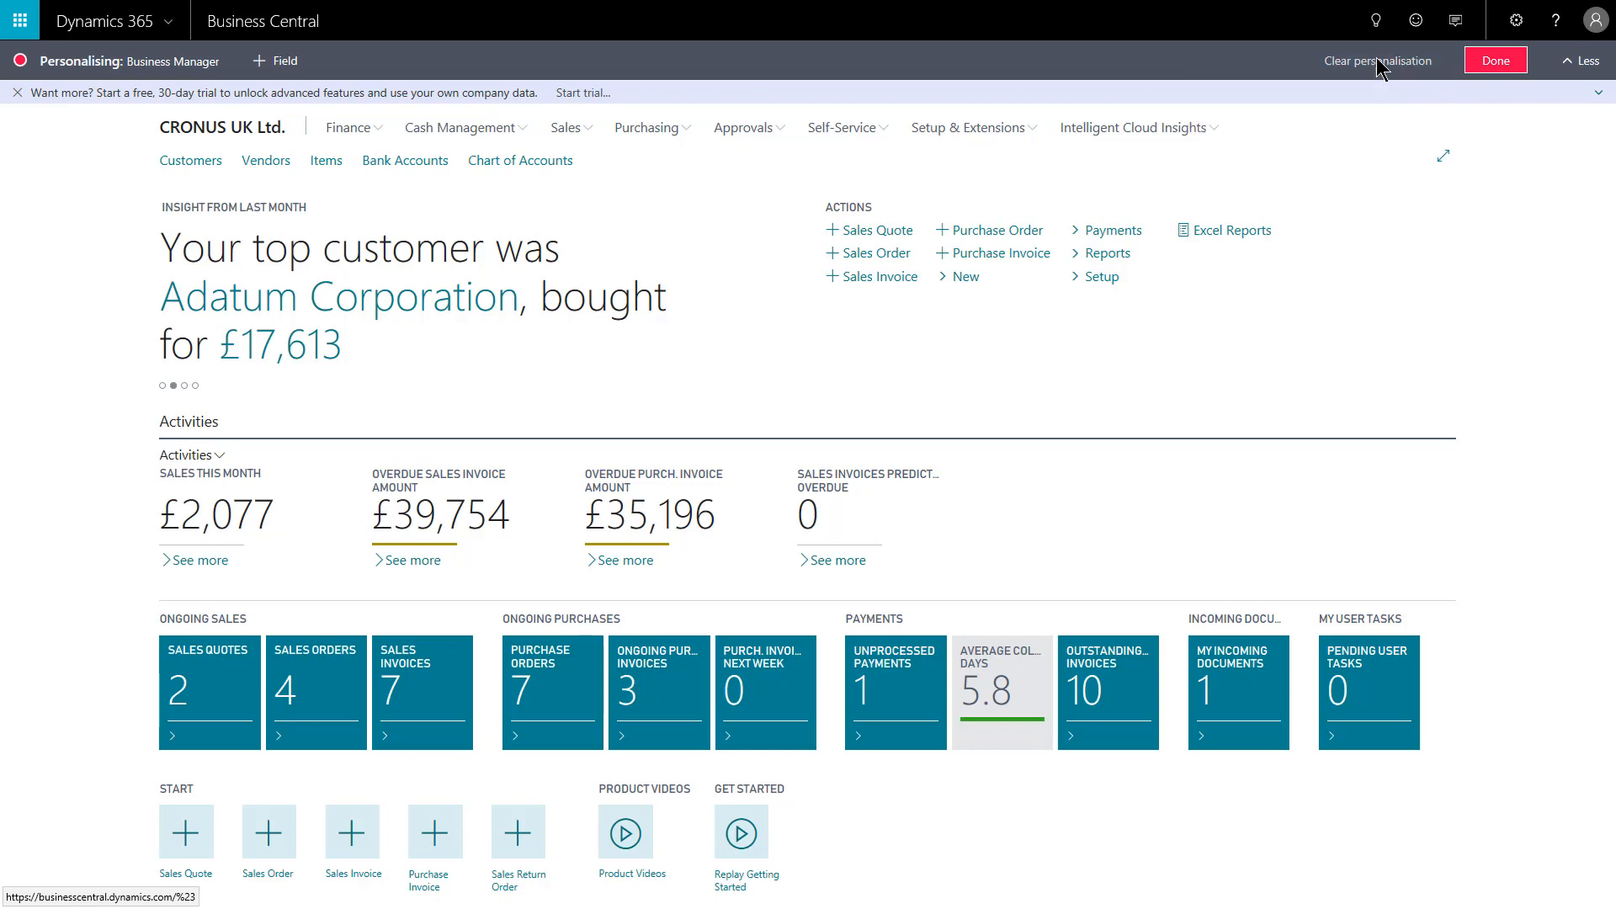
left_click(1379, 61)
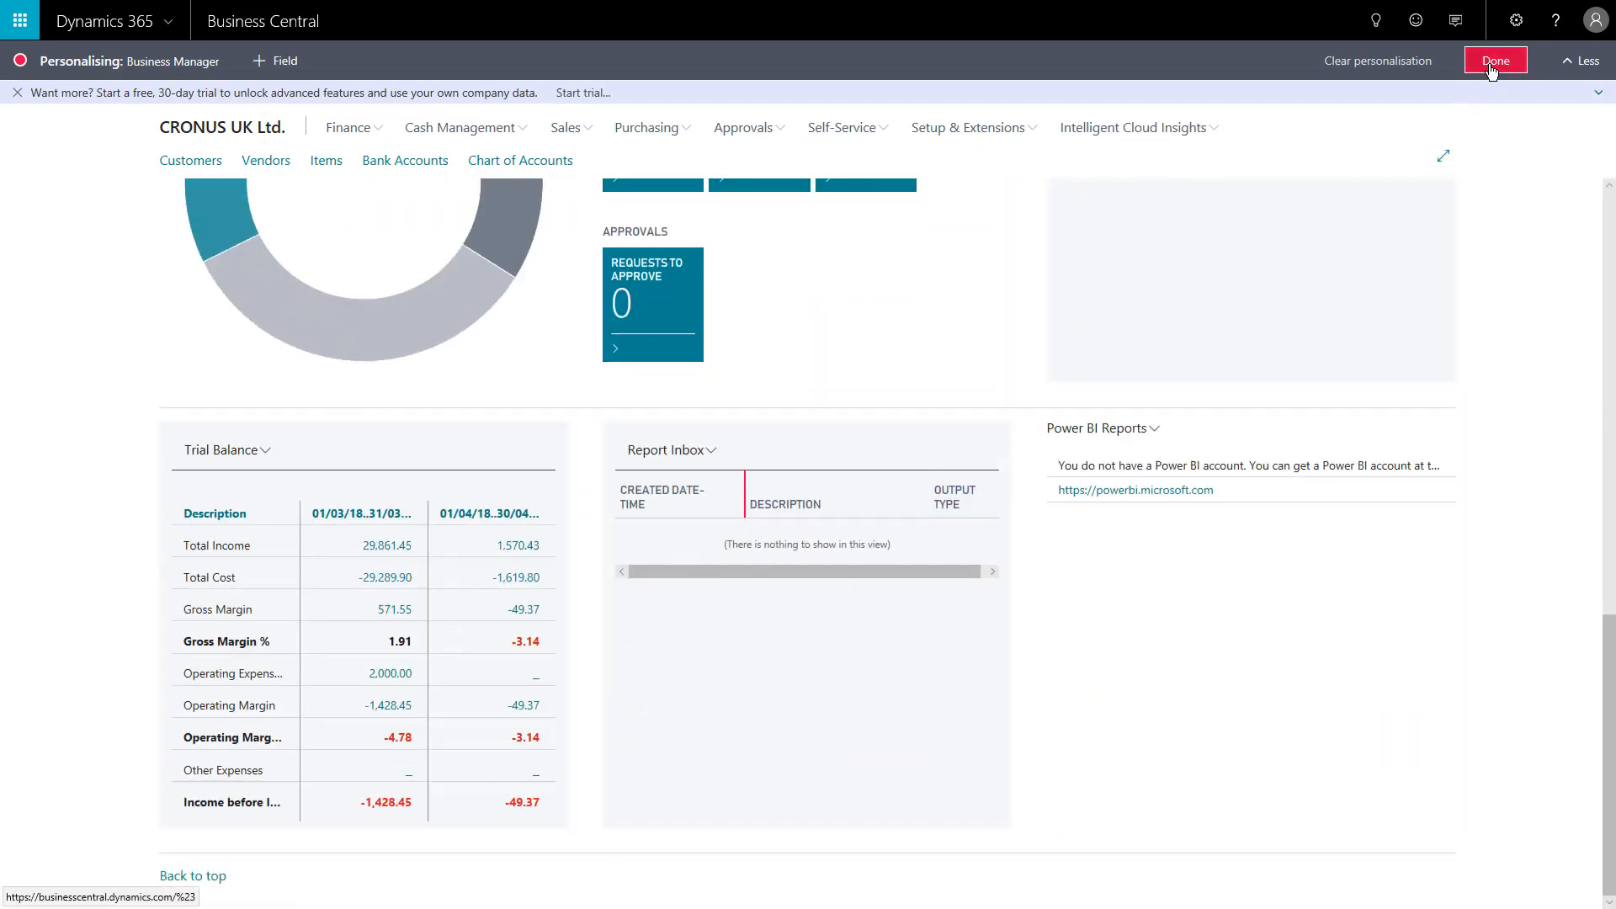
left_click(1496, 61)
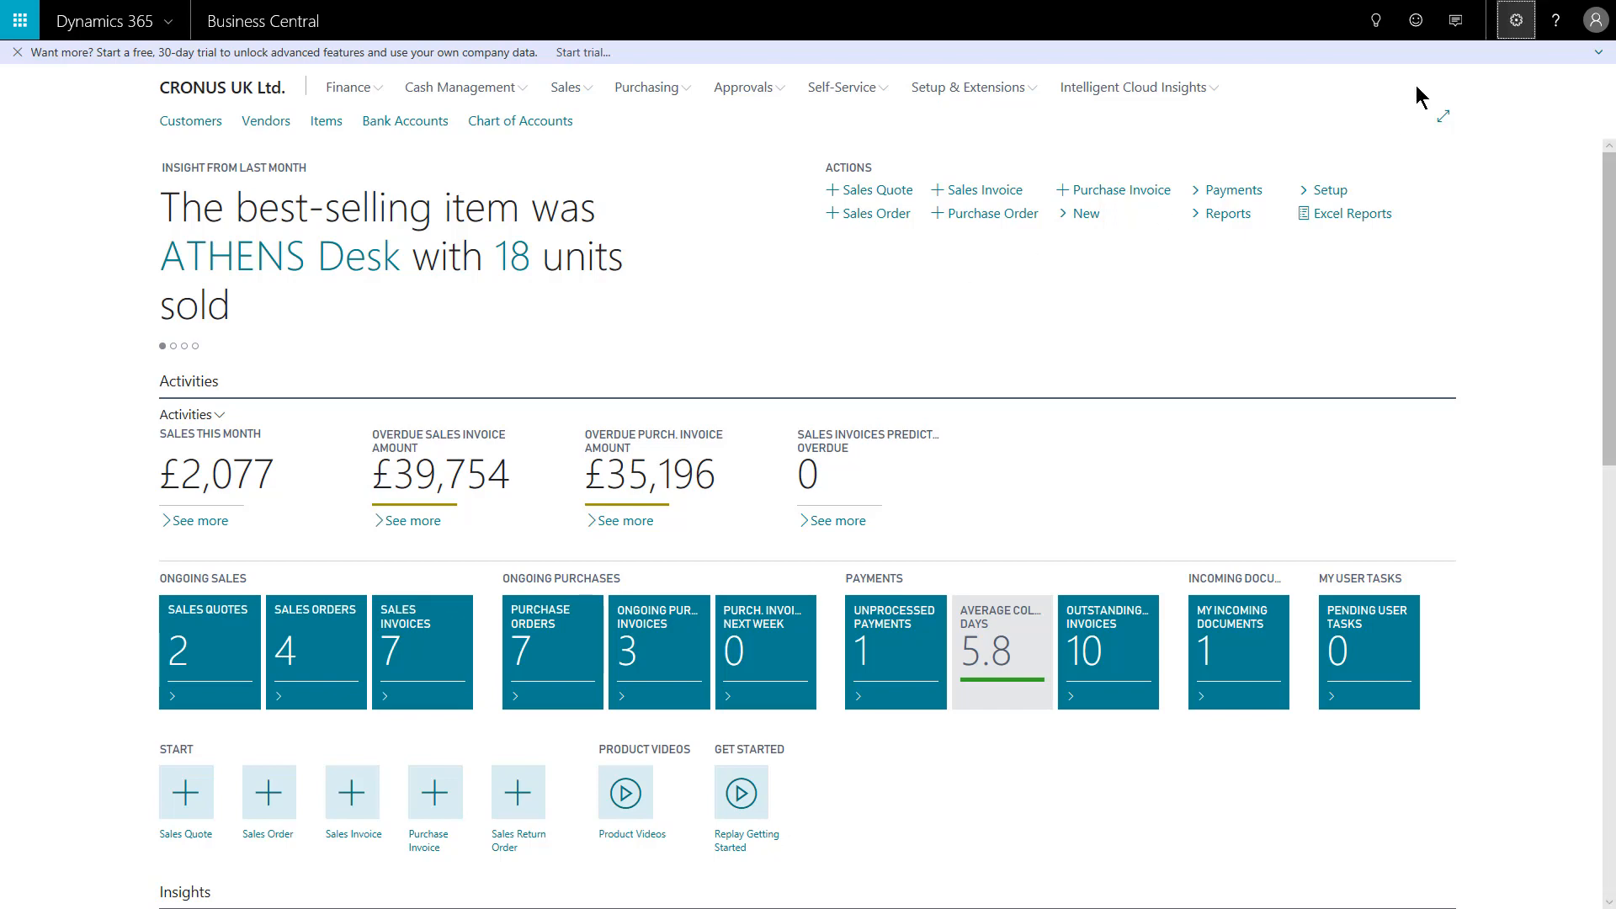
Step: From My Settings, look up the Role Centre and show the list of available role centres
left_click(1515, 20)
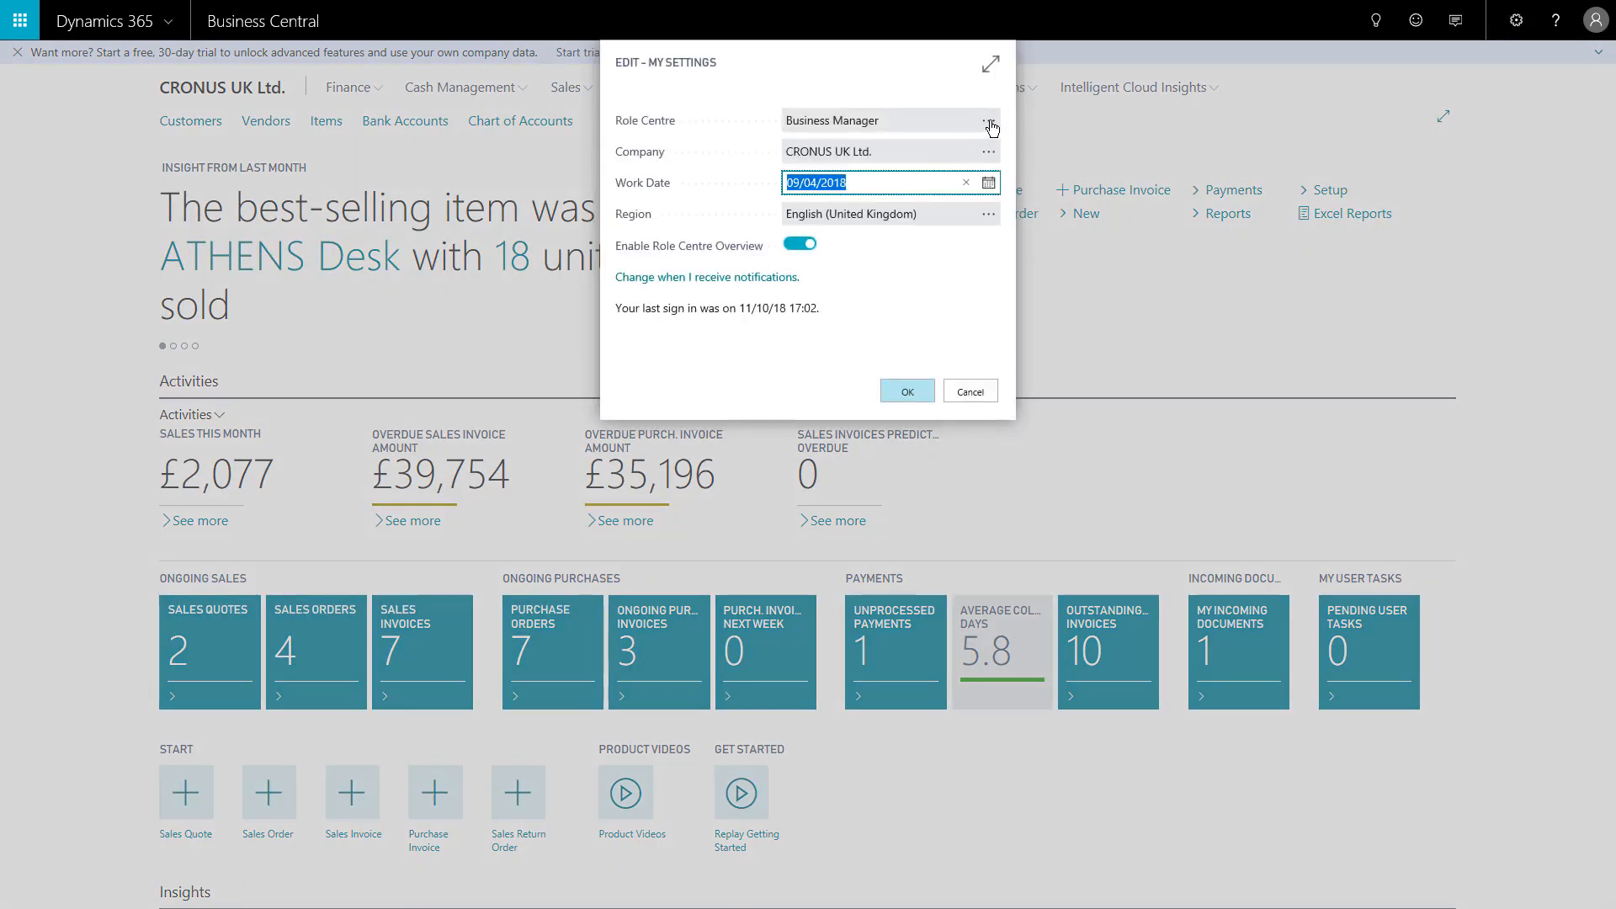
left_click(988, 121)
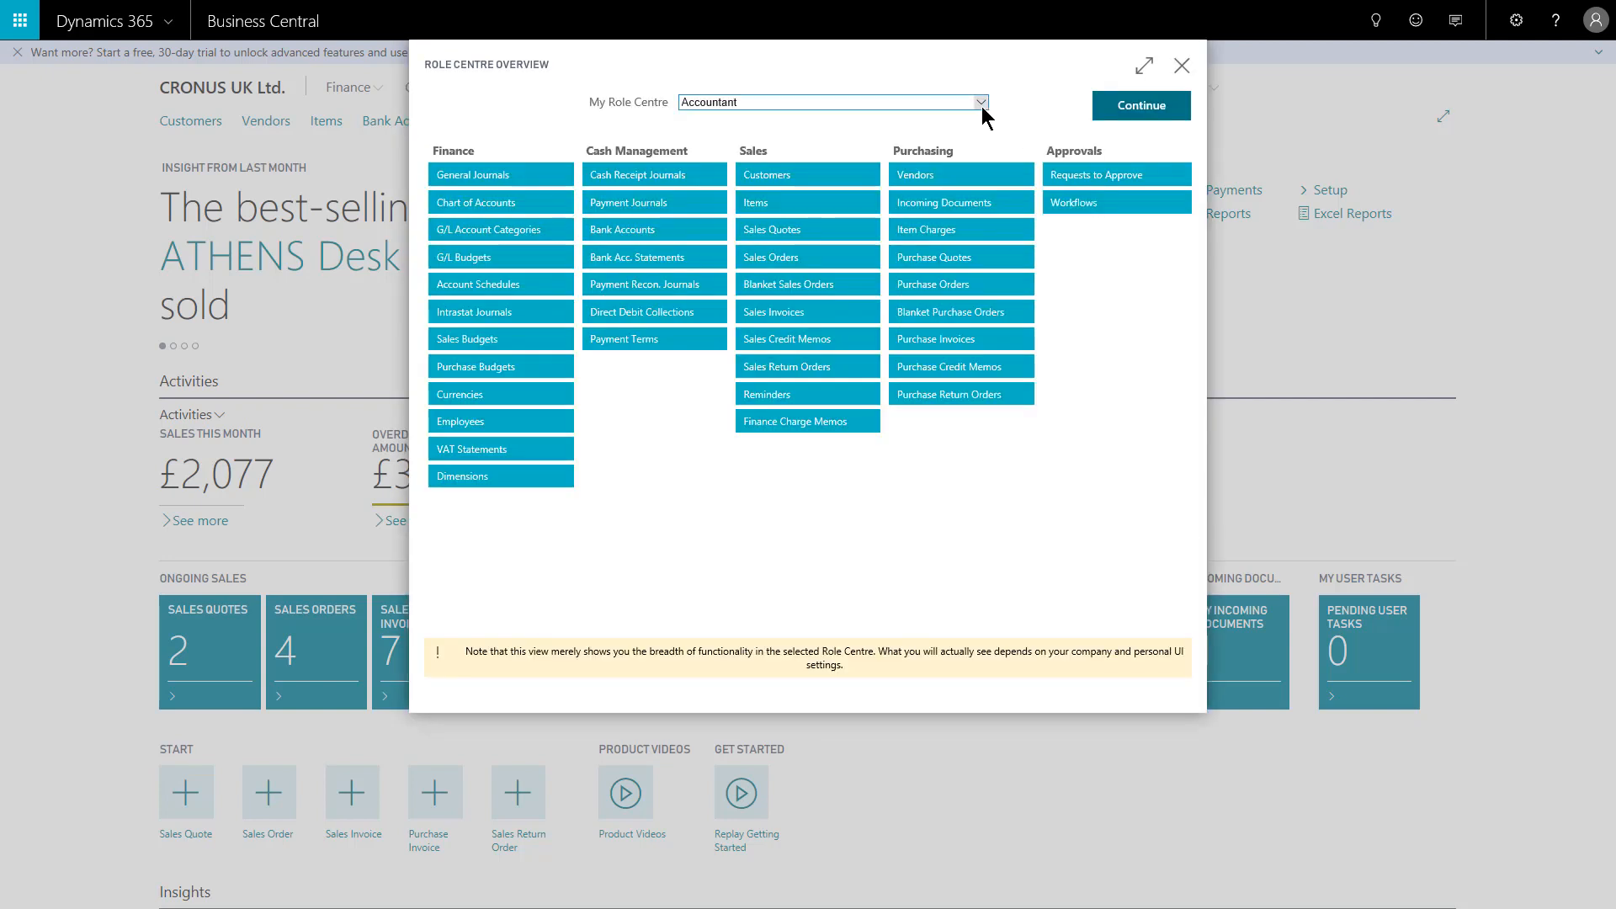
left_click(977, 101)
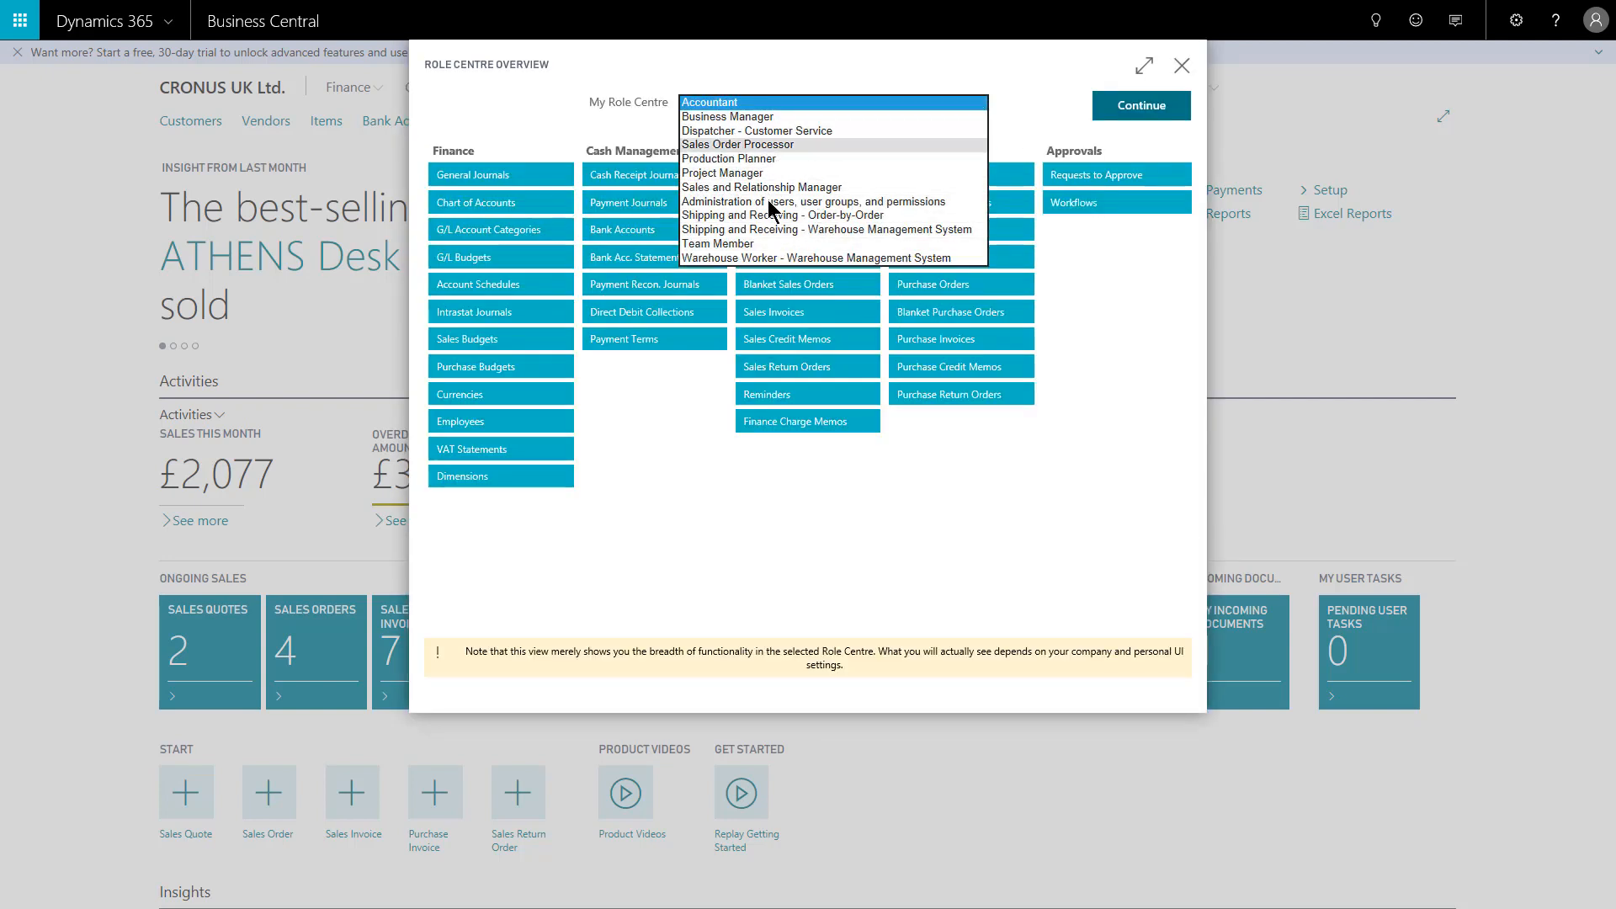
mouse_move(775, 200)
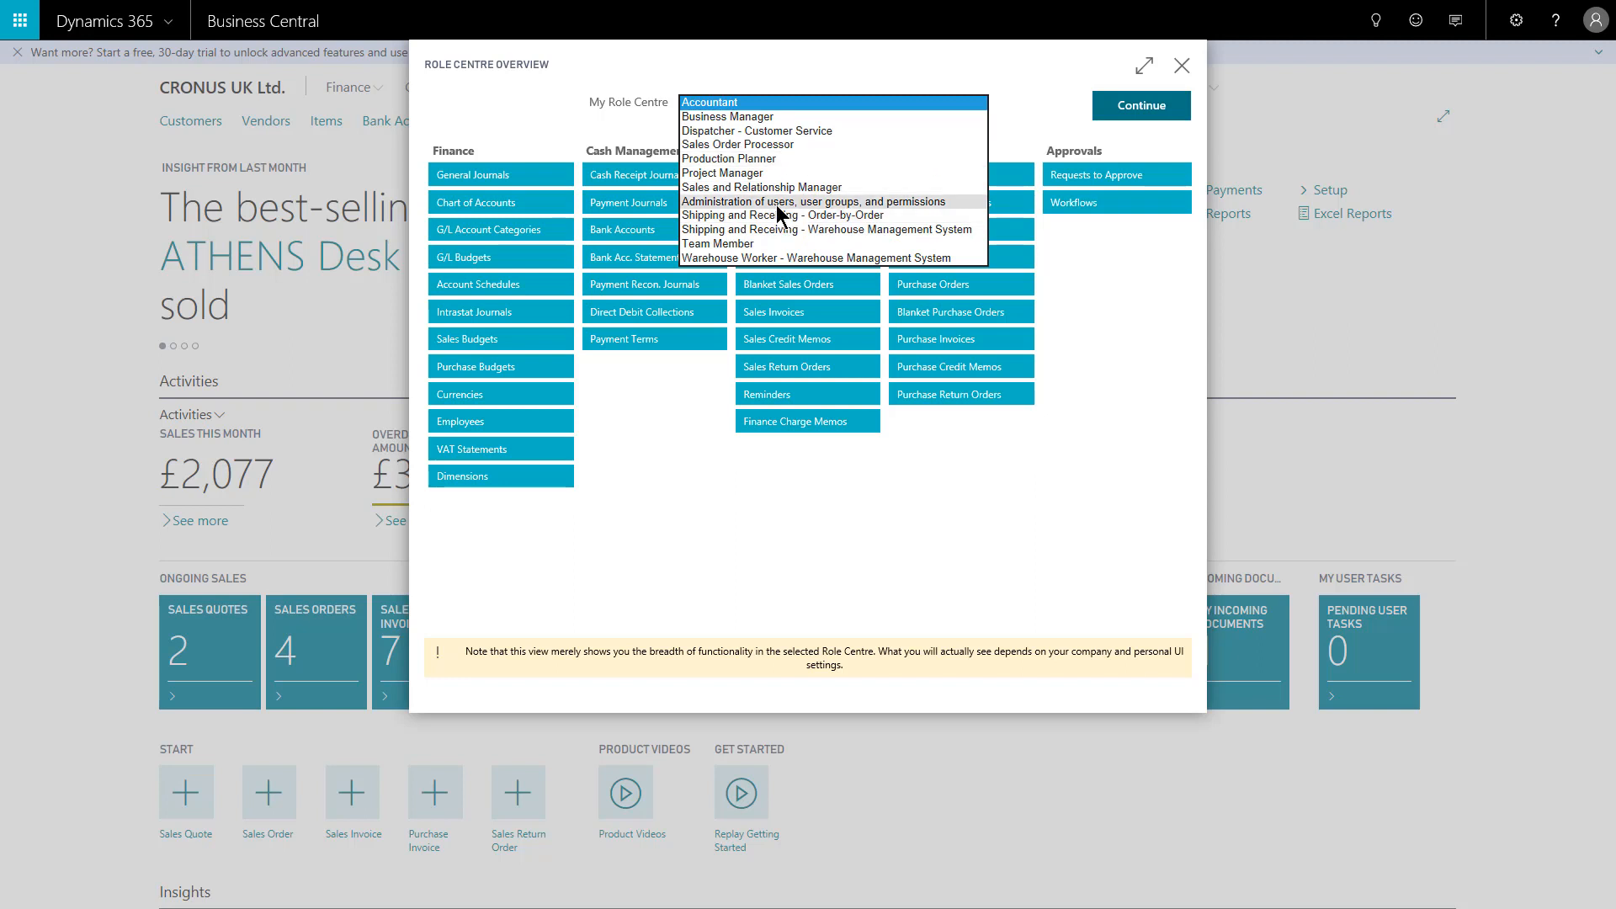